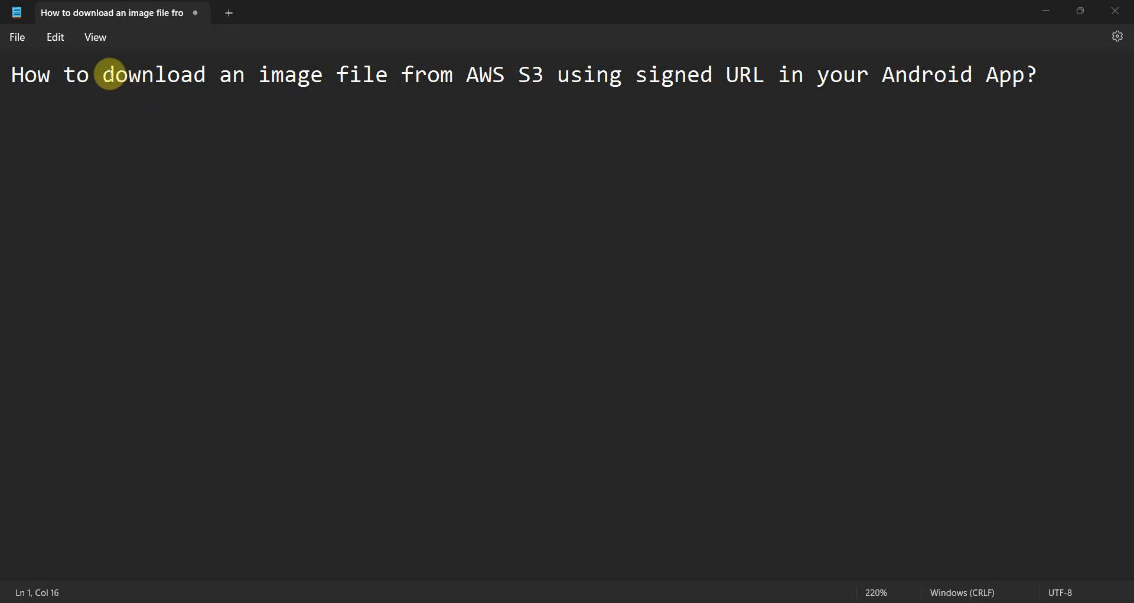
Highlight the title phrases 'download an image file', 'AWS S3' and 'signed URL'.
drag(109, 75, 387, 75)
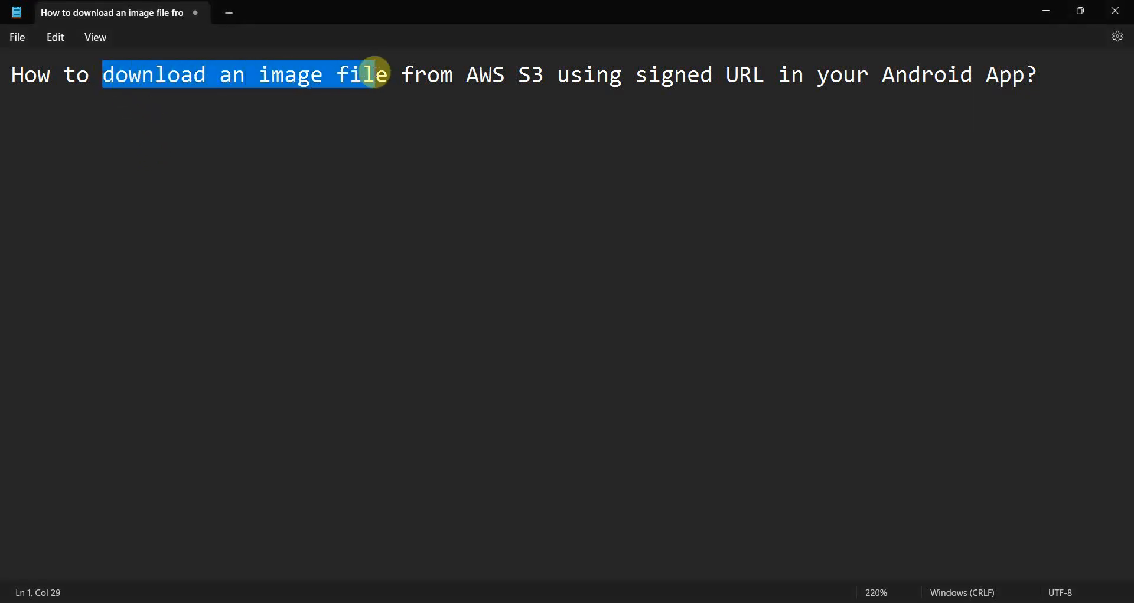
drag(376, 74, 545, 75)
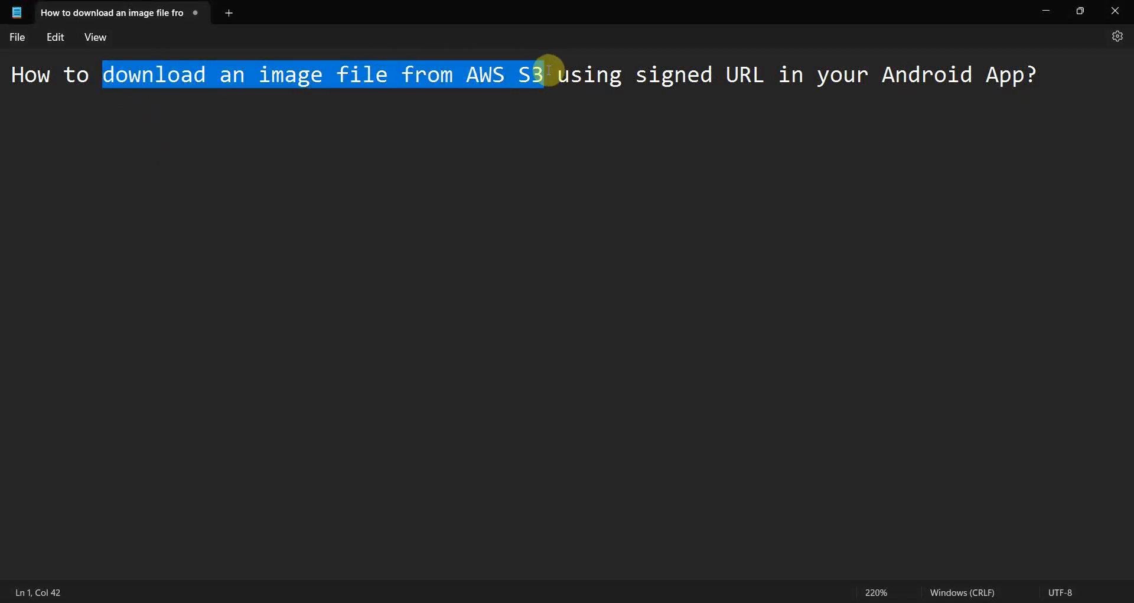
click(546, 74)
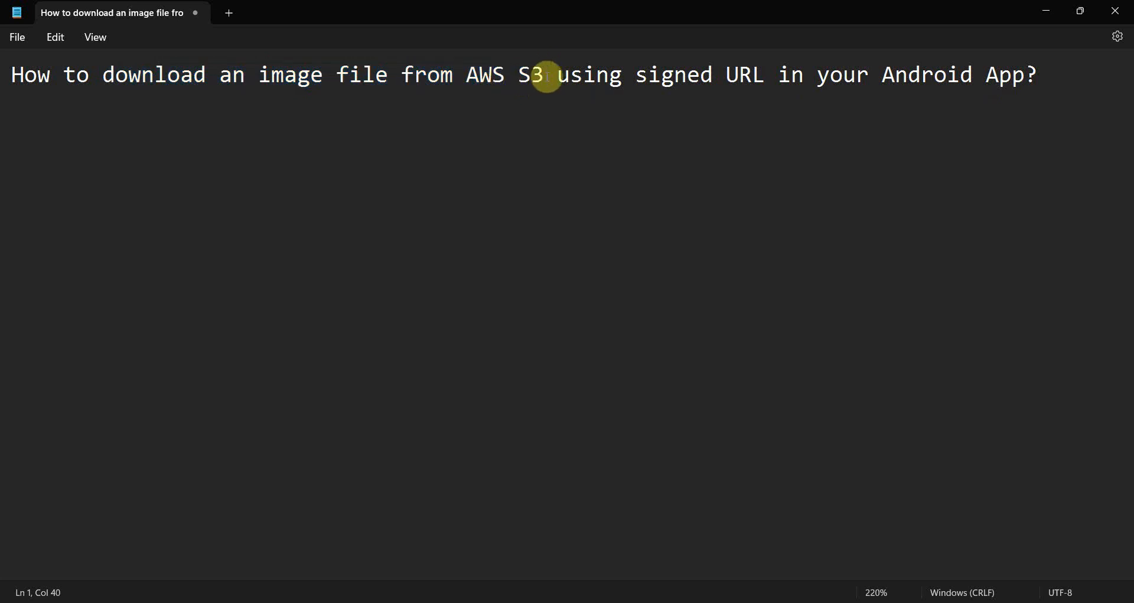
drag(551, 74, 767, 74)
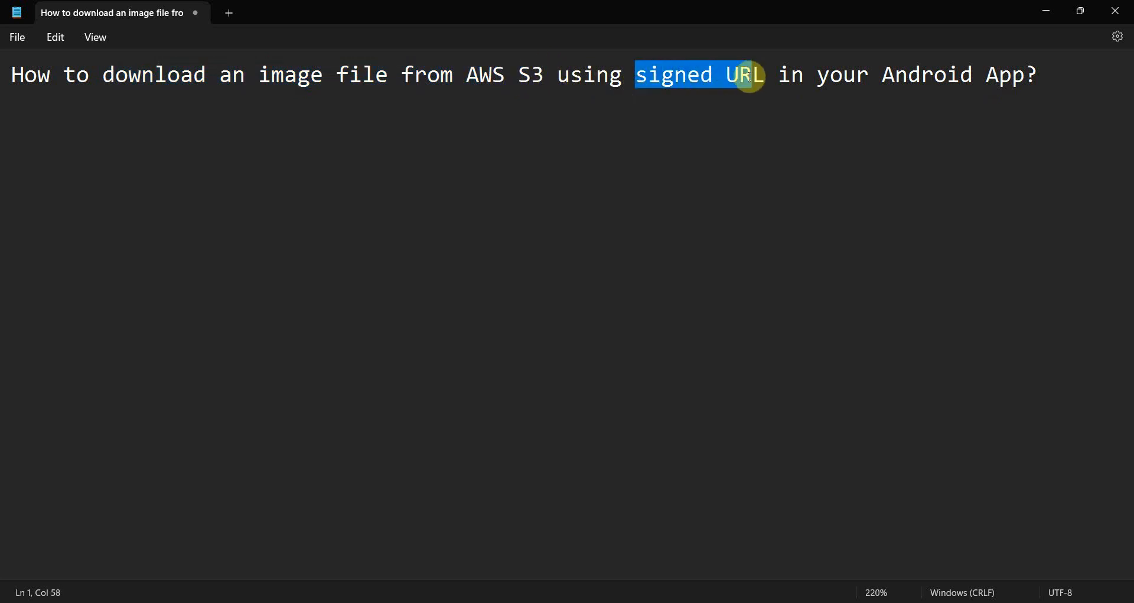
mouse_move(121, 578)
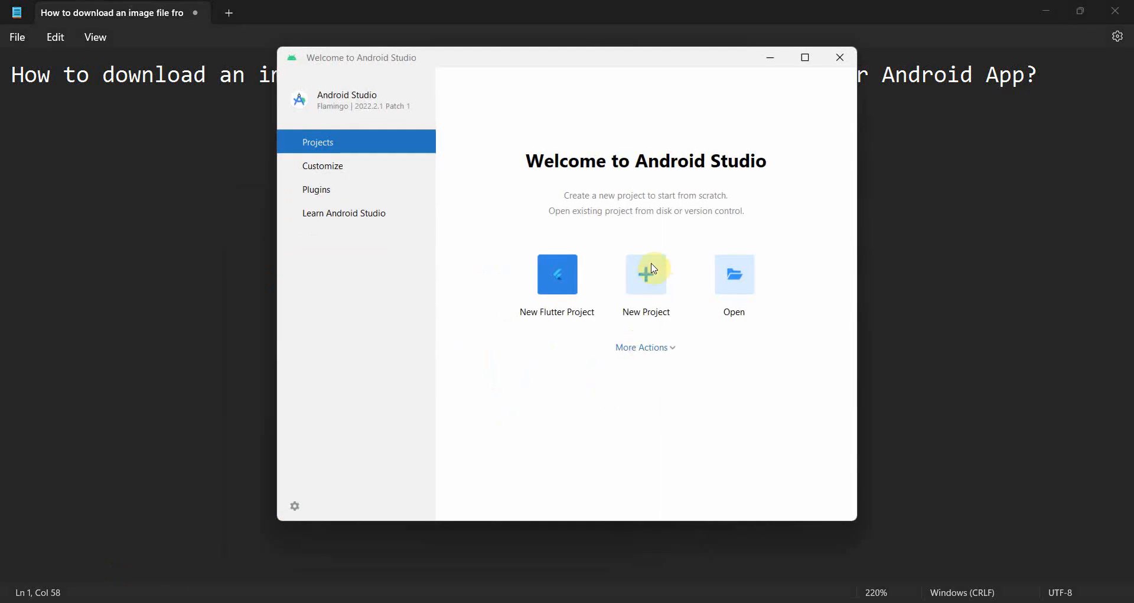
Create an Empty Views Activity project named 'Image file from AWS S3' with Java, API 33.
click(644, 282)
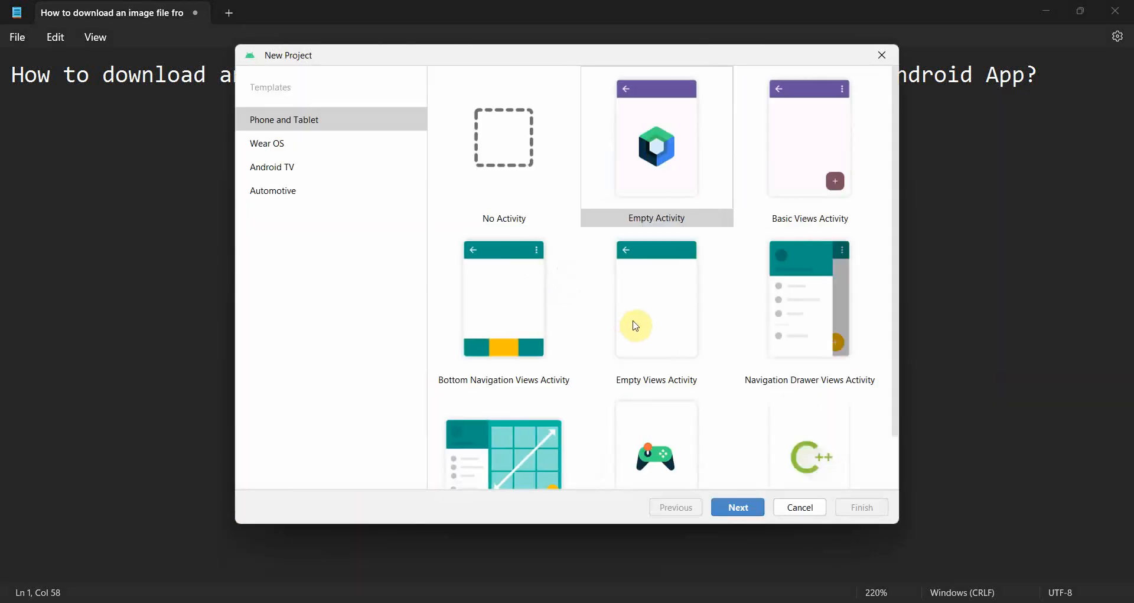
click(738, 506)
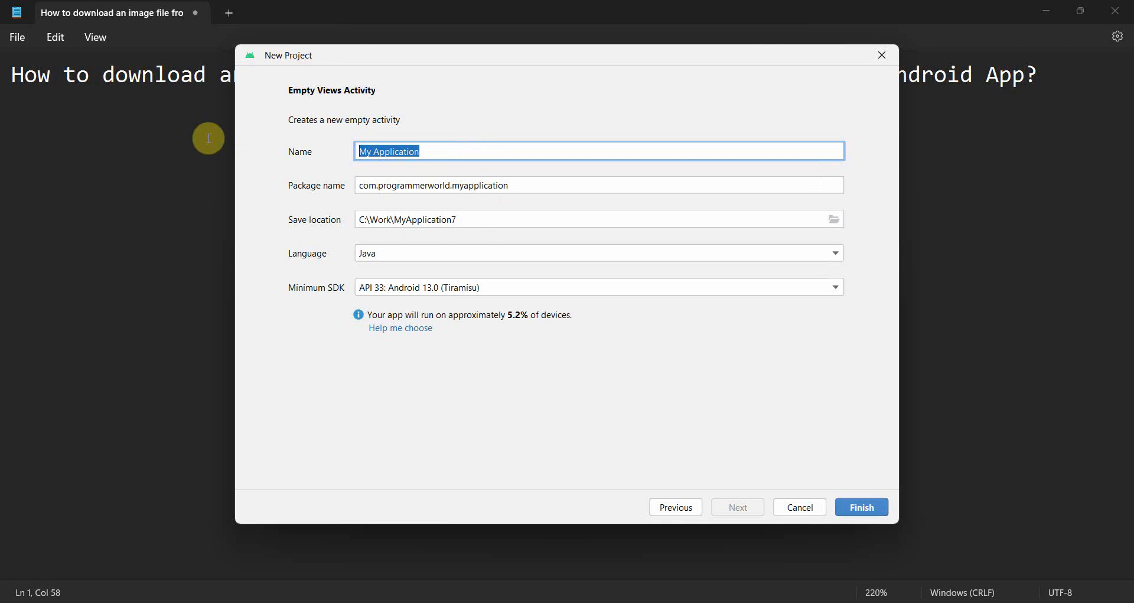
text(Image f)
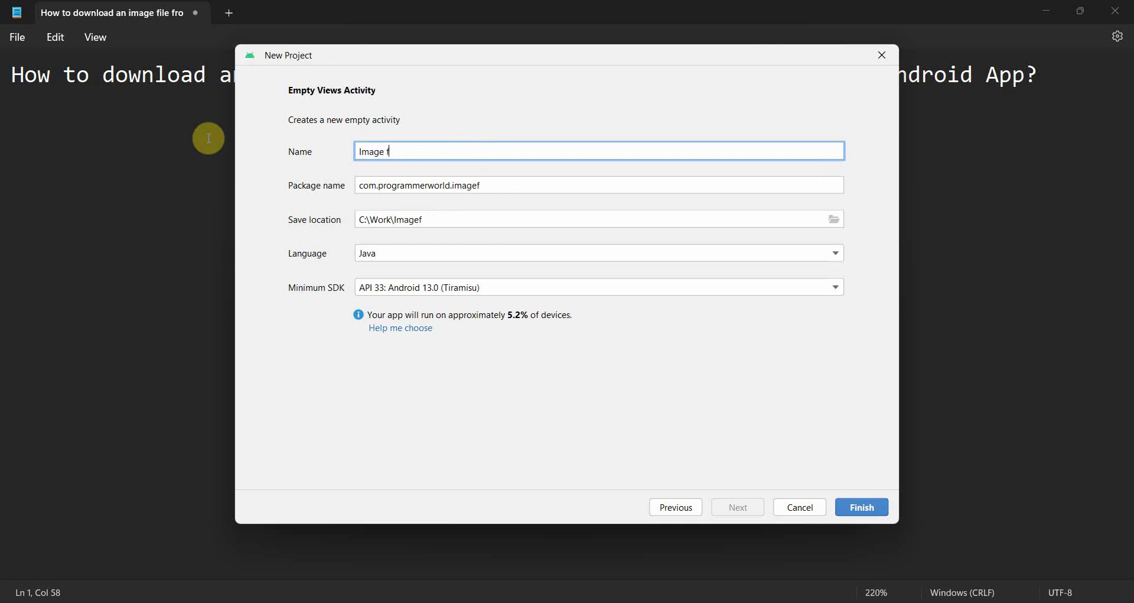
text(file from AWS)
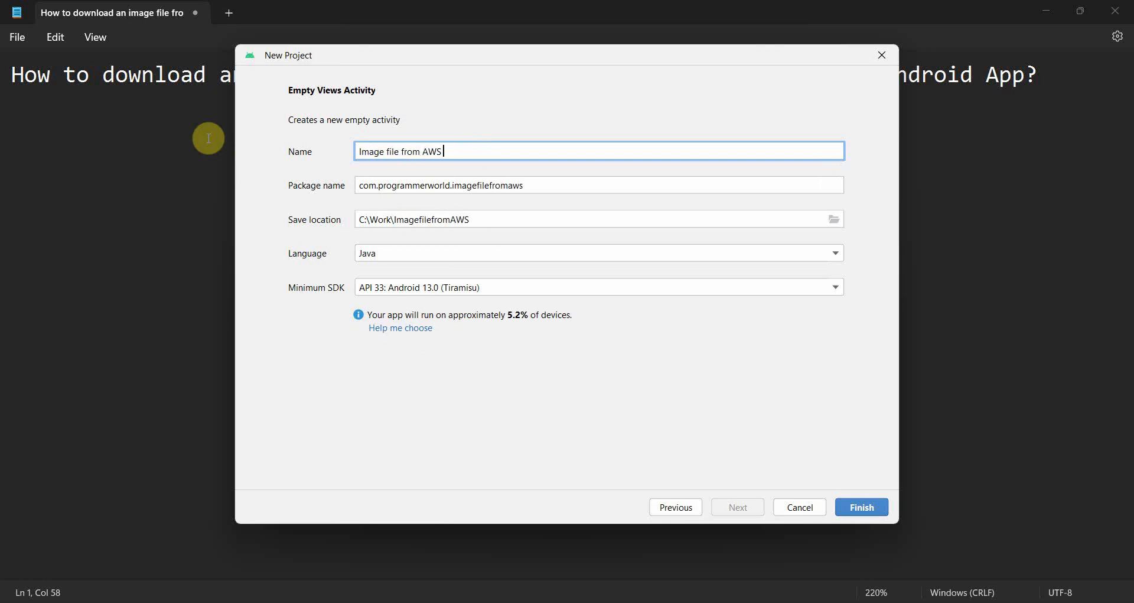
text(S3)
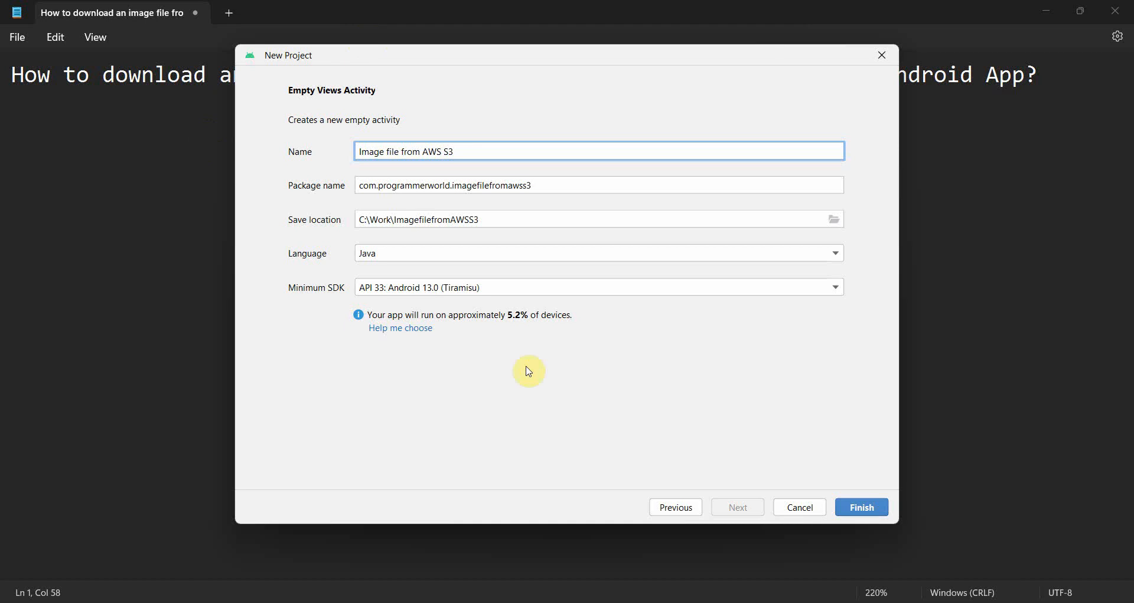
click(860, 507)
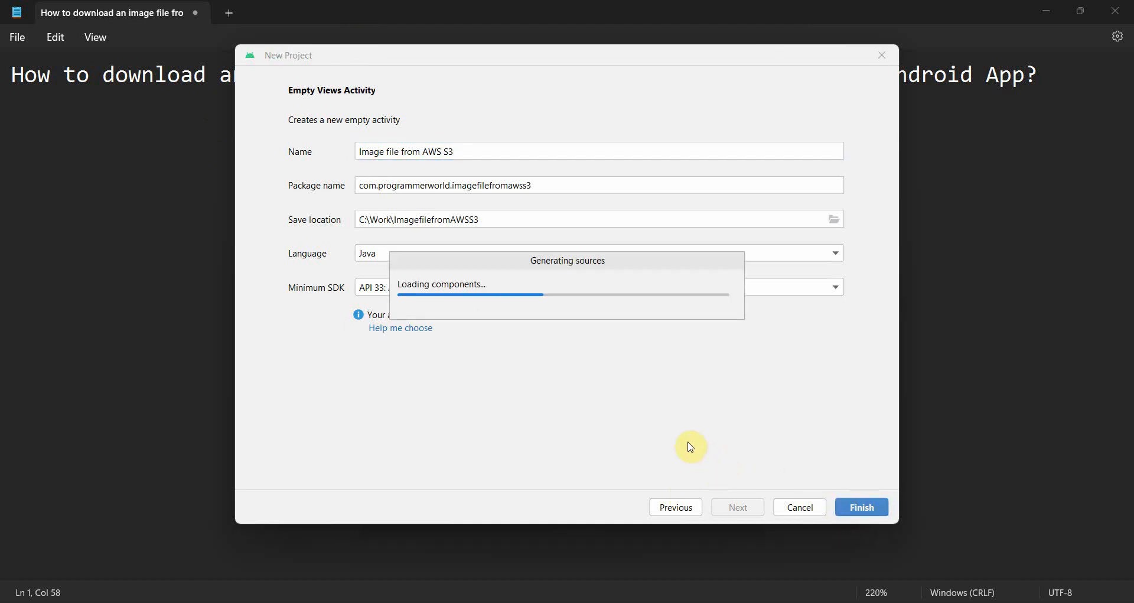
click(860, 506)
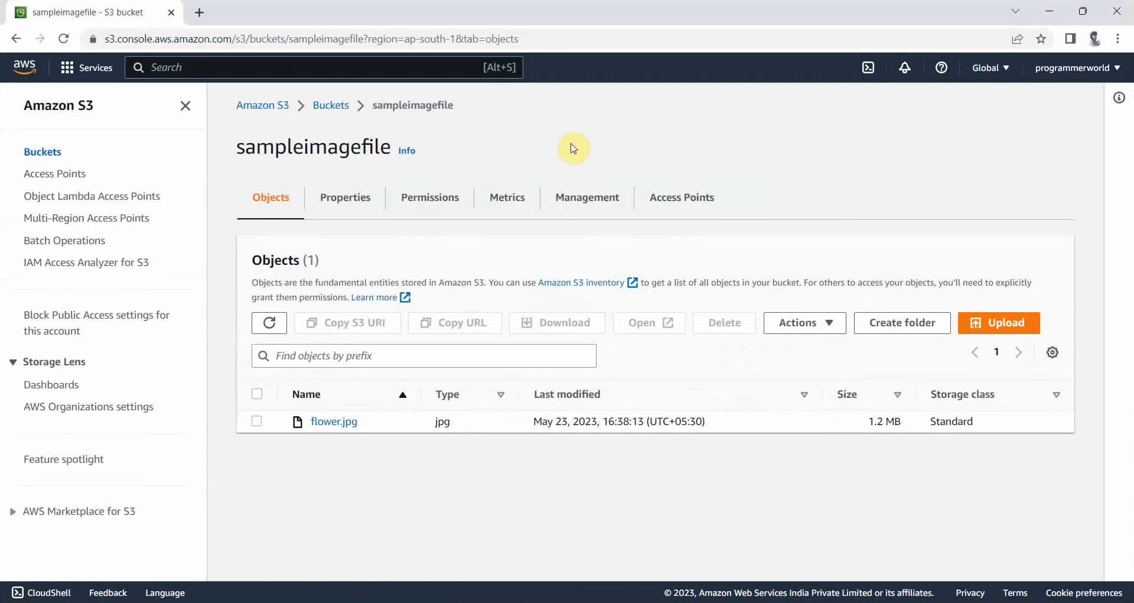
mouse_move(338, 378)
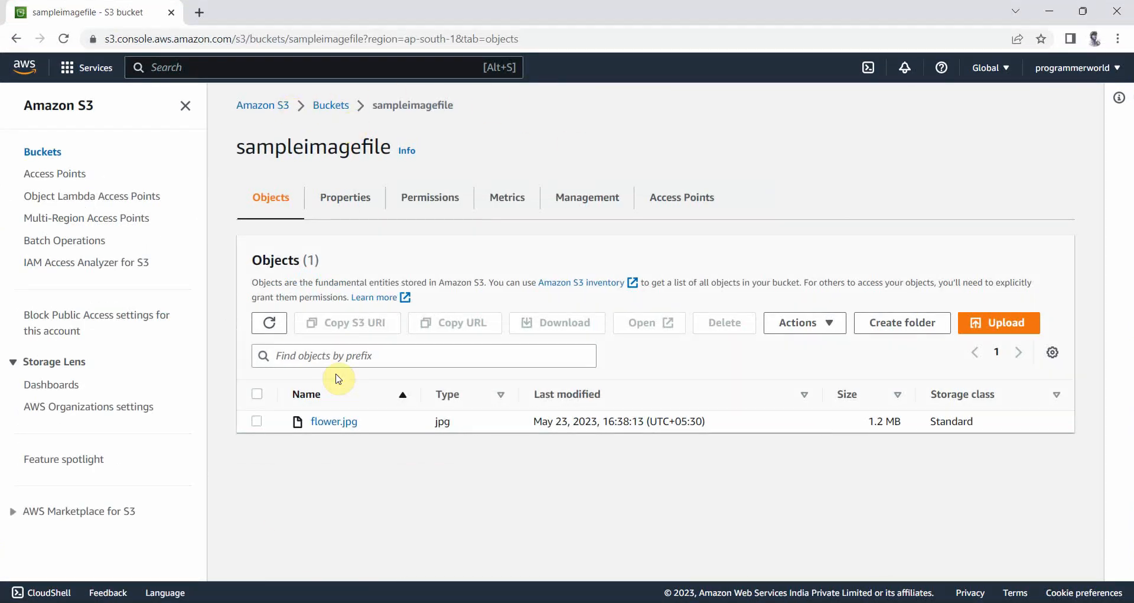
mouse_move(333, 422)
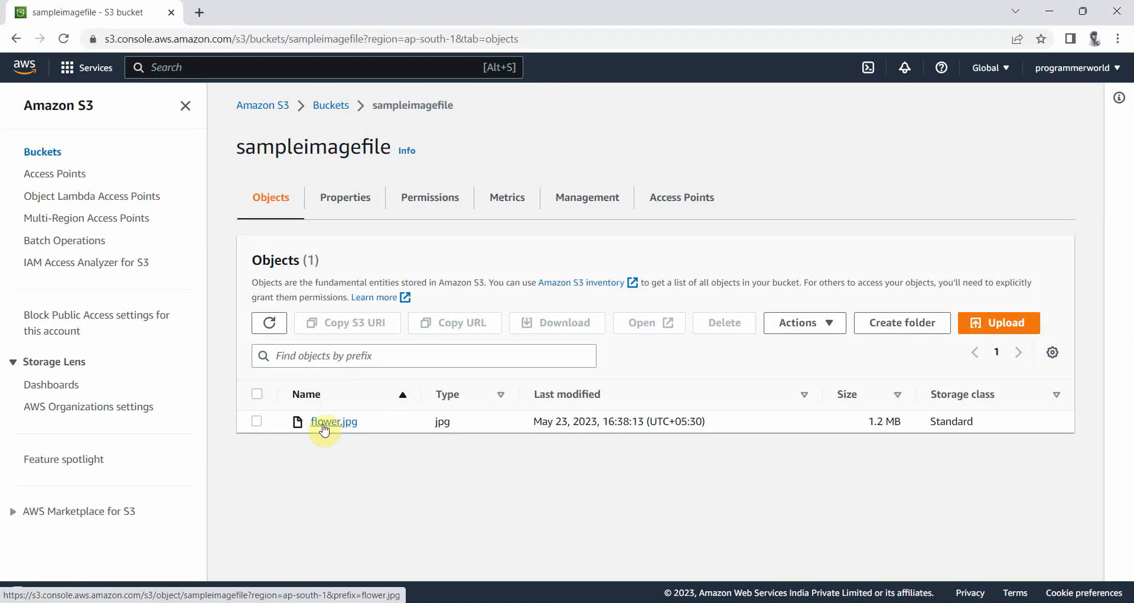
Share flower.jpg via Object actions with a 1-hour presigned URL and copy it.
click(333, 421)
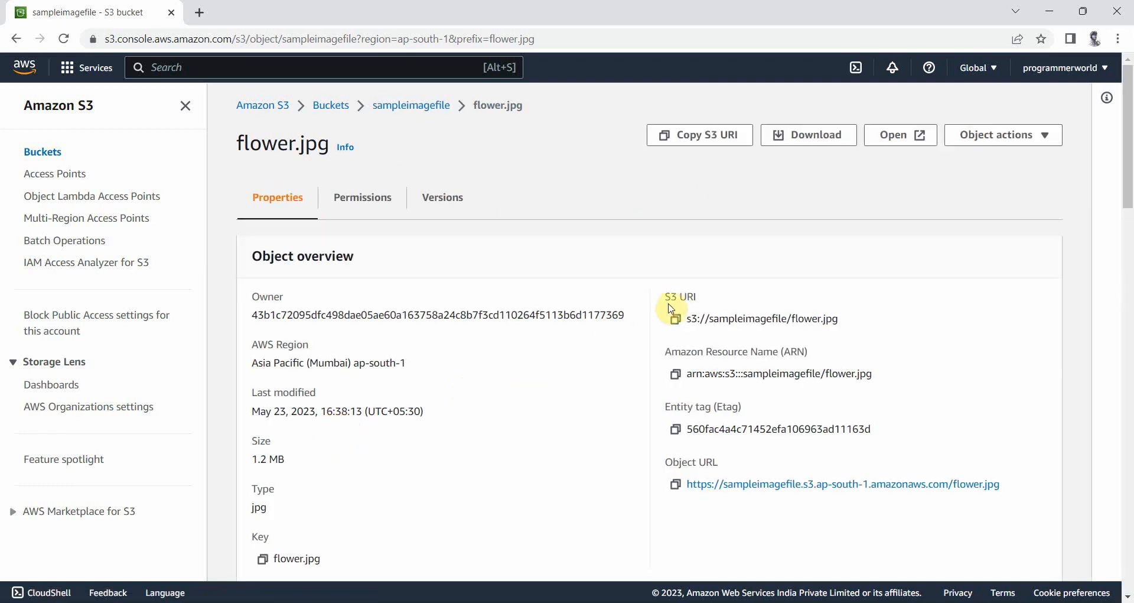
mouse_move(1068, 141)
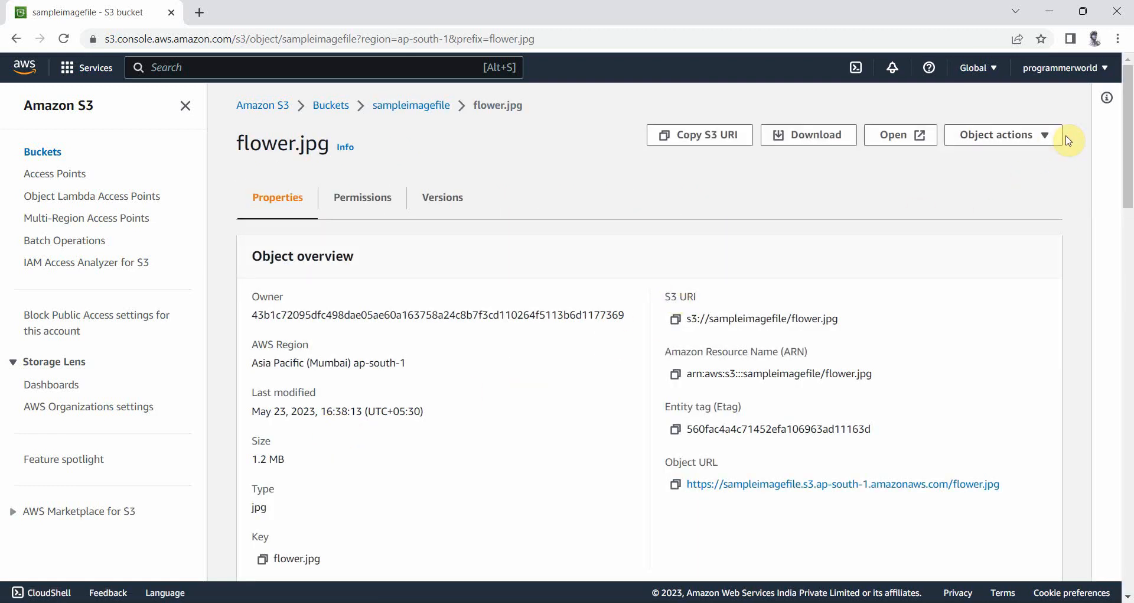
click(1001, 135)
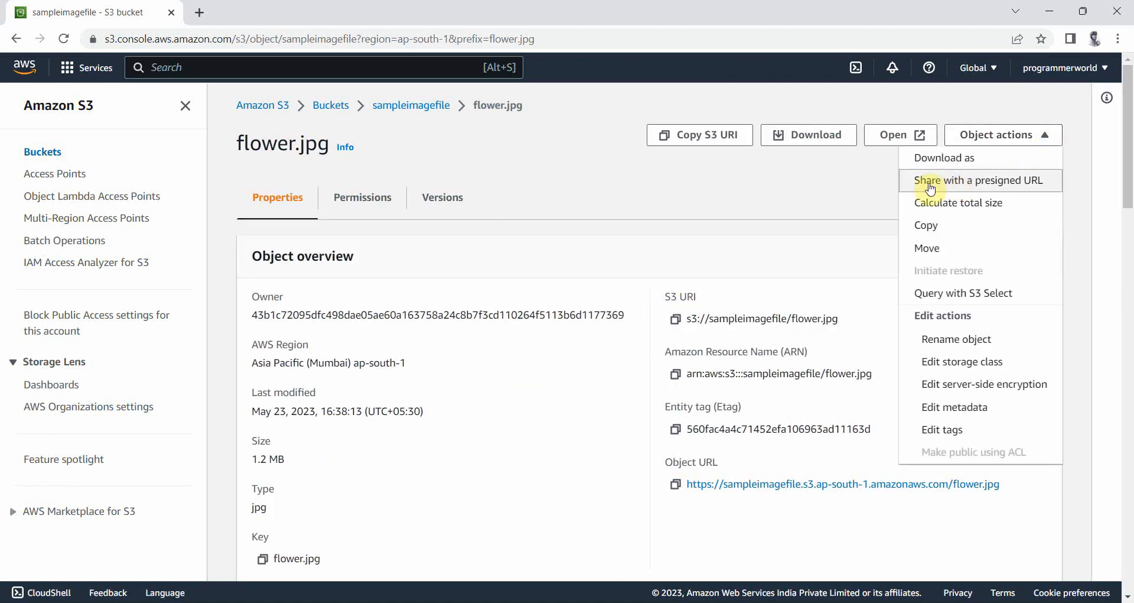
mouse_move(999, 188)
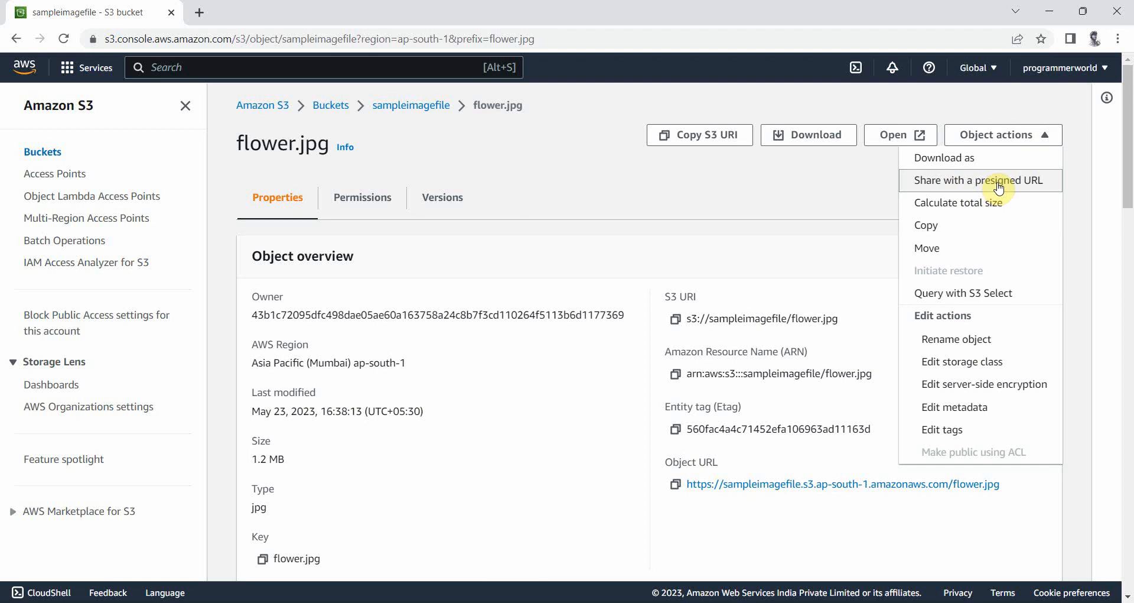
click(977, 180)
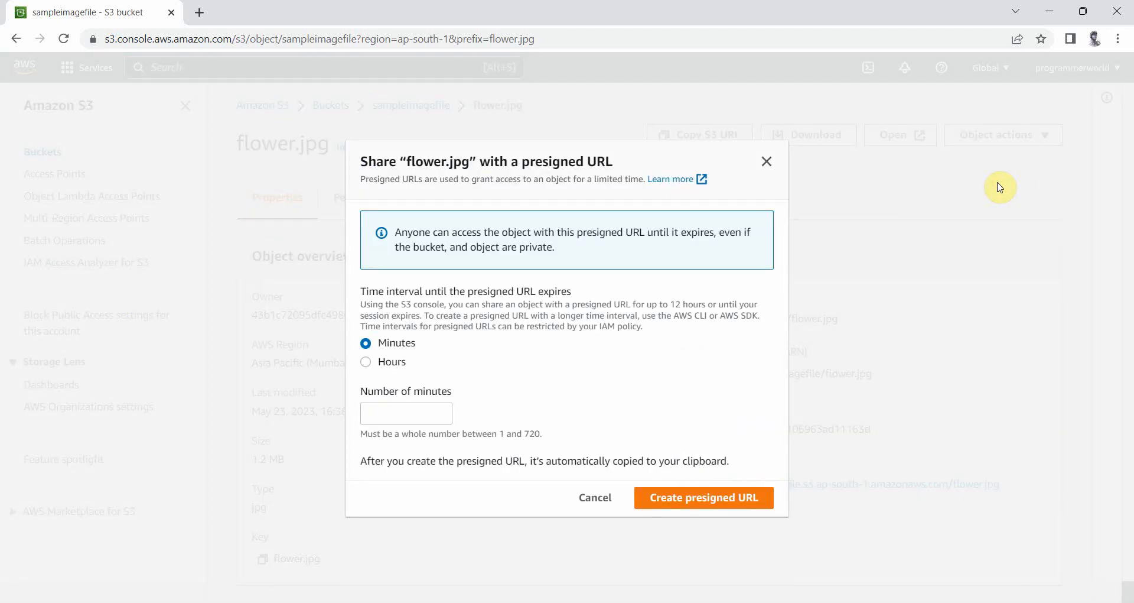
mouse_move(386, 361)
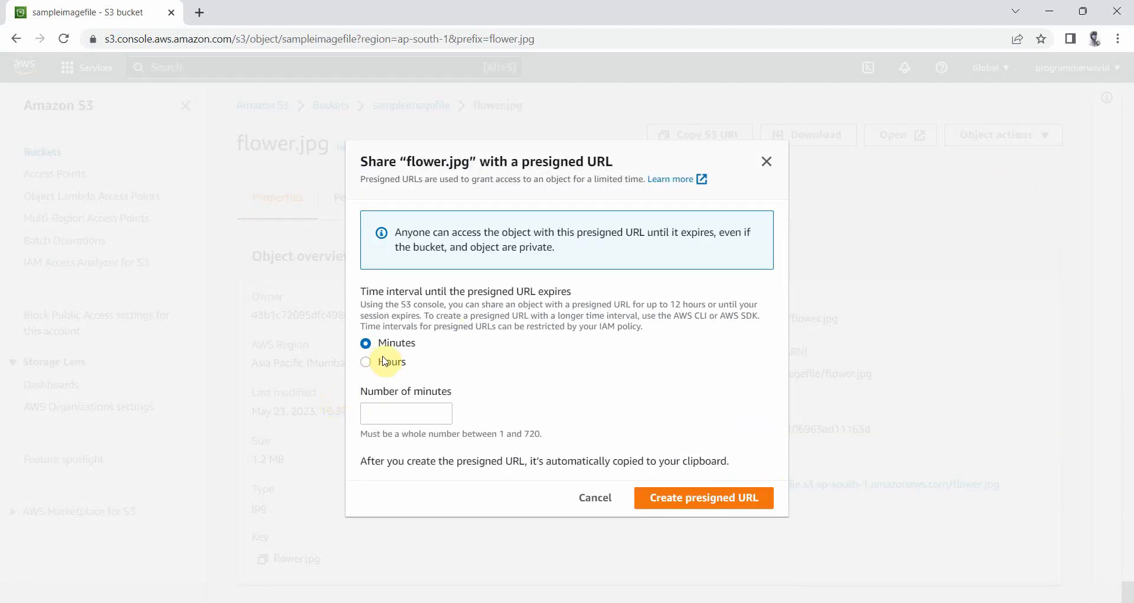
mouse_move(394, 366)
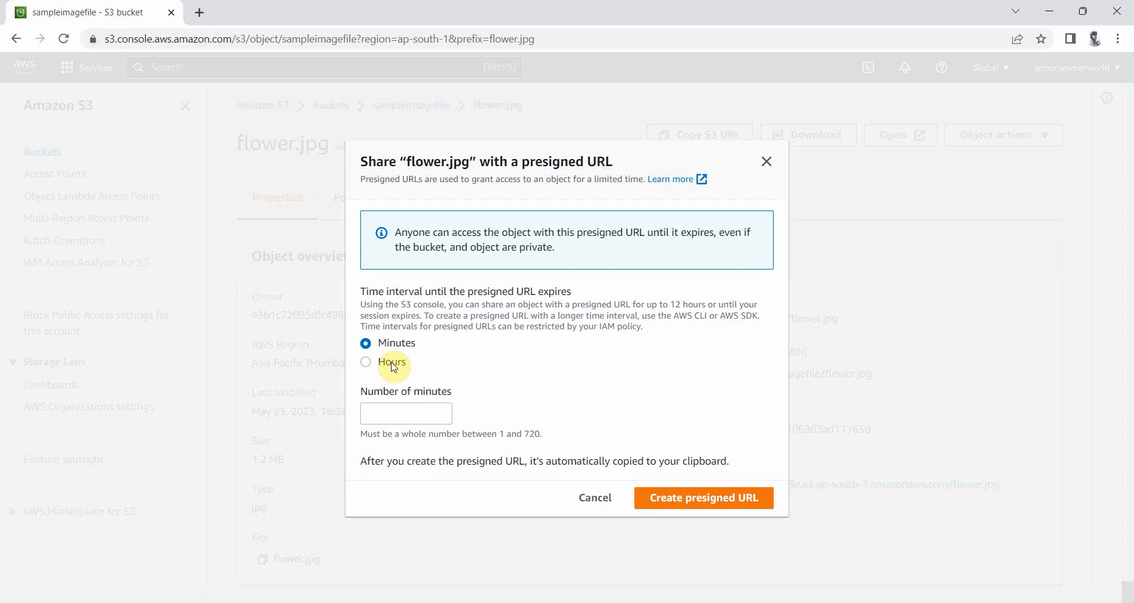
click(366, 362)
text(1)
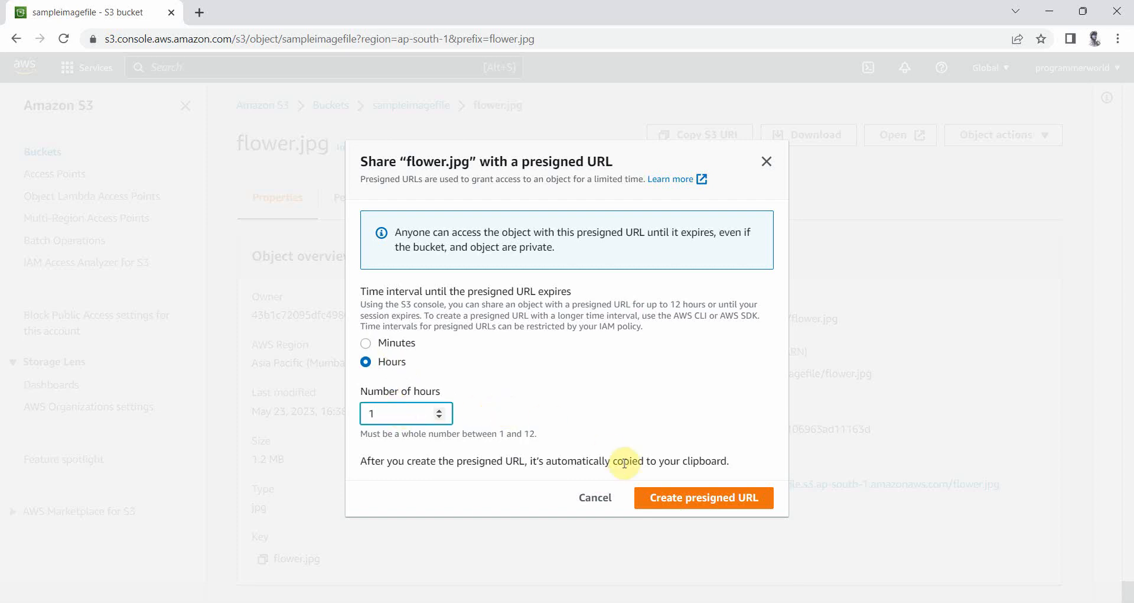
click(702, 497)
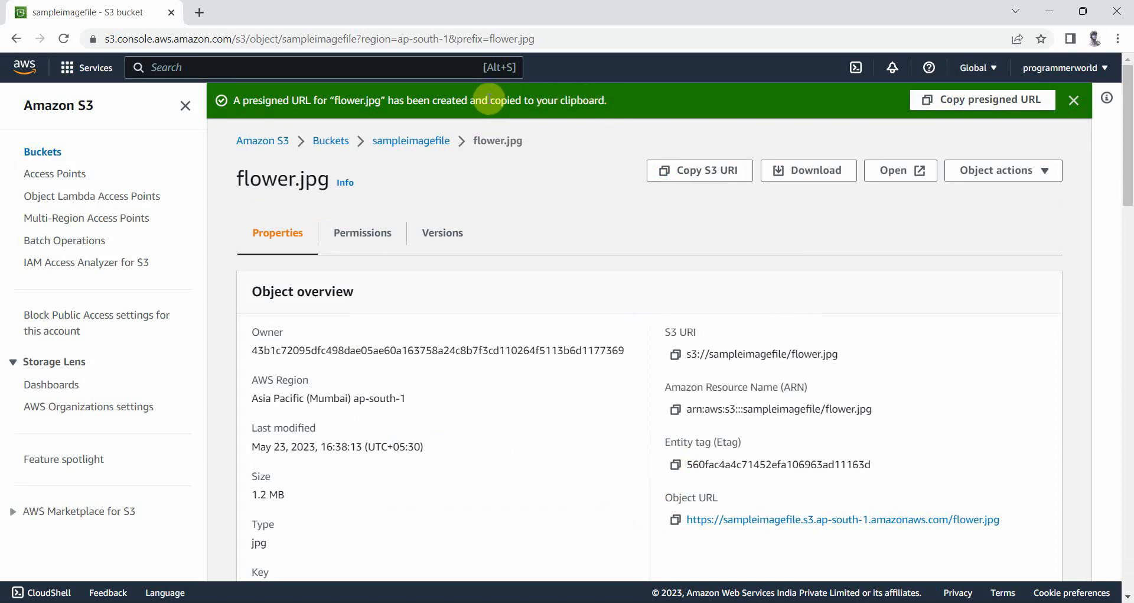
click(983, 99)
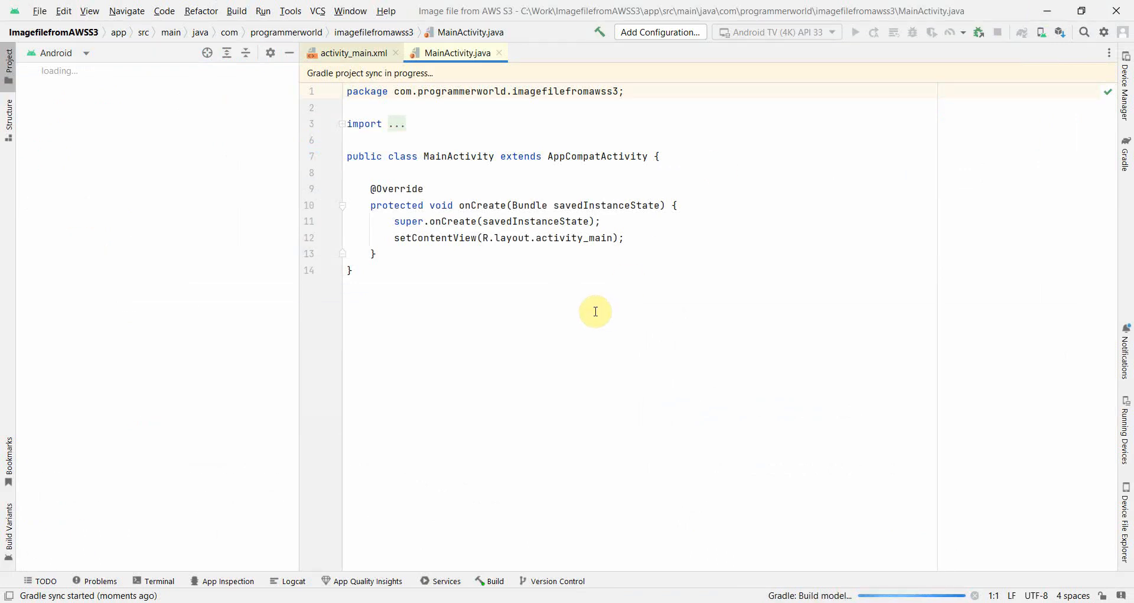
mouse_move(272, 354)
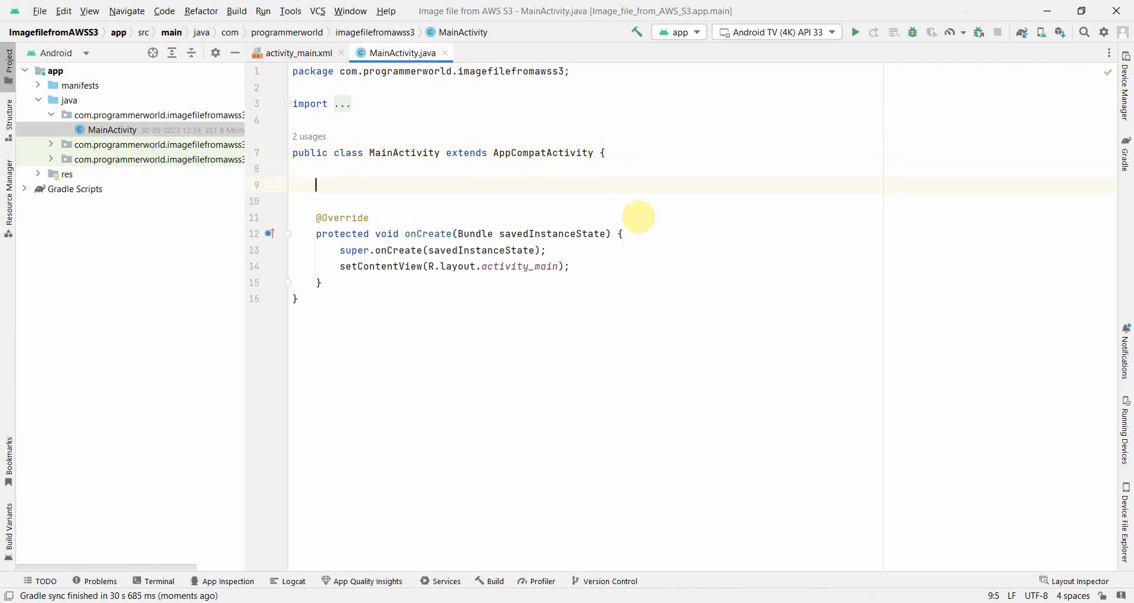
Declare private String stringSignedURL in MainActivity holding the pasted presigned flower.jpg URL.
text(Priv)
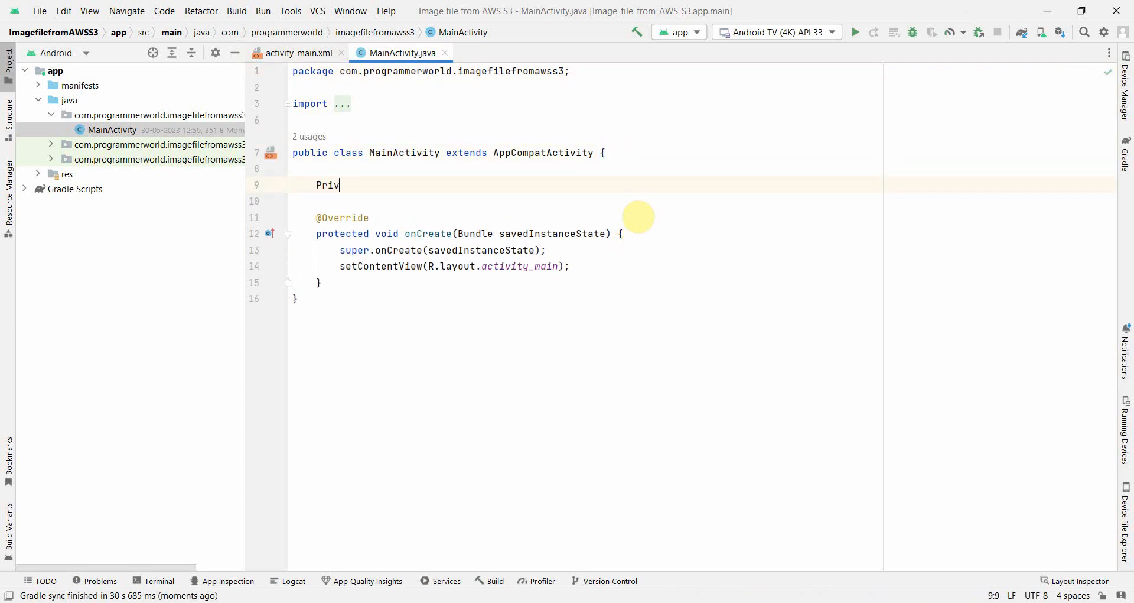
key(Backspace)
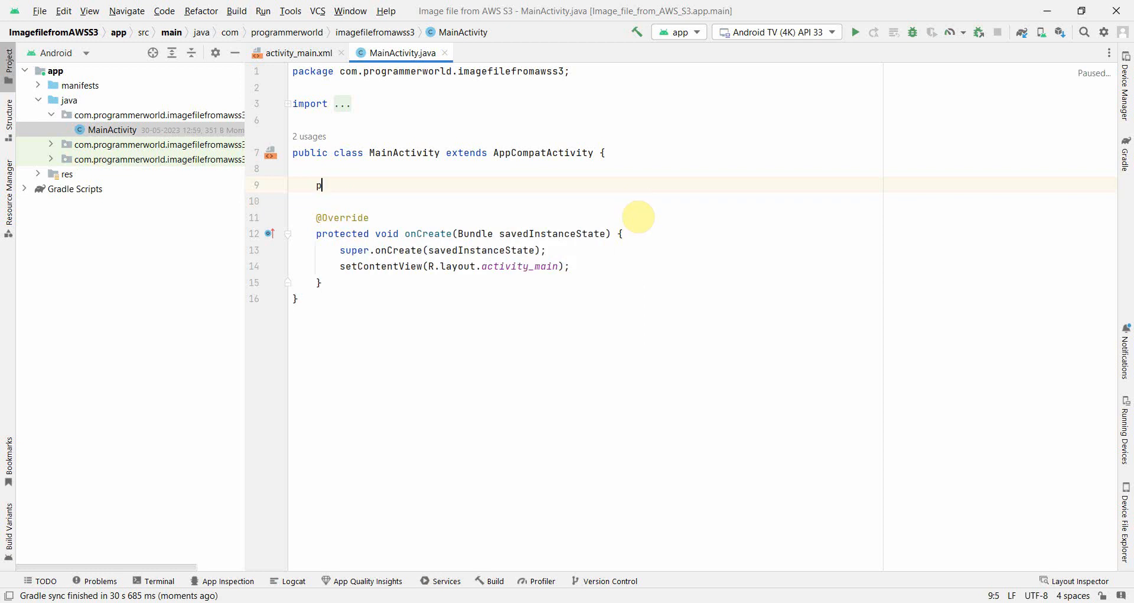
text(rivate)
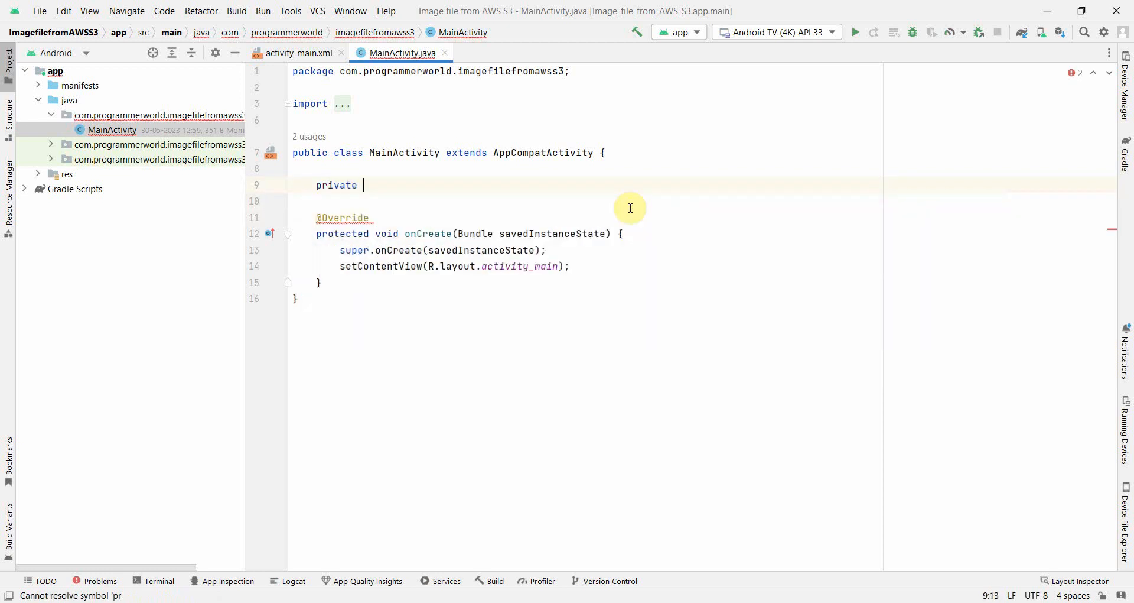
text(String)
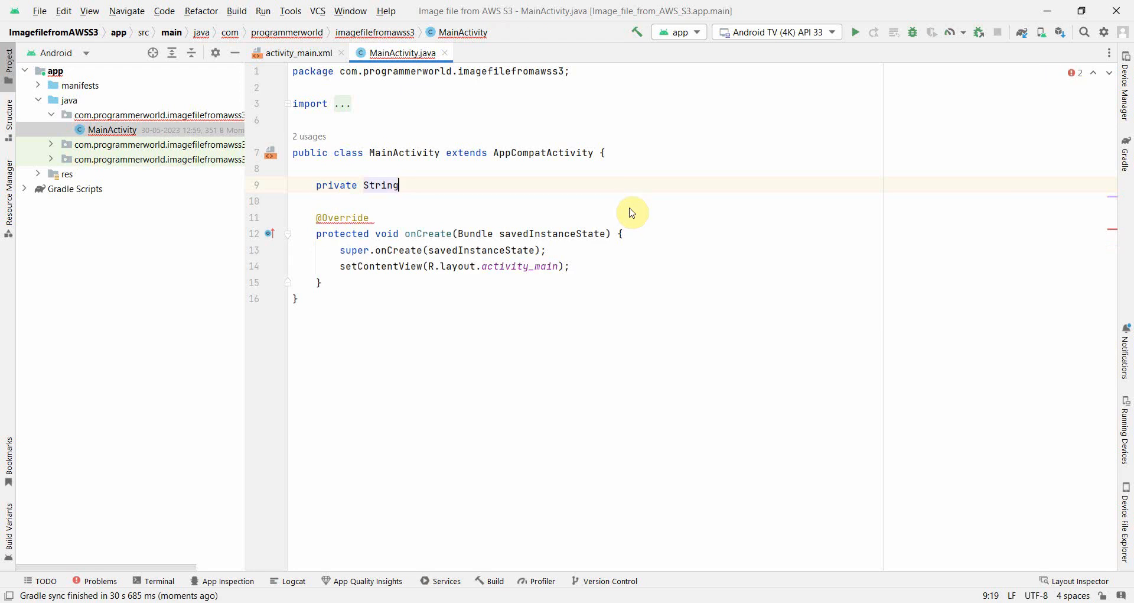
text(string)
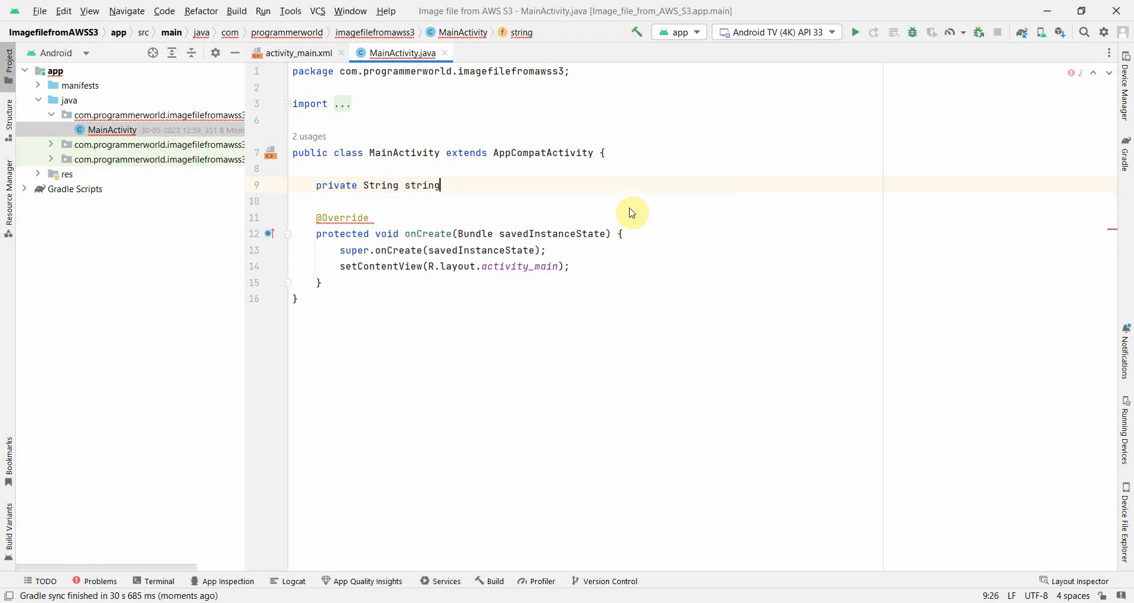
text(Signed)
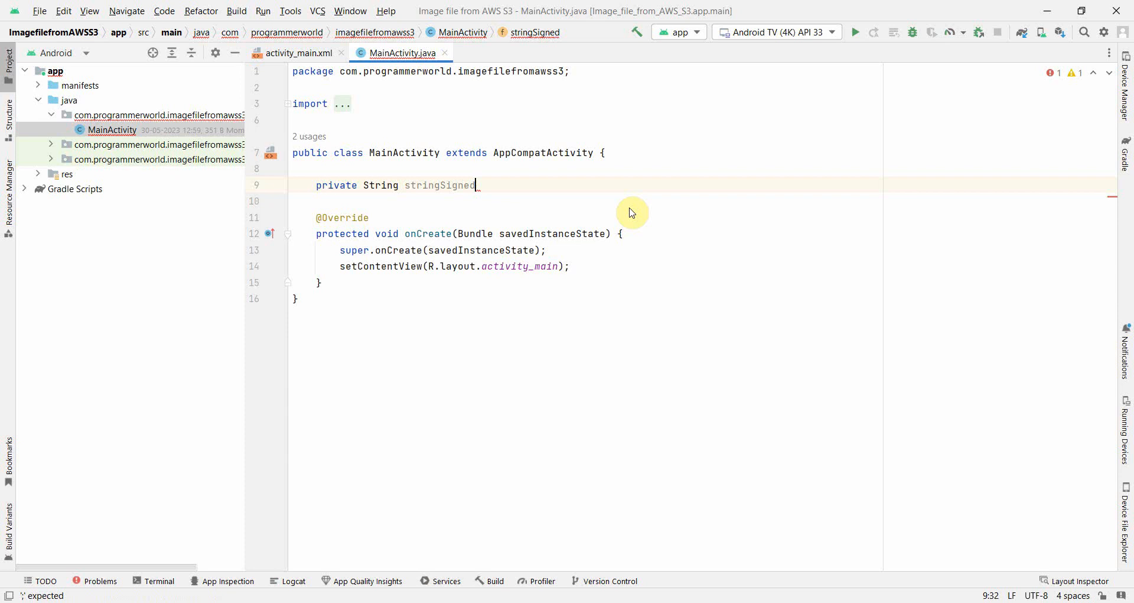
text(URL = ")
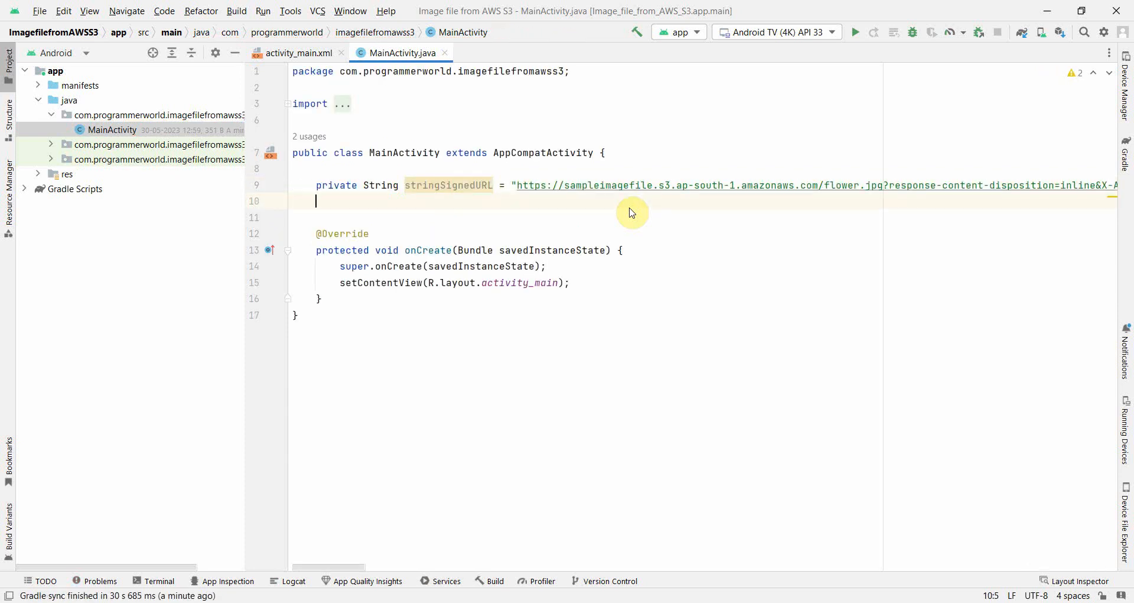
mouse_move(603, 187)
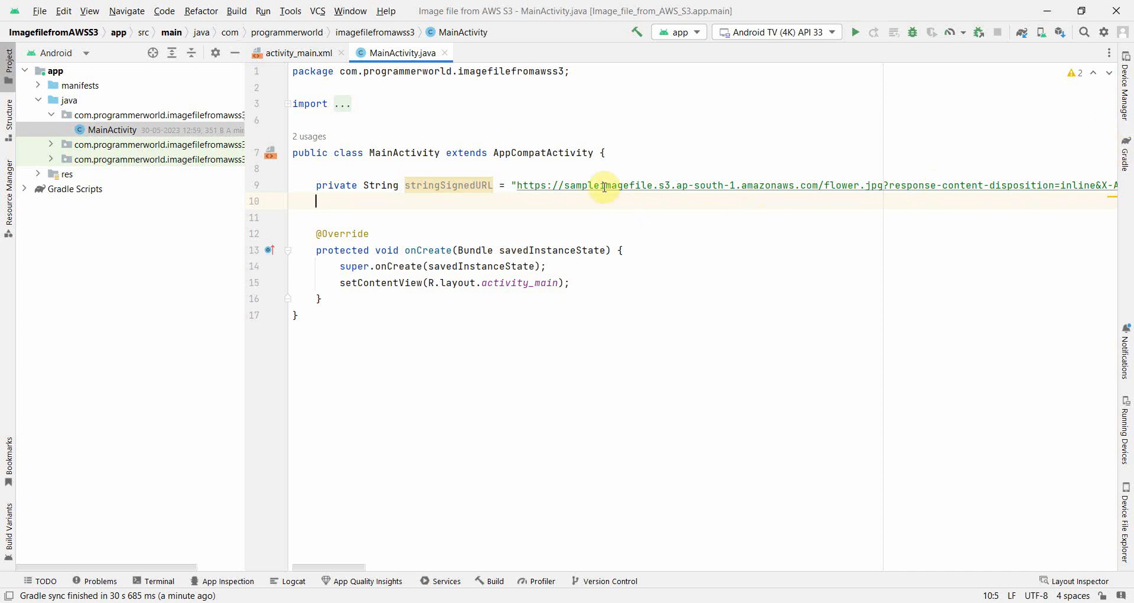
mouse_move(530, 185)
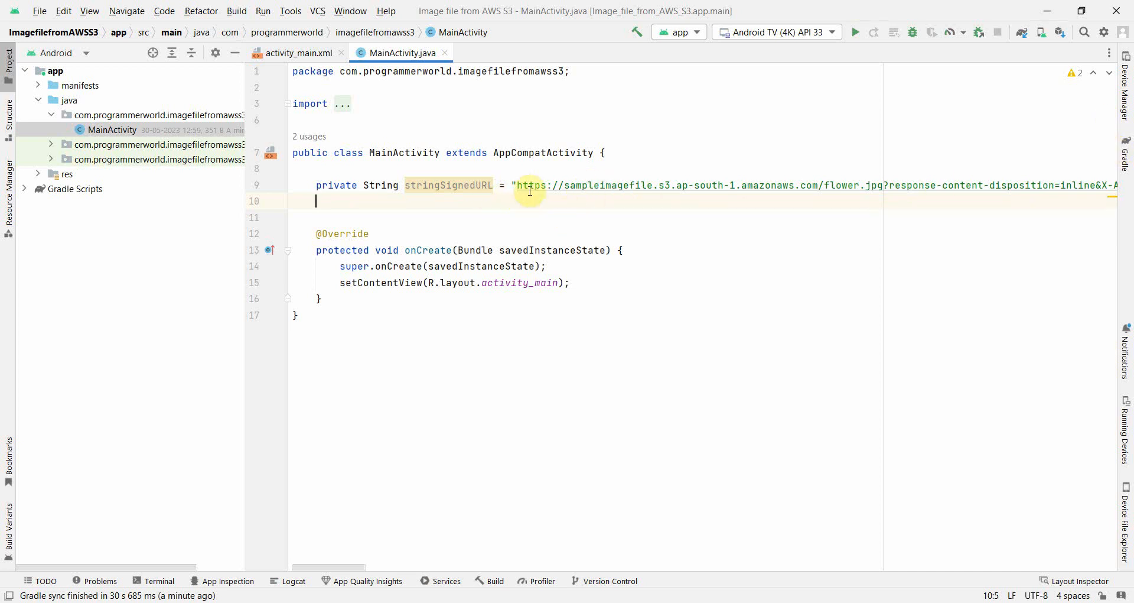
click(570, 283)
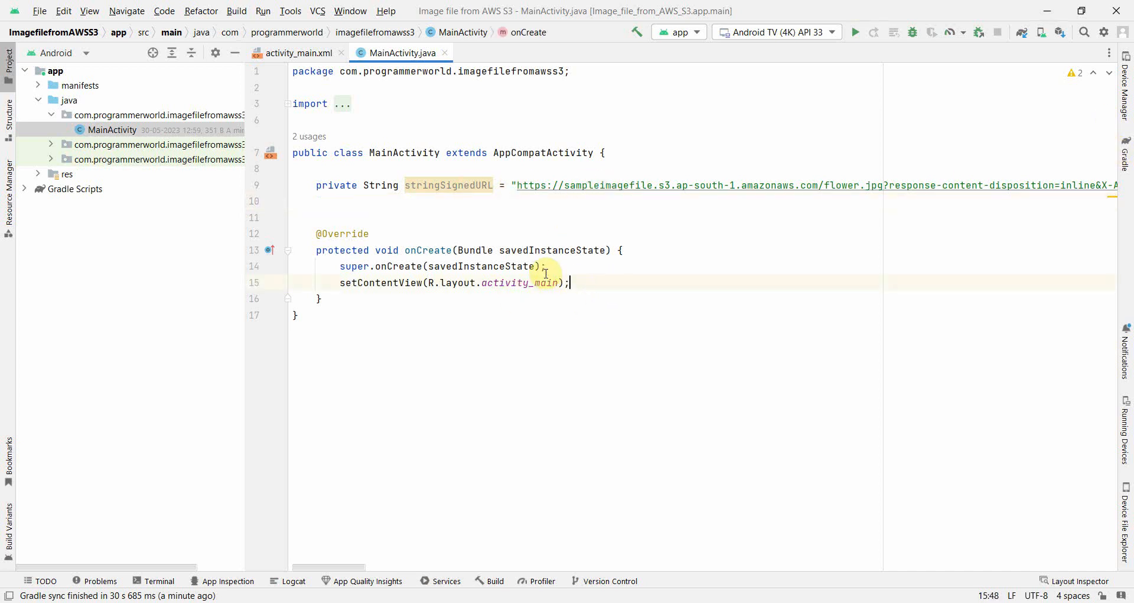
mouse_move(91, 85)
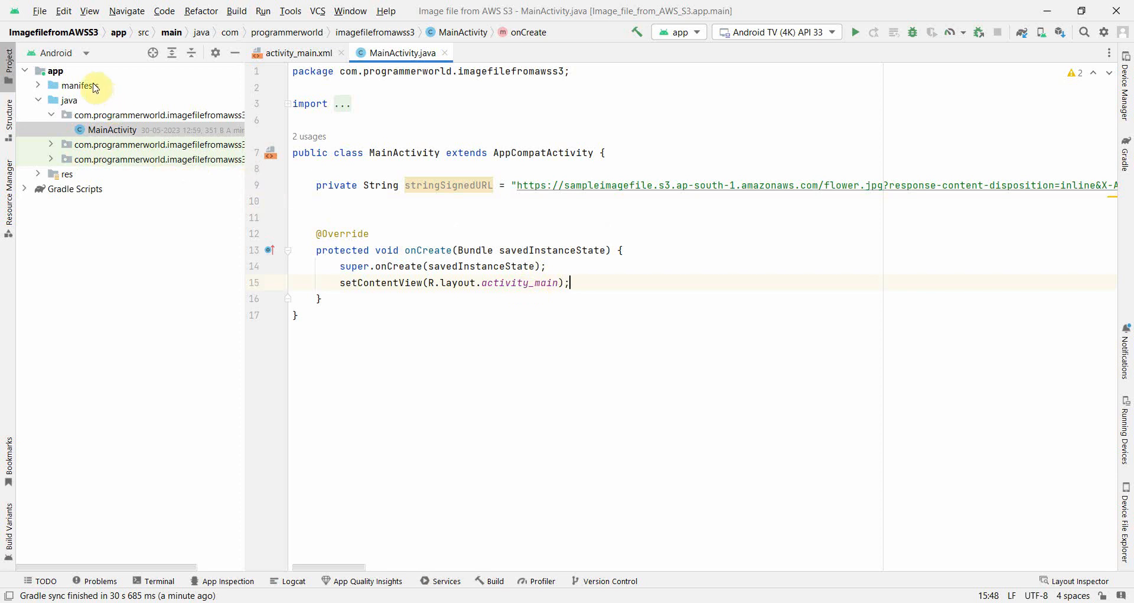
Add a uses-permission for android.permission.INTERNET to AndroidManifest.xml.
click(80, 85)
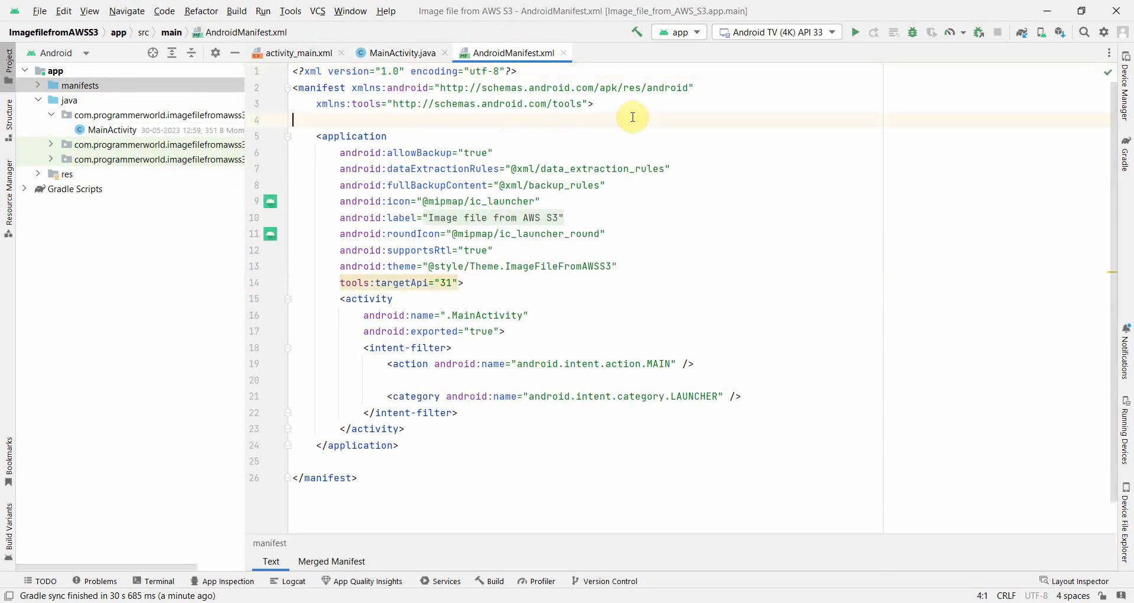
text(<)
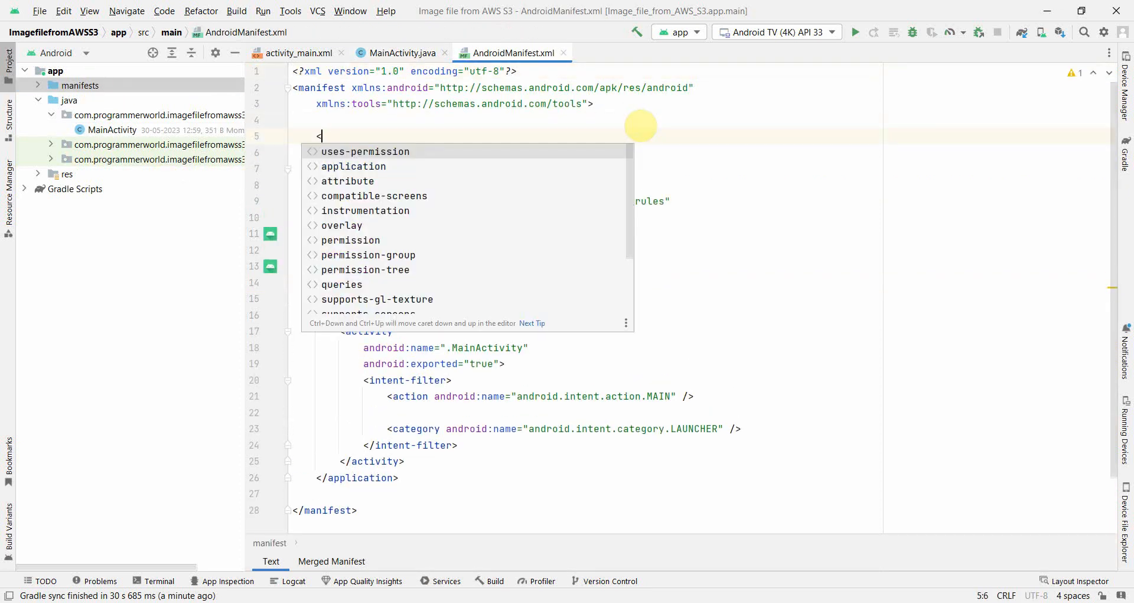
click(365, 151)
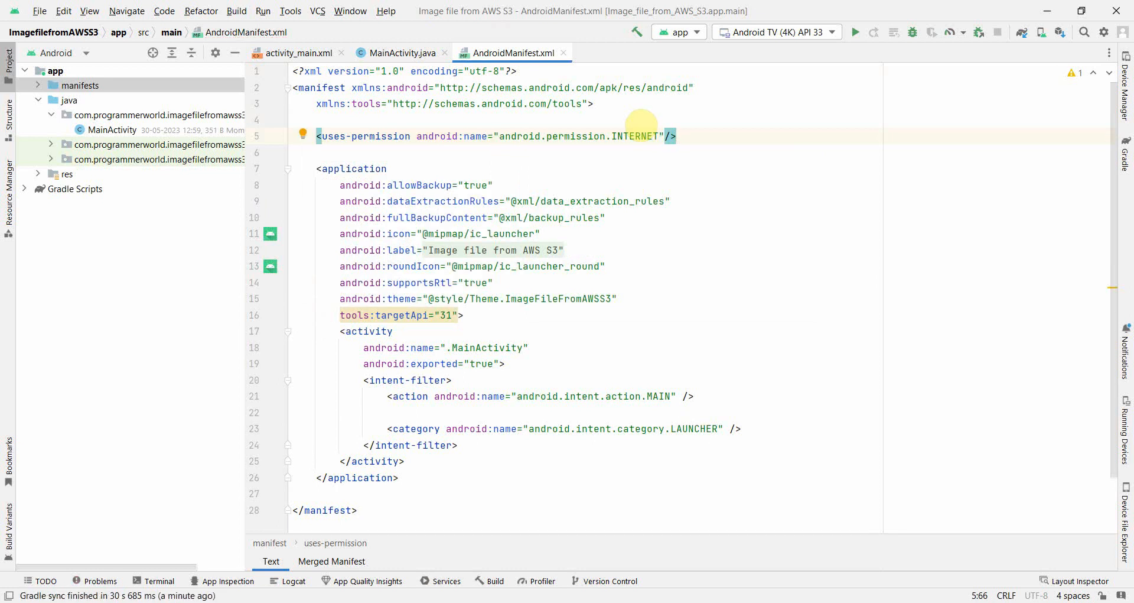
mouse_move(633, 116)
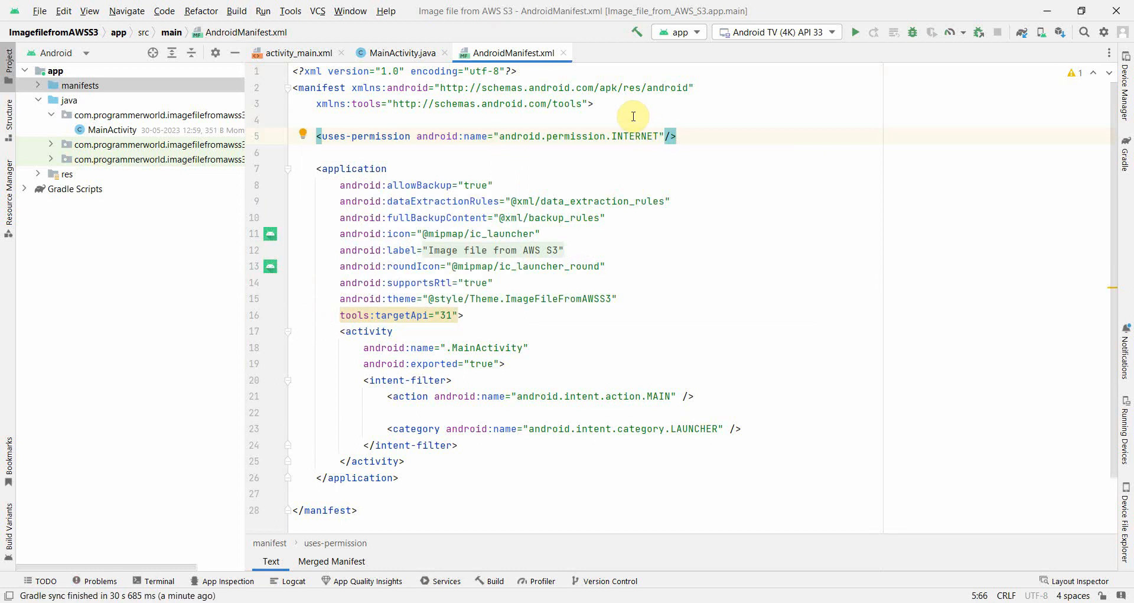
mouse_move(297, 52)
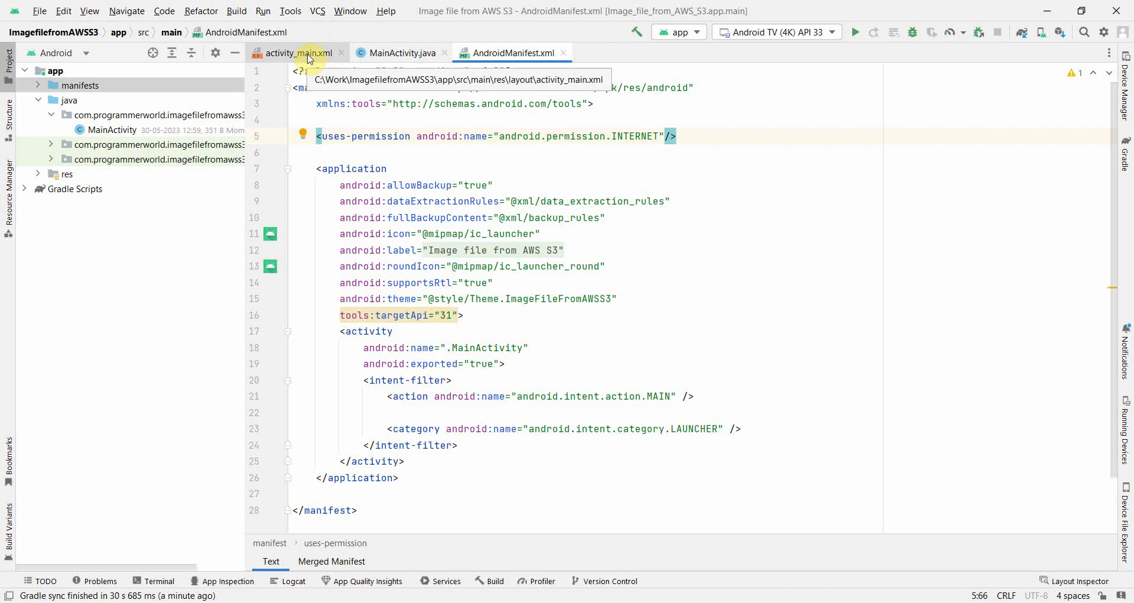
Place a 'Downalod' button above Hello World in activity_main.xml, constrained to the top.
click(296, 53)
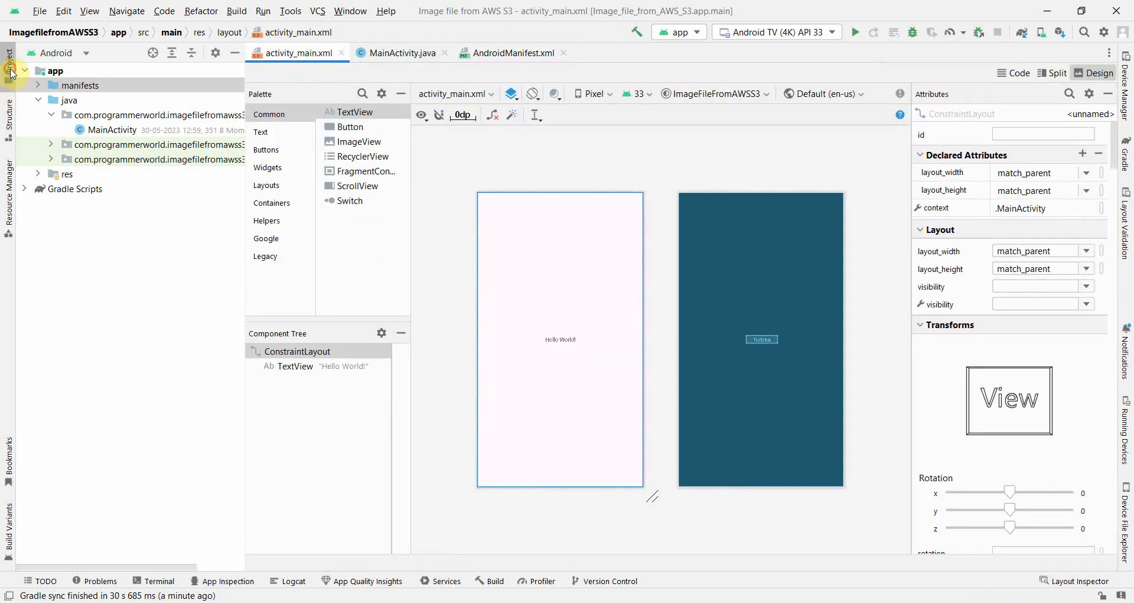
click(10, 71)
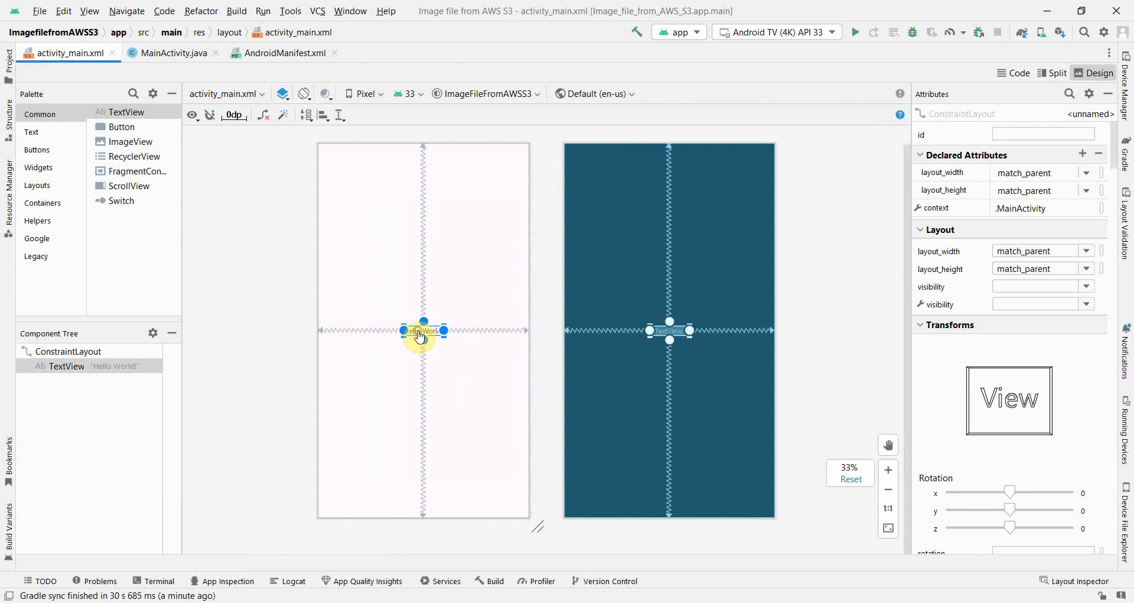
click(423, 330)
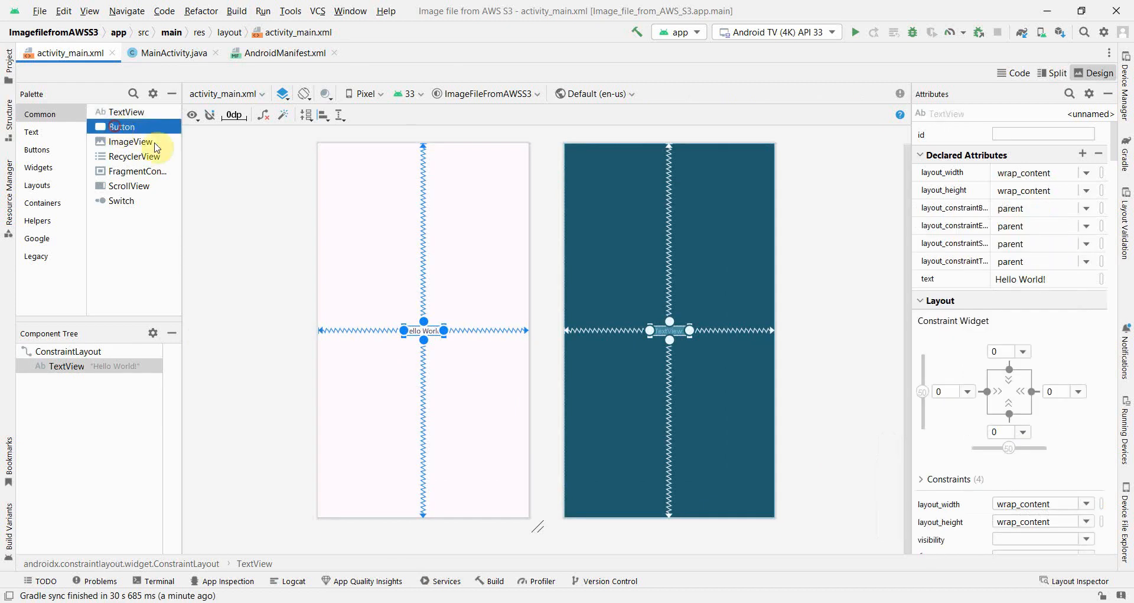
click(426, 200)
text(Downalod)
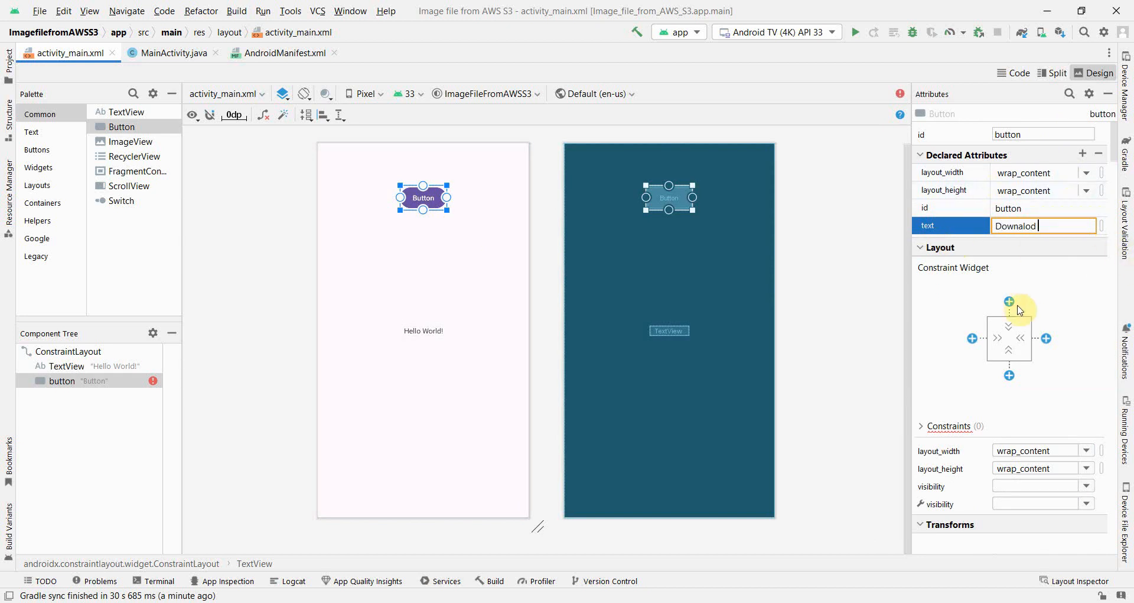
click(972, 338)
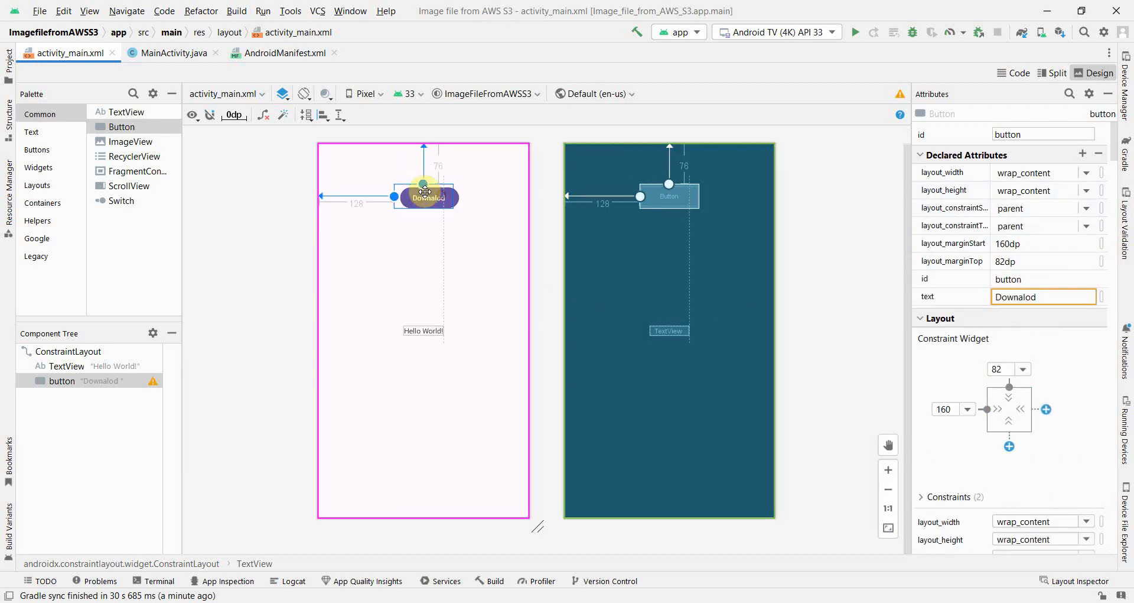
drag(424, 196, 422, 196)
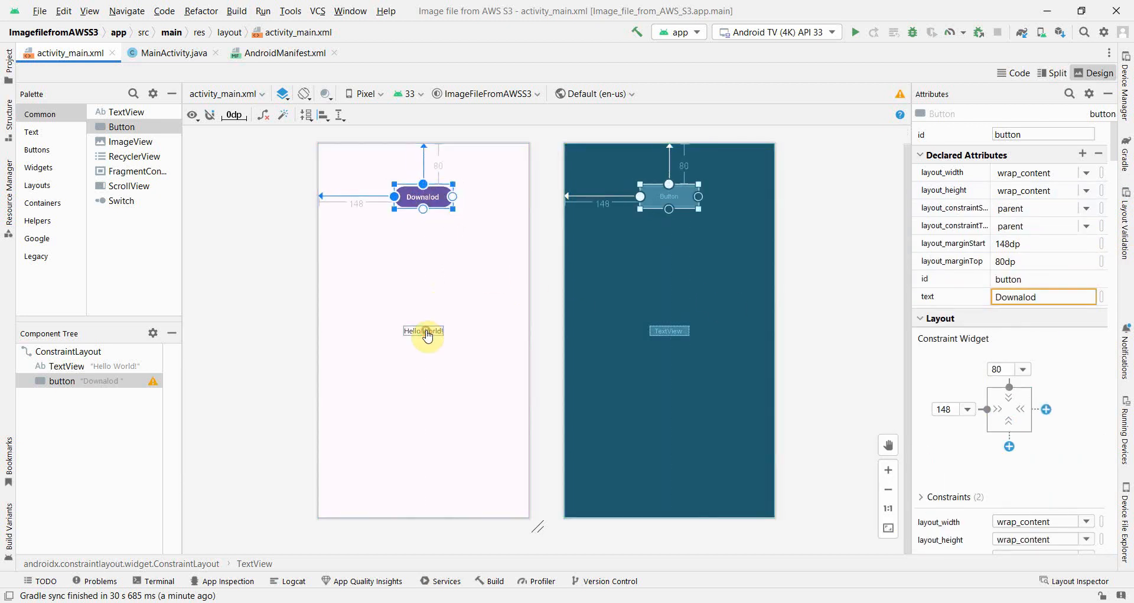
Resize the Hello World TextView to 242x173dp with 34sp text size and centre alignment.
click(423, 331)
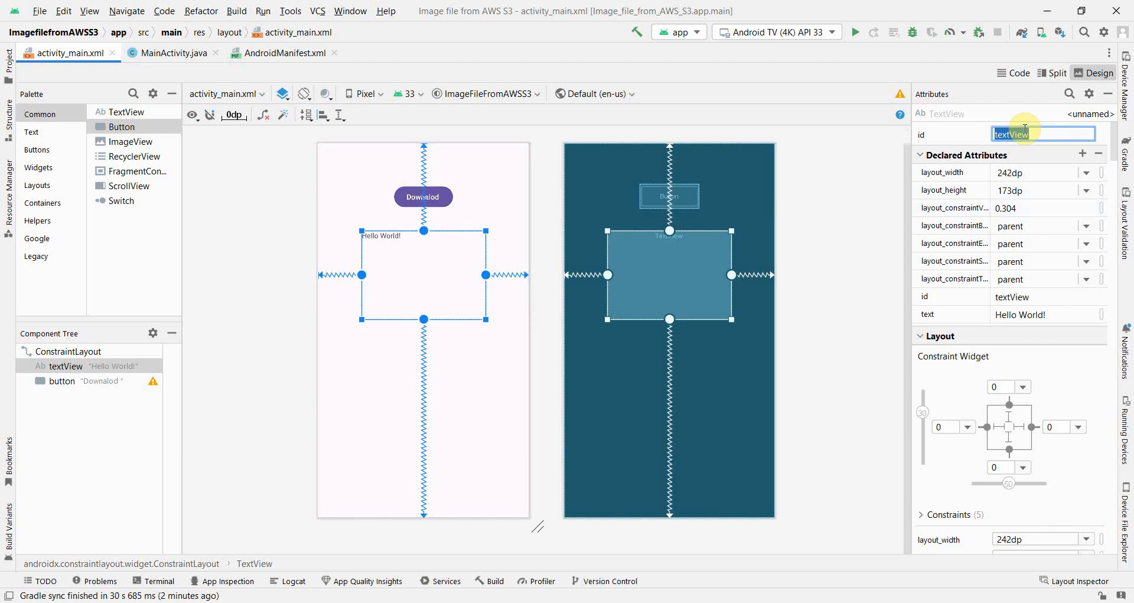
click(1069, 94)
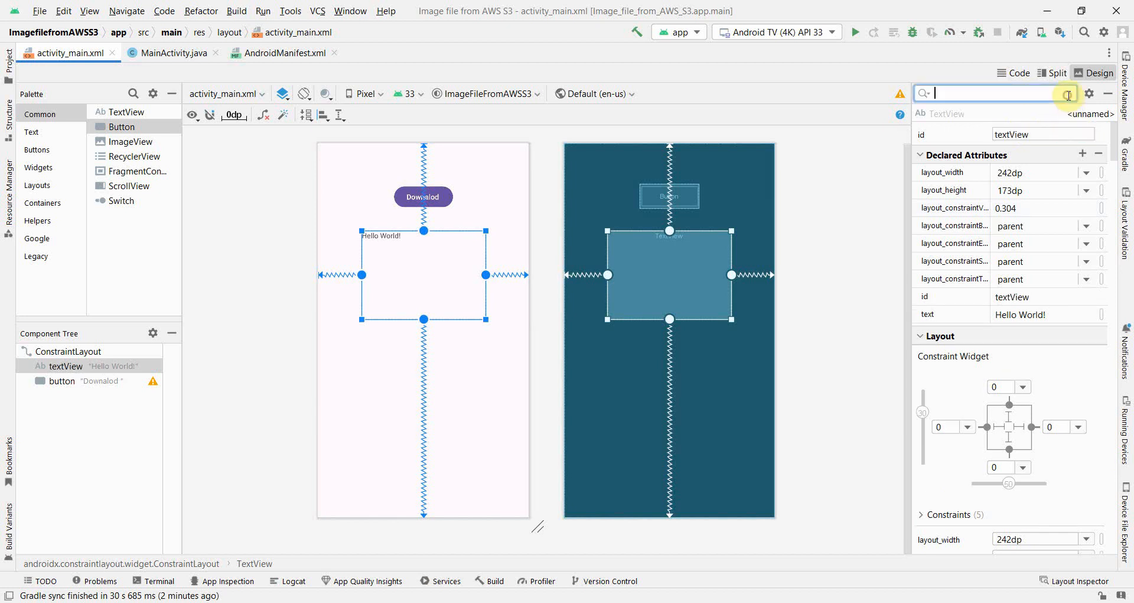
text(siz)
text(24sp)
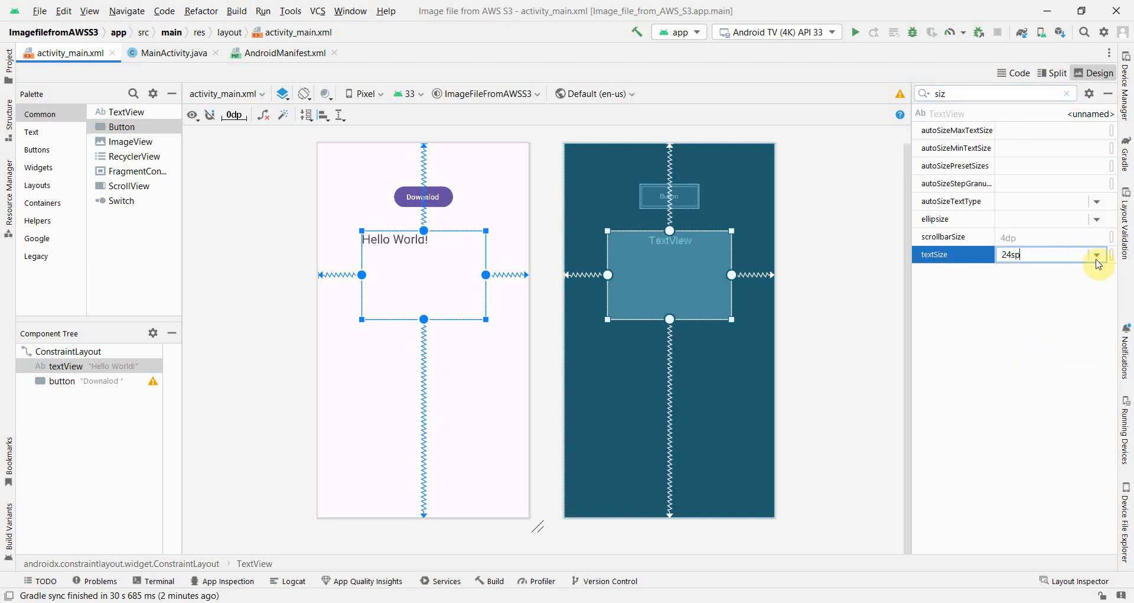
click(1096, 254)
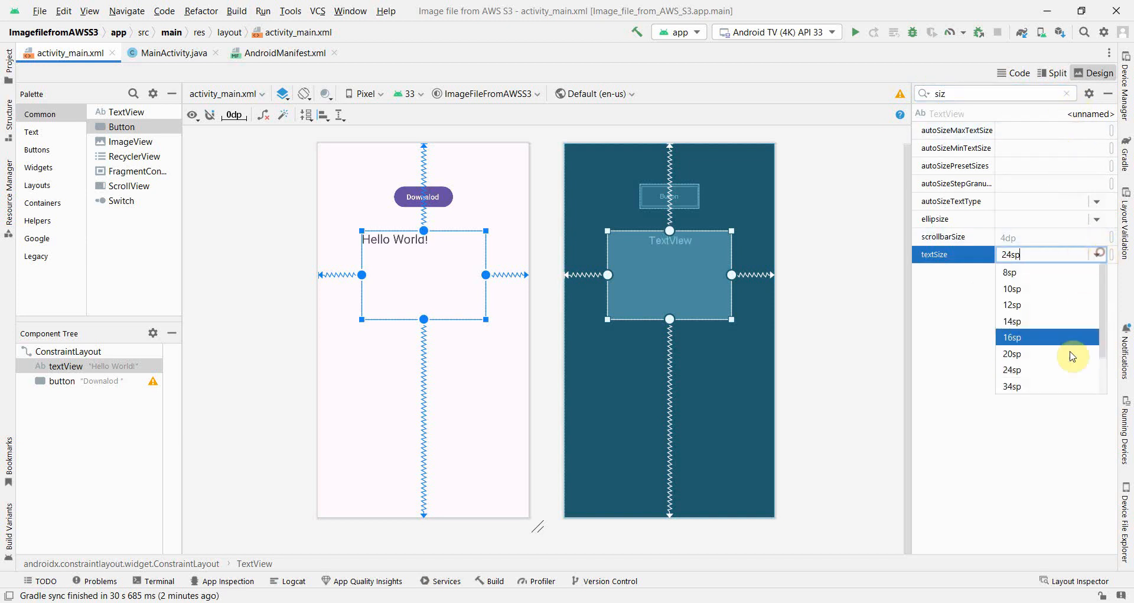
click(1012, 385)
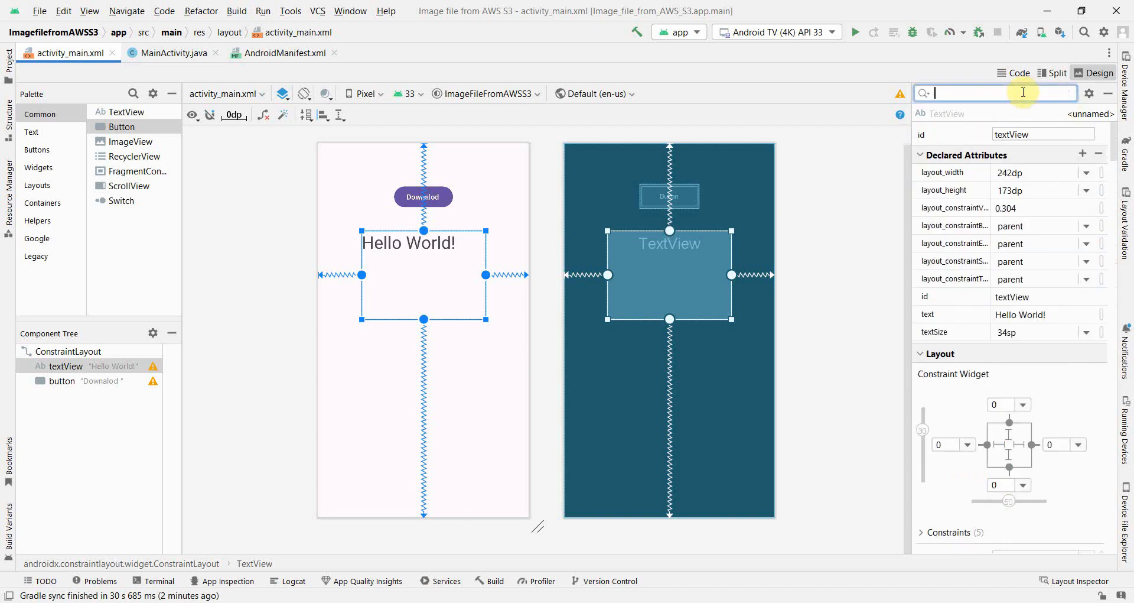
text(alig)
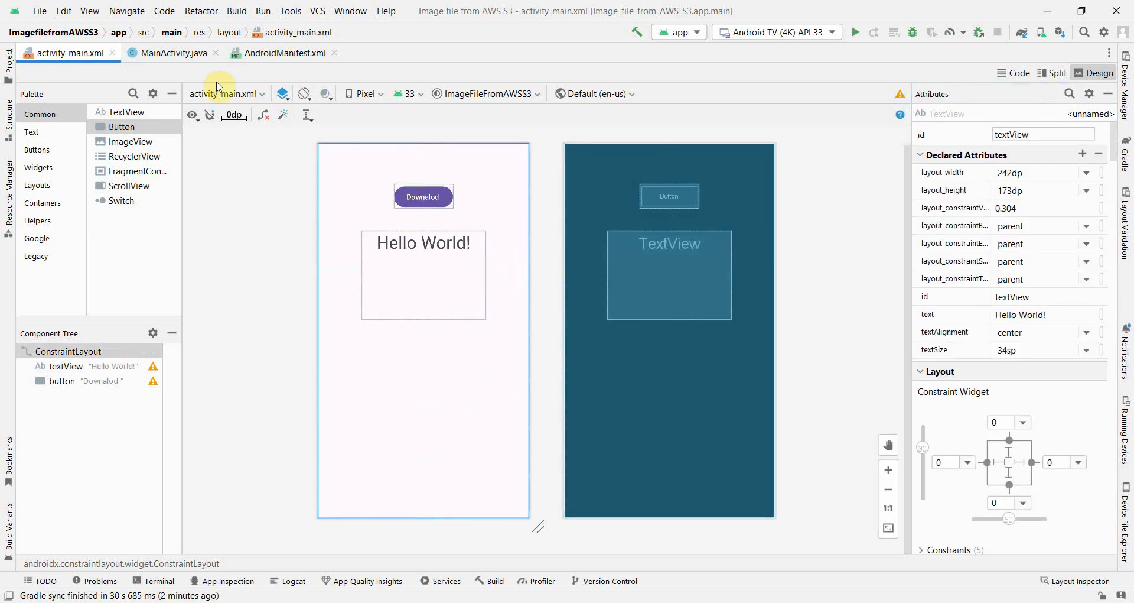
Add an empty public void buttonDownload(View view) method below onCreate in MainActivity.
click(173, 53)
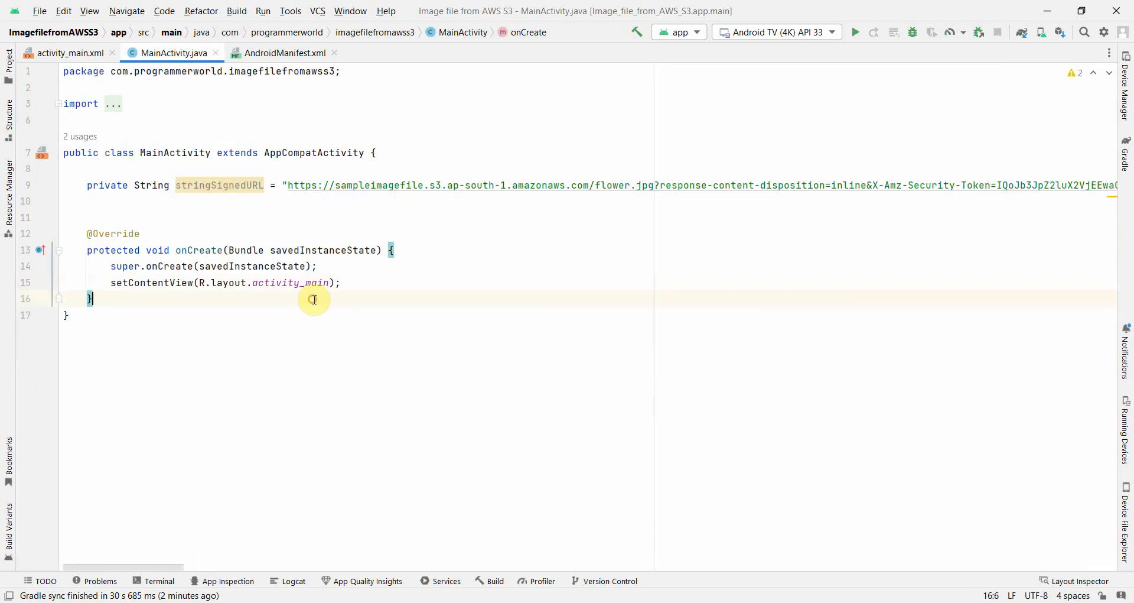
text(public void)
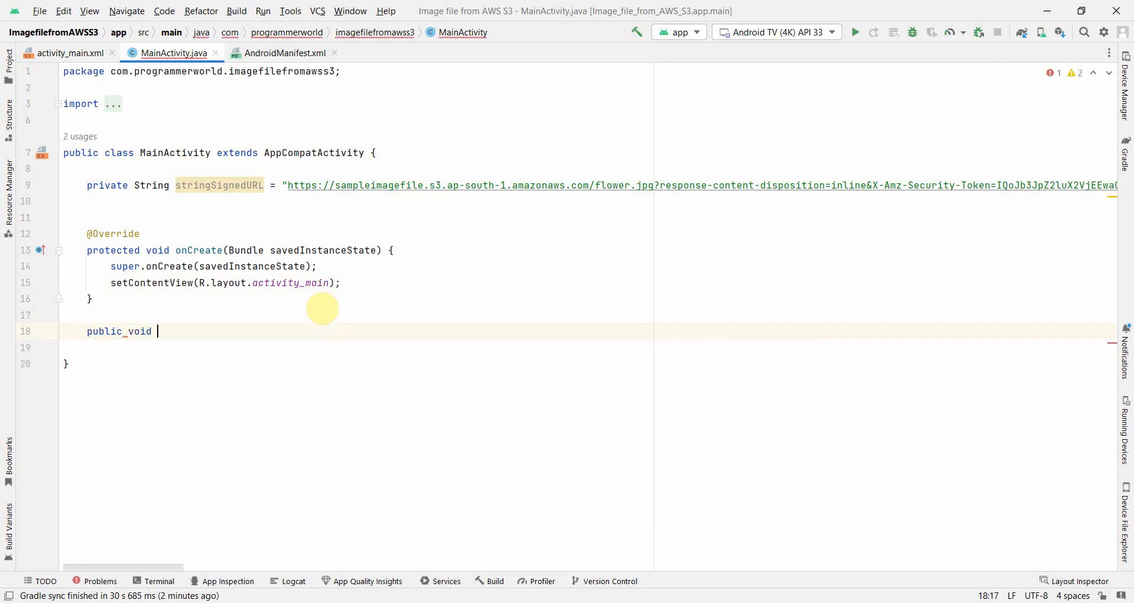
text(buttonDownload(View view){)
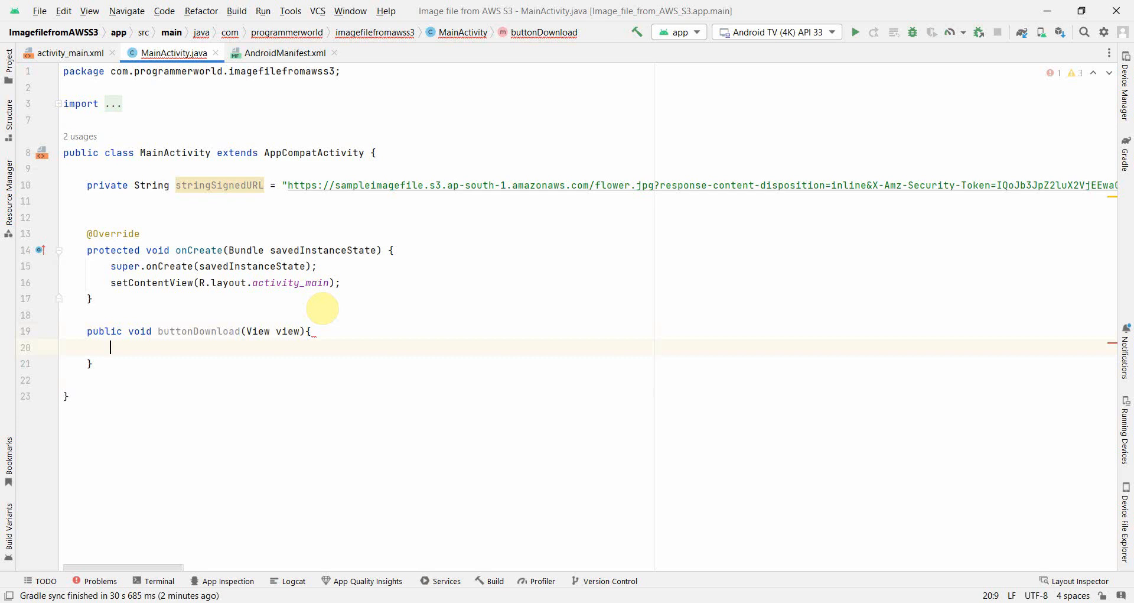
key(enter)
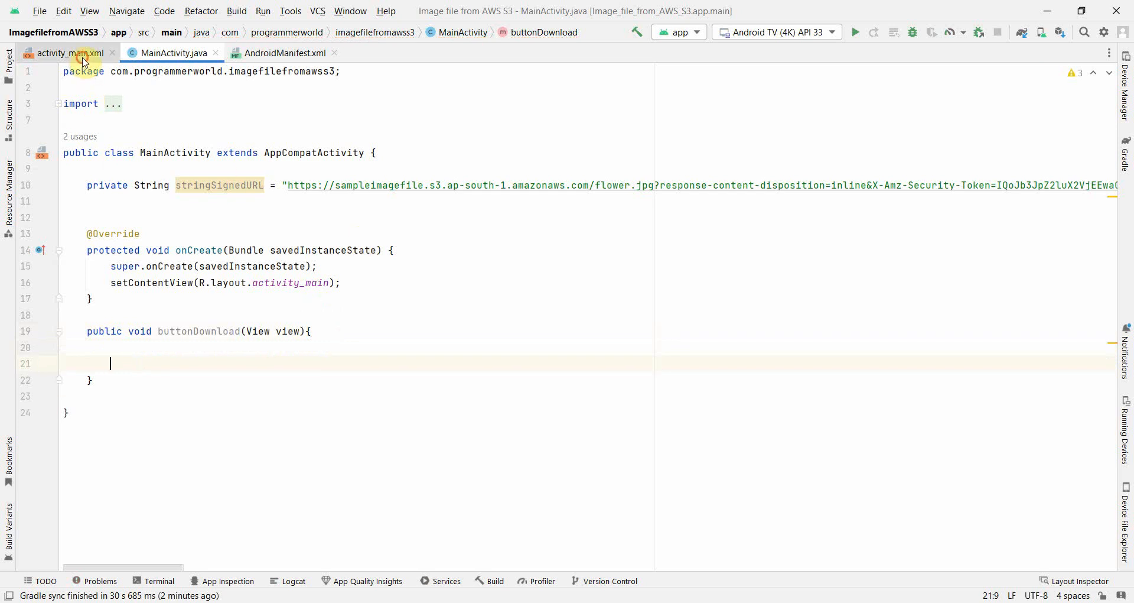
Set the Downalod button's onClick attribute to buttonDownload.
click(66, 52)
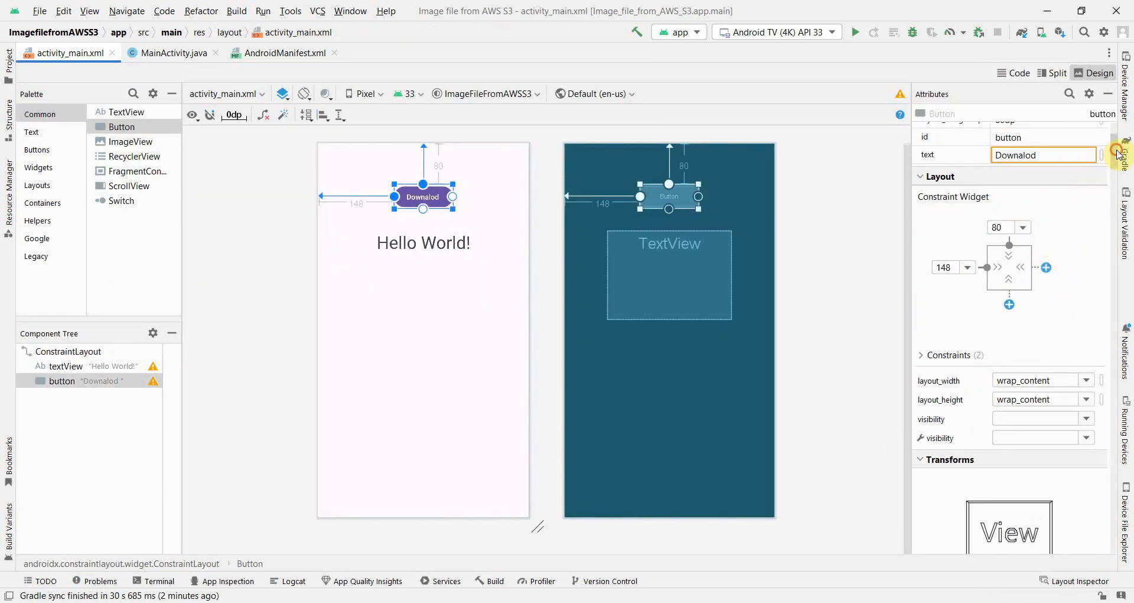
scroll(down, 3)
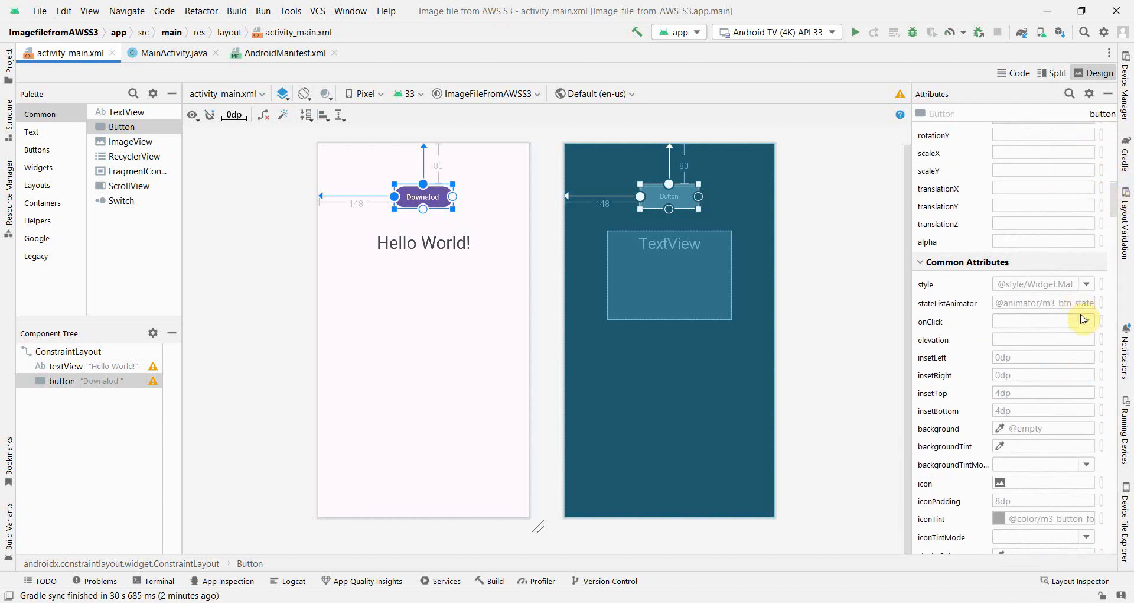
text(buttonDownload)
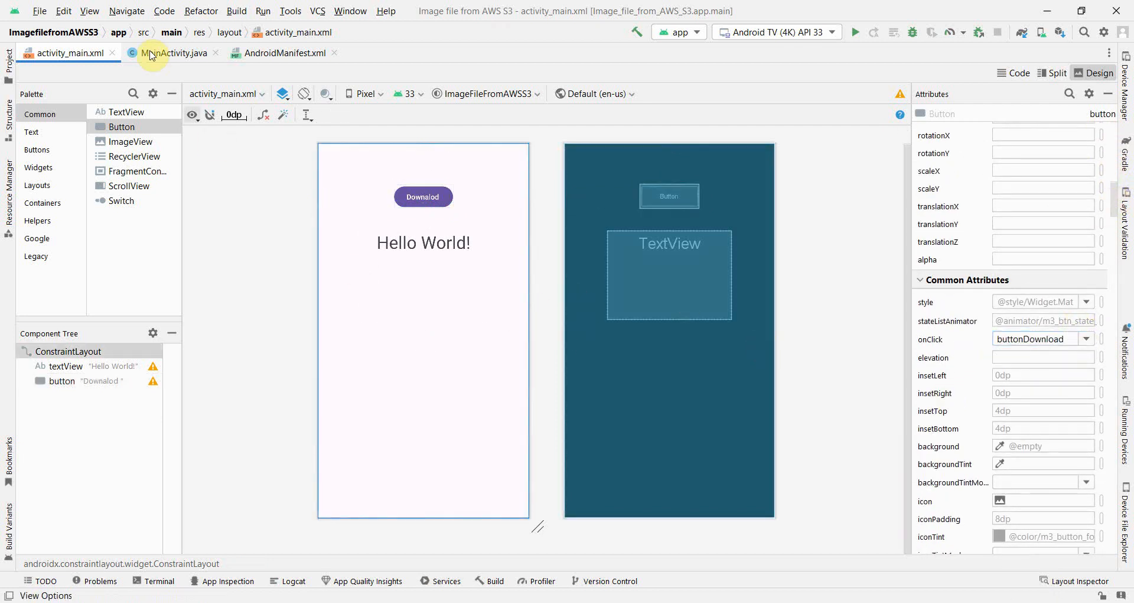
Target the Pixel 6 API 33 emulator and run the app.
click(173, 53)
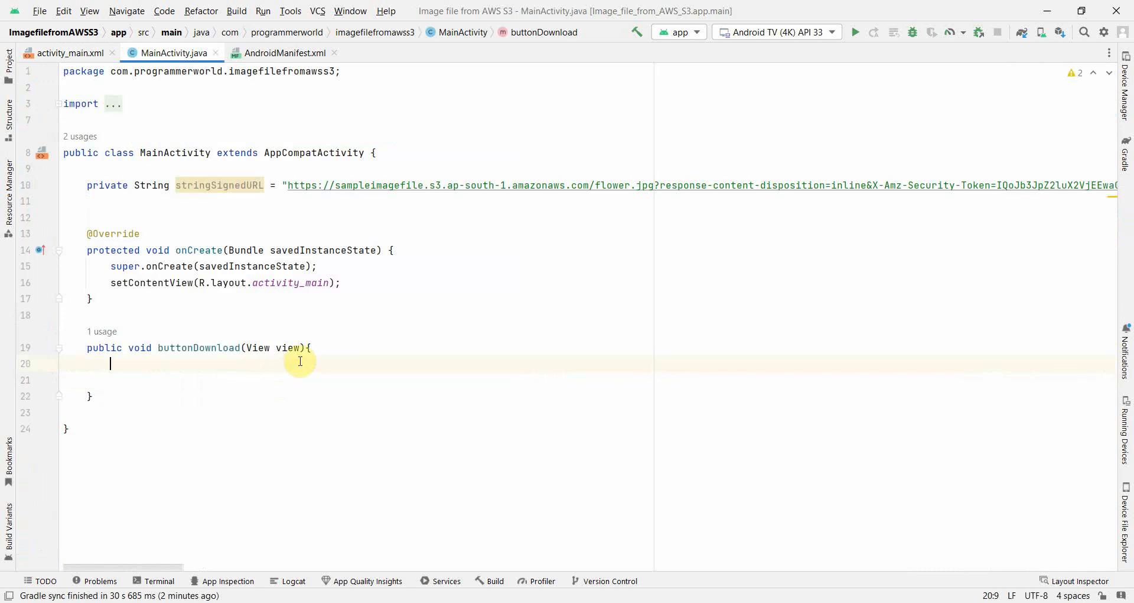
key(enter)
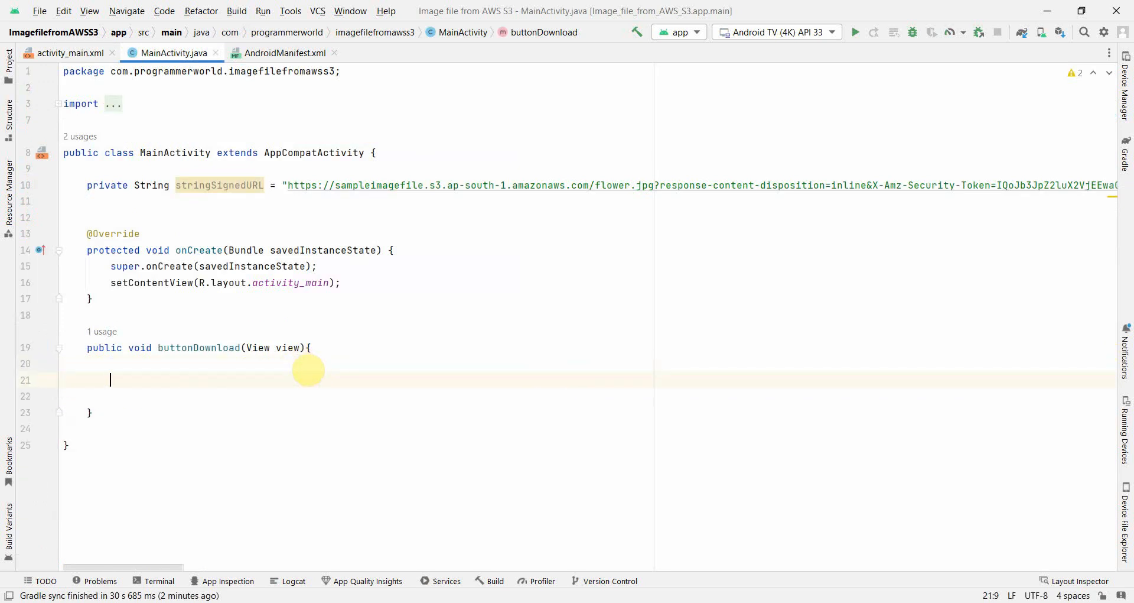
mouse_move(173, 381)
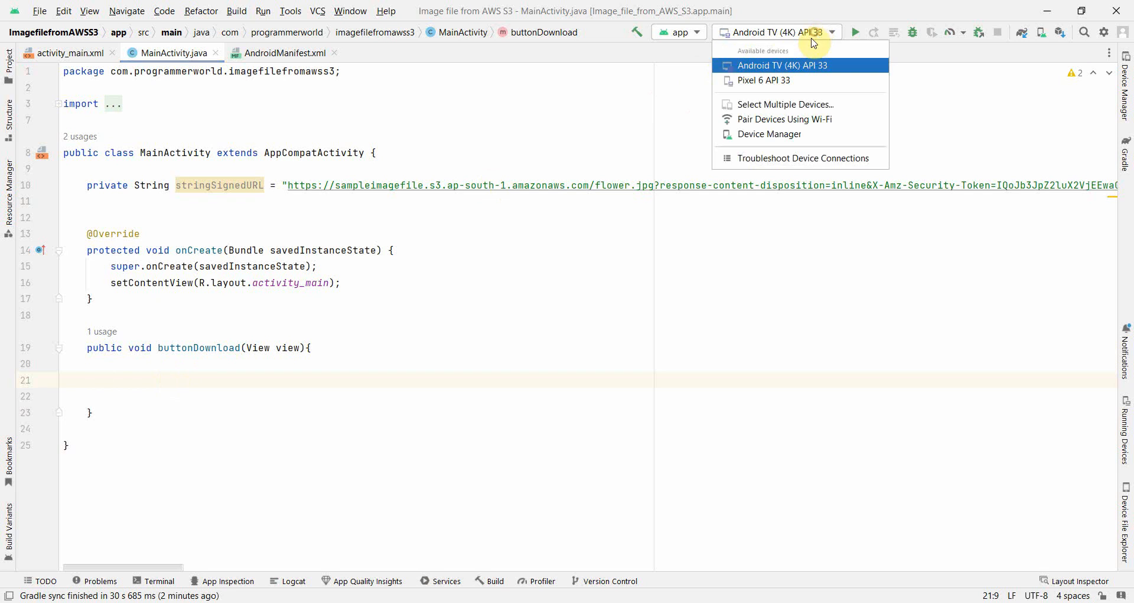
click(763, 80)
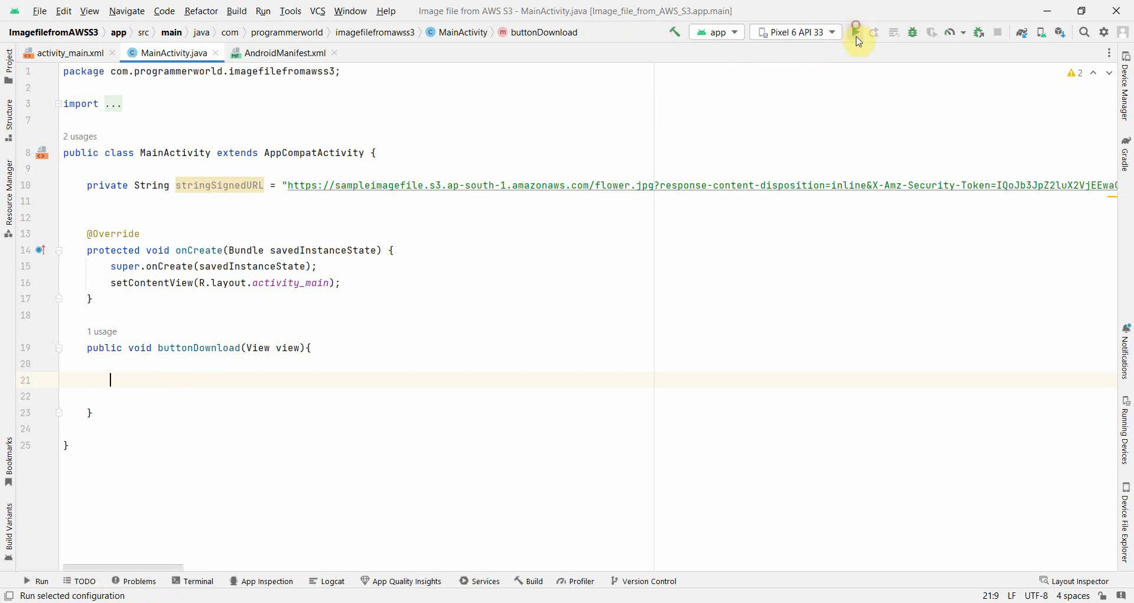
click(857, 32)
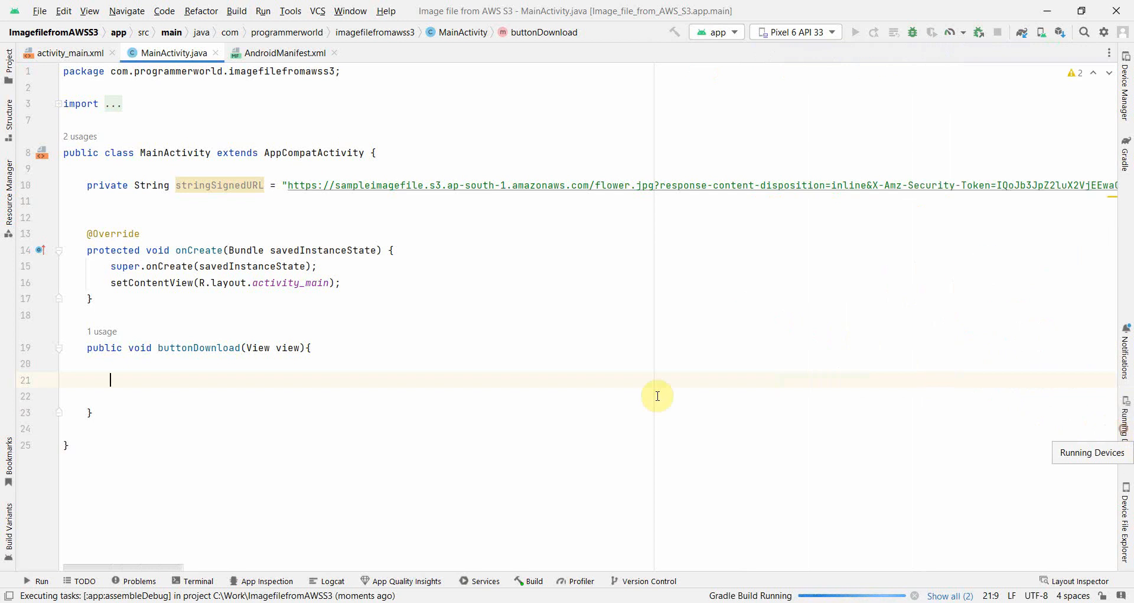
Add DownloadManager downloadManager = (DownloadManager) getSystemService(DOWNLOAD_SERVICE) in buttonDownload.
click(165, 364)
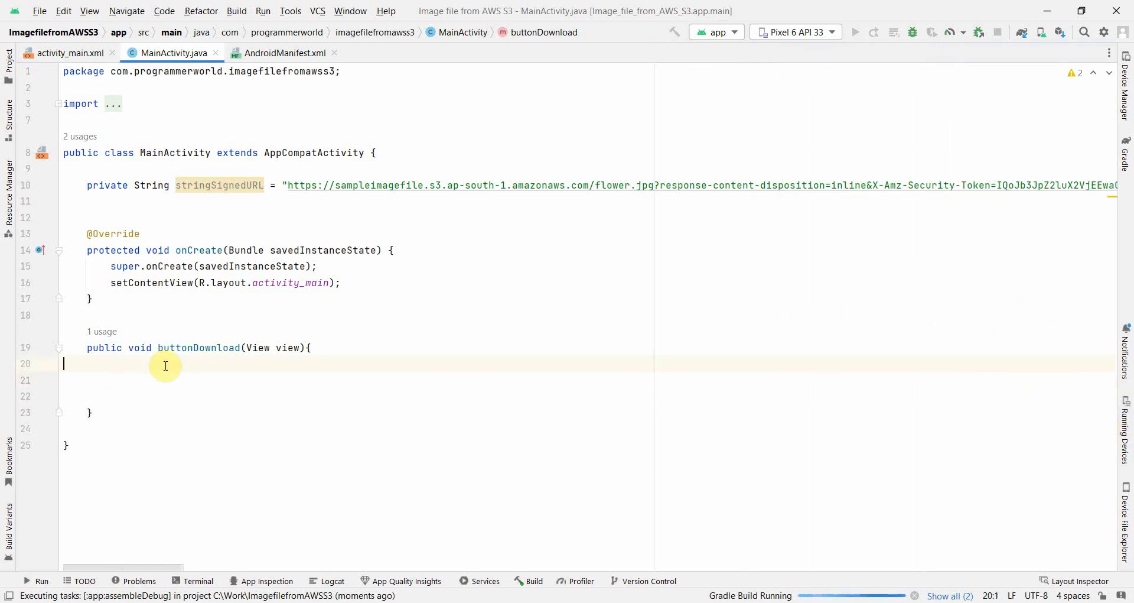
text(Down)
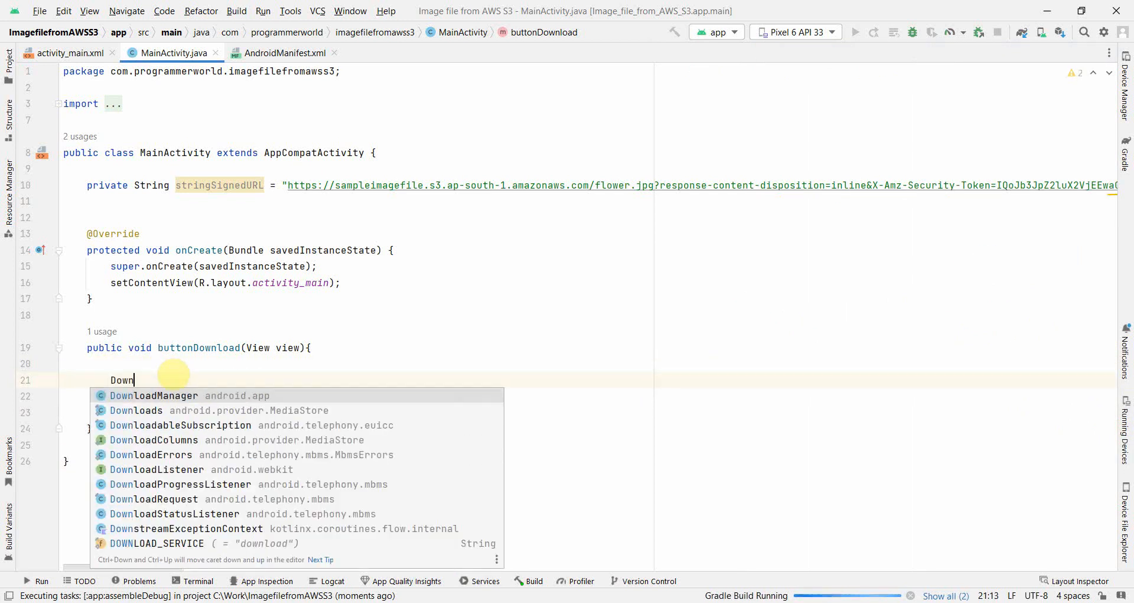
click(153, 395)
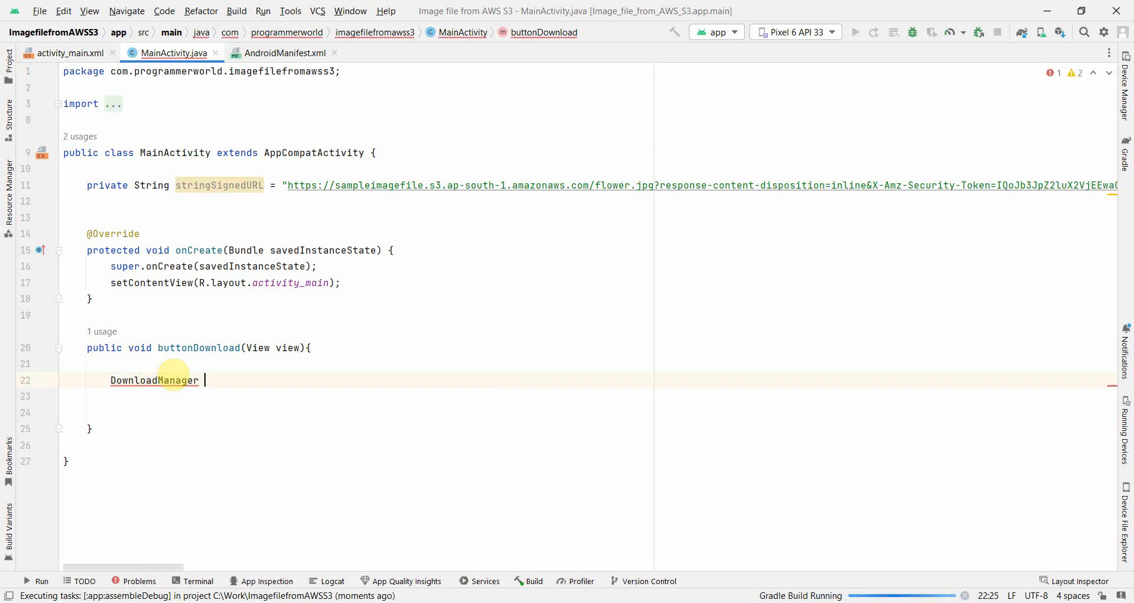
text(downloadManager =)
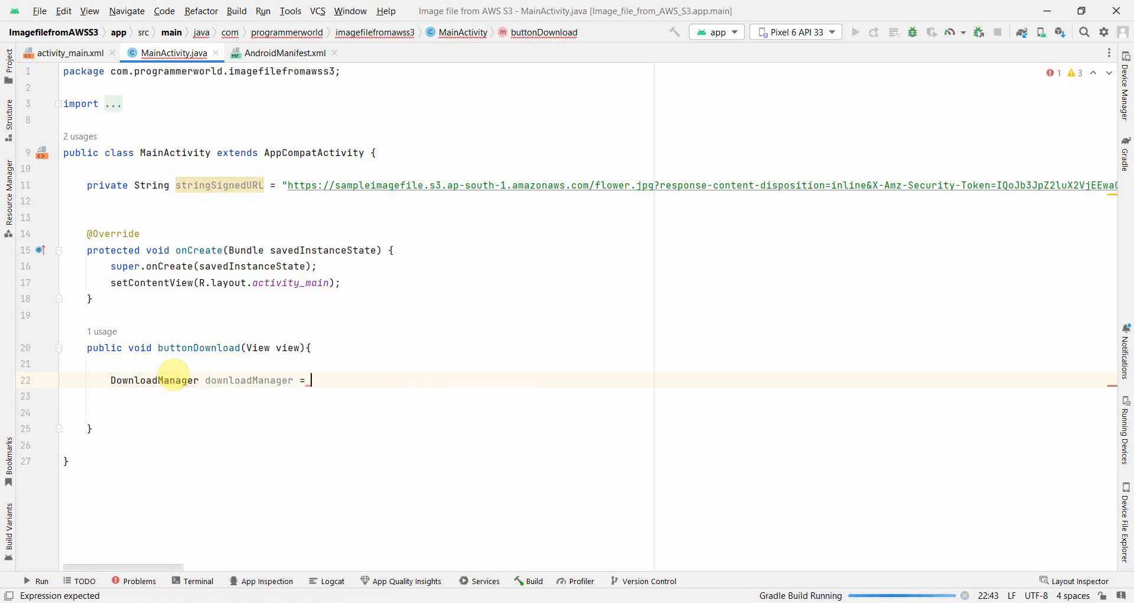
text(_getSystemService()
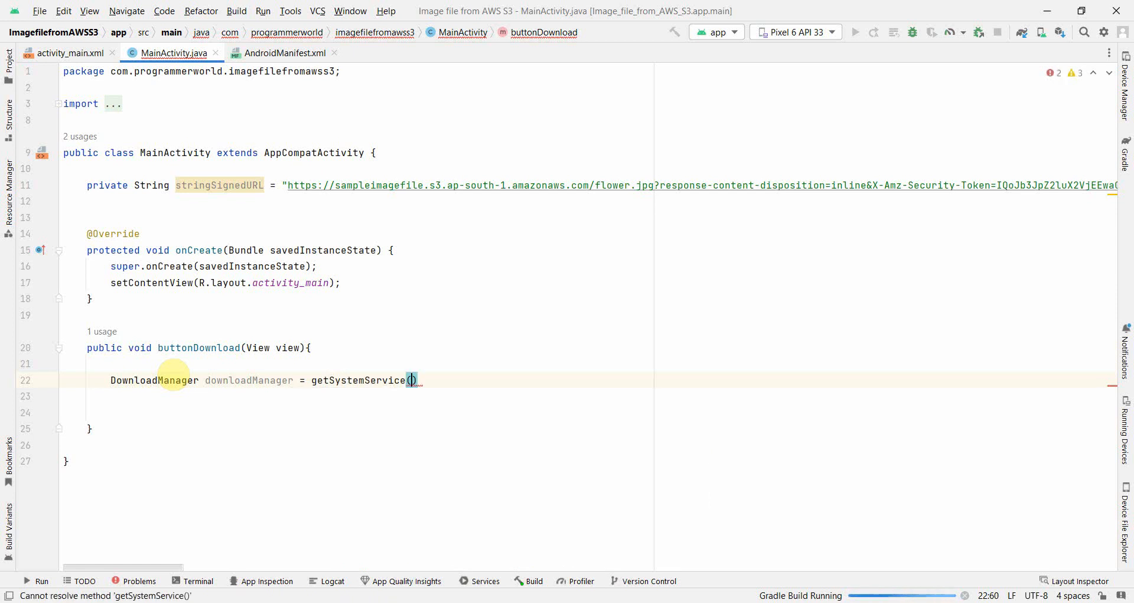
text(DOWNLOAD_SERVICE)
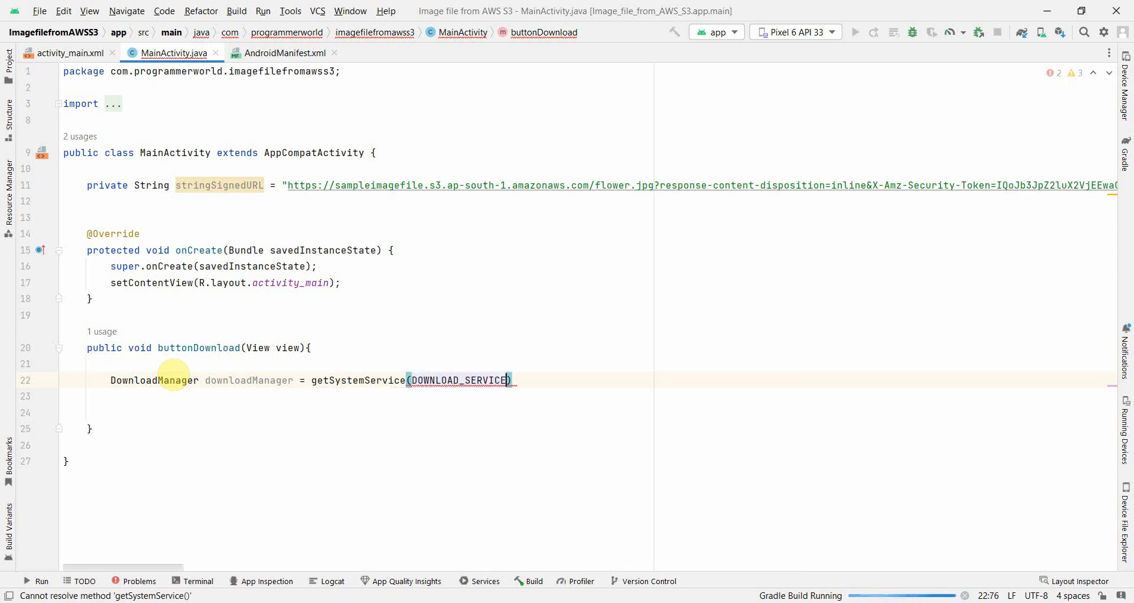
click(856, 32)
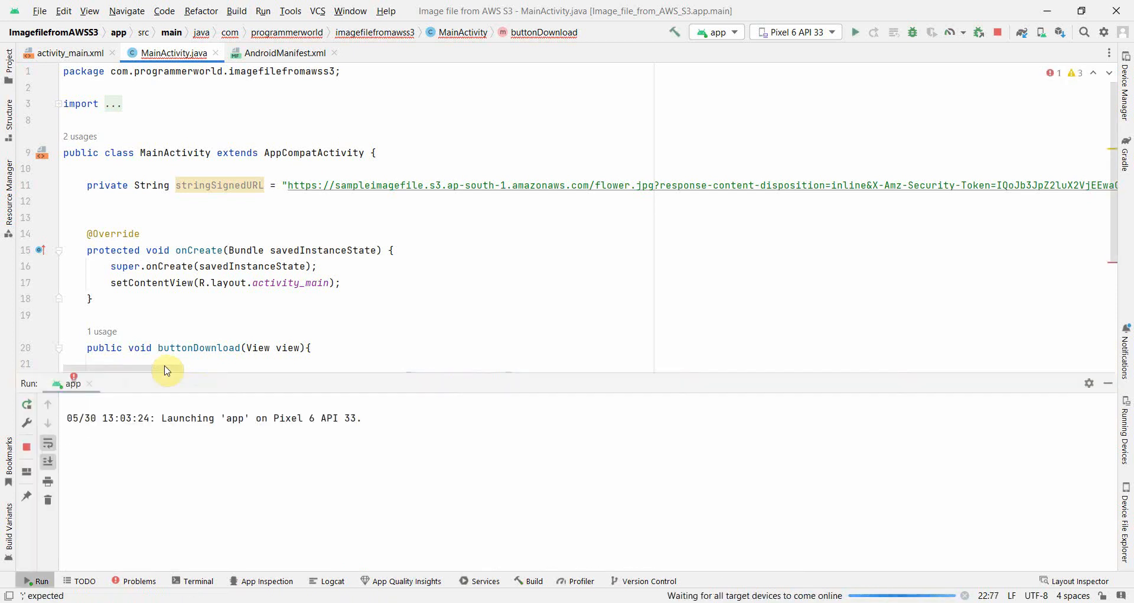
mouse_move(260, 418)
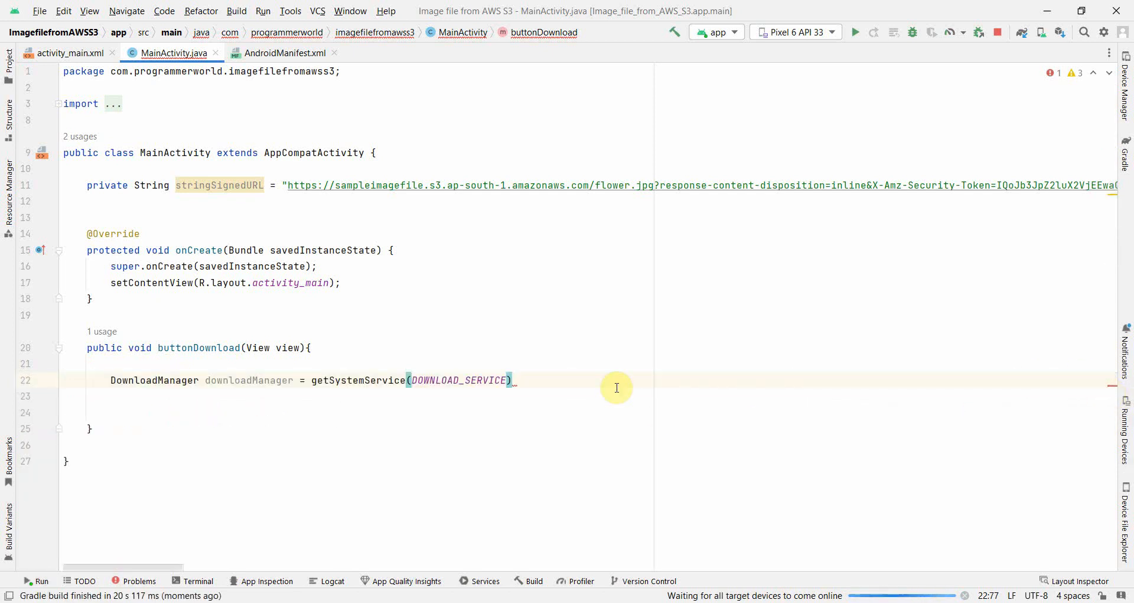
text(;)
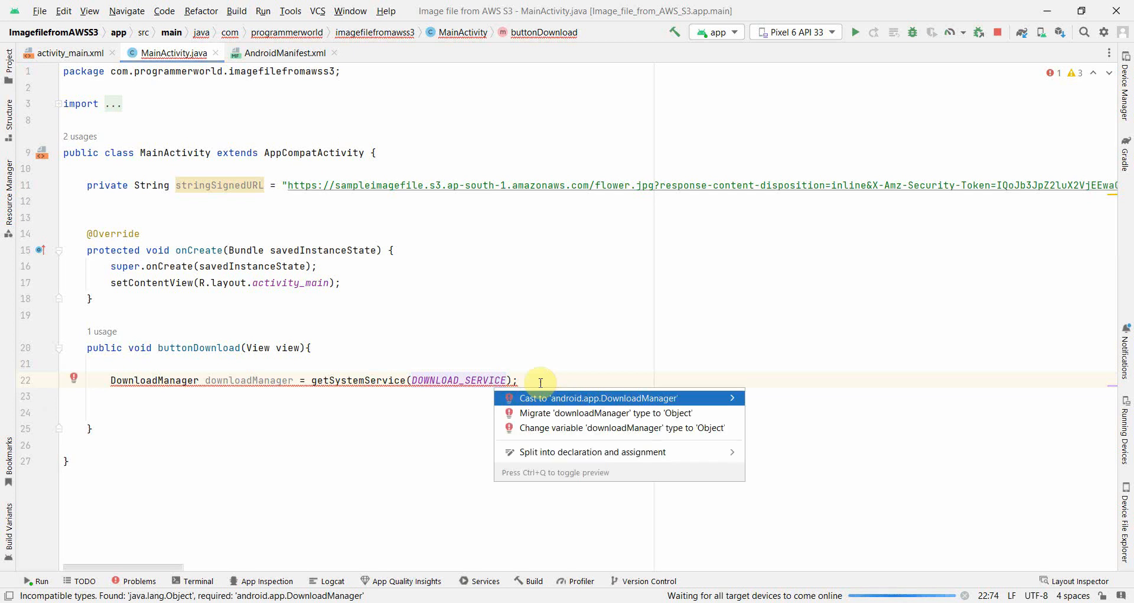
click(602, 398)
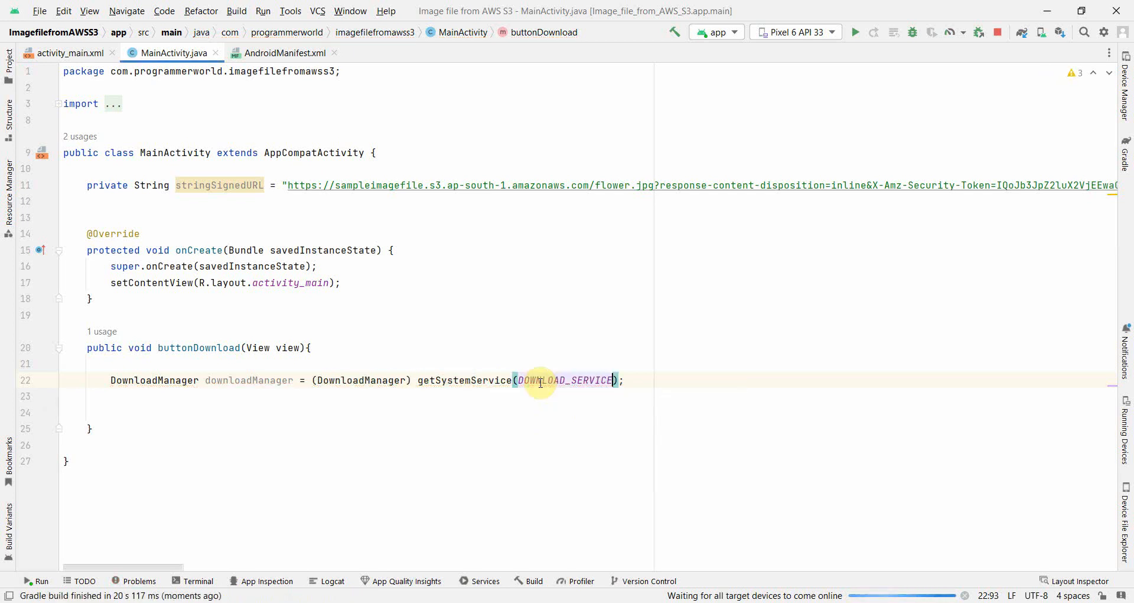
Start declaring DownloadManager.Request request = new DownloadManager.Request().
key(enter)
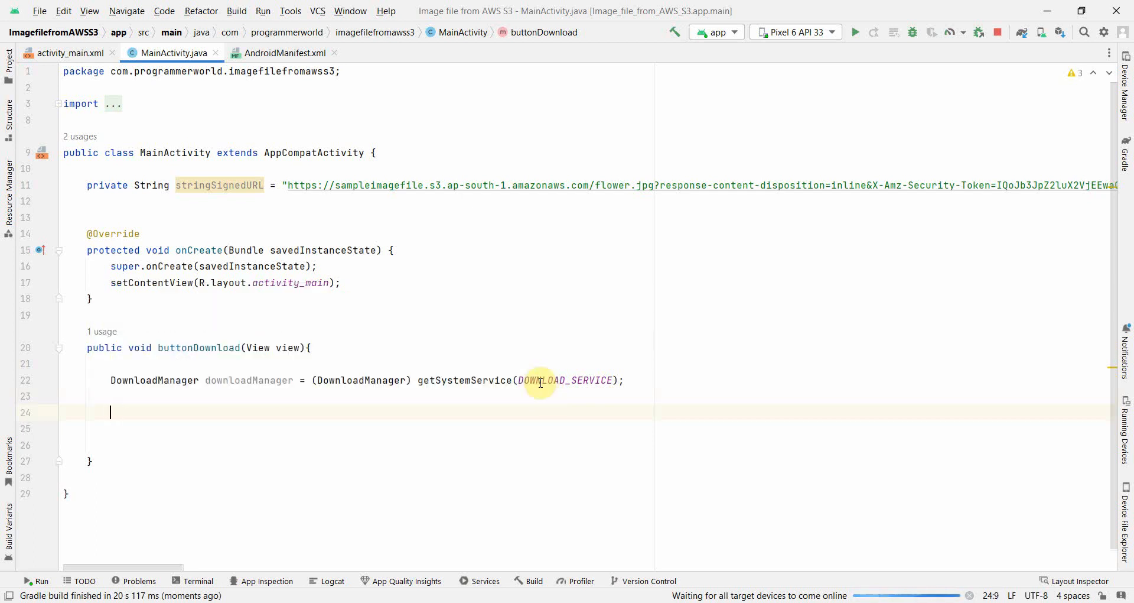
text(Do)
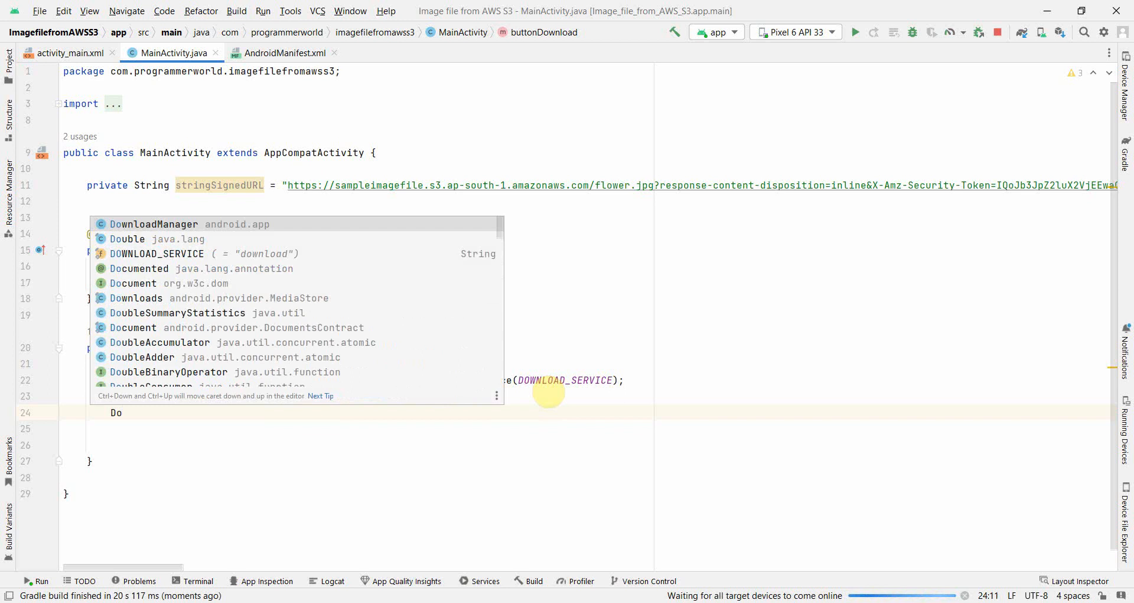
text(DownloadManager.Request)
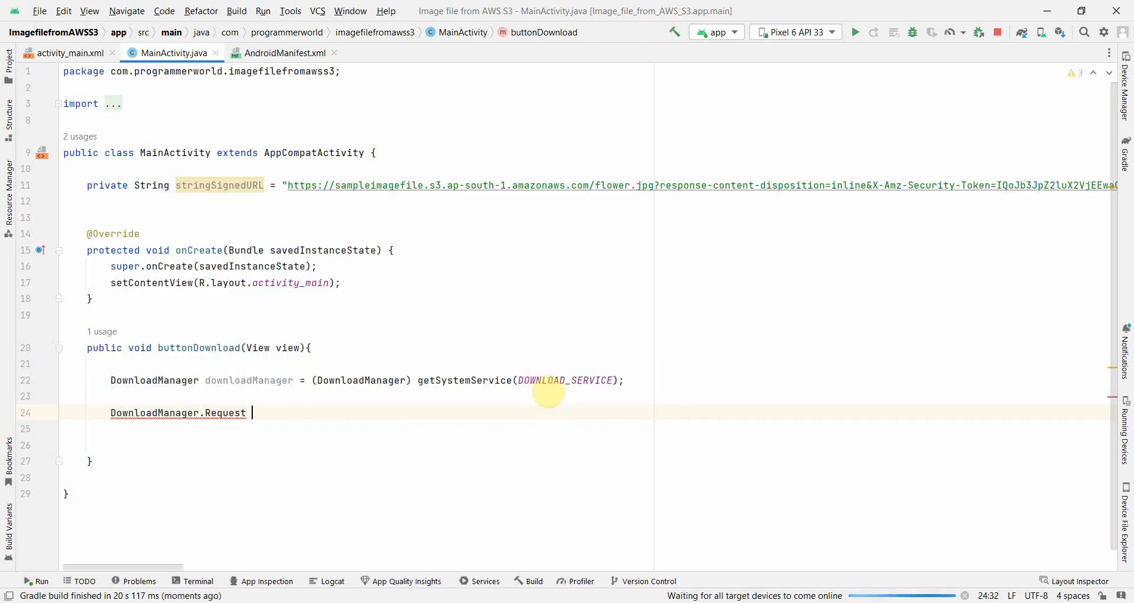
text(request_=)
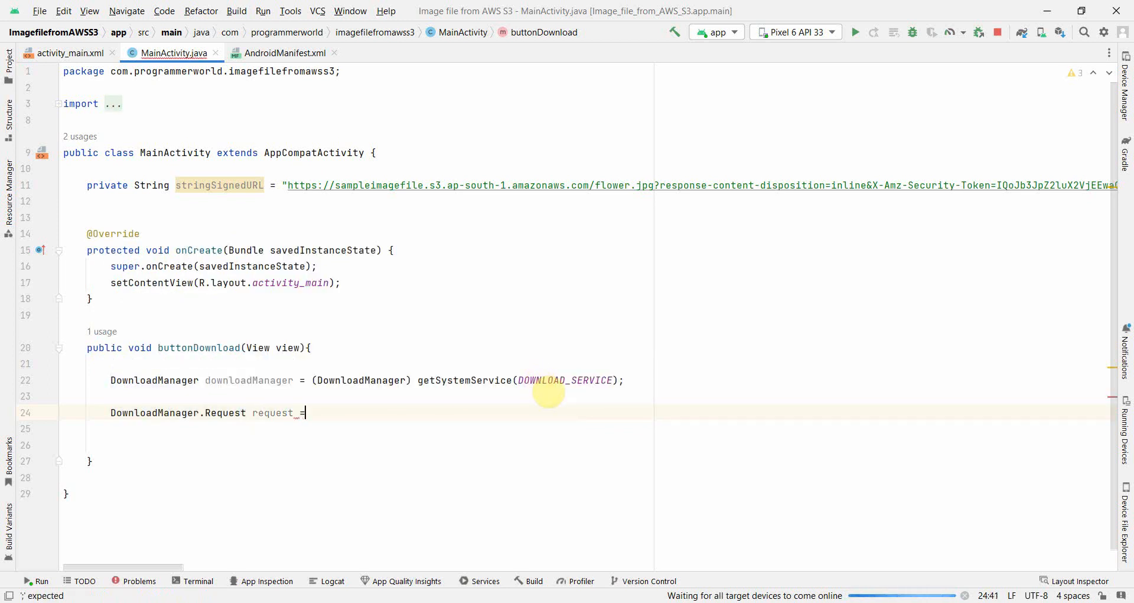
text(= new DownloadManager.Request();)
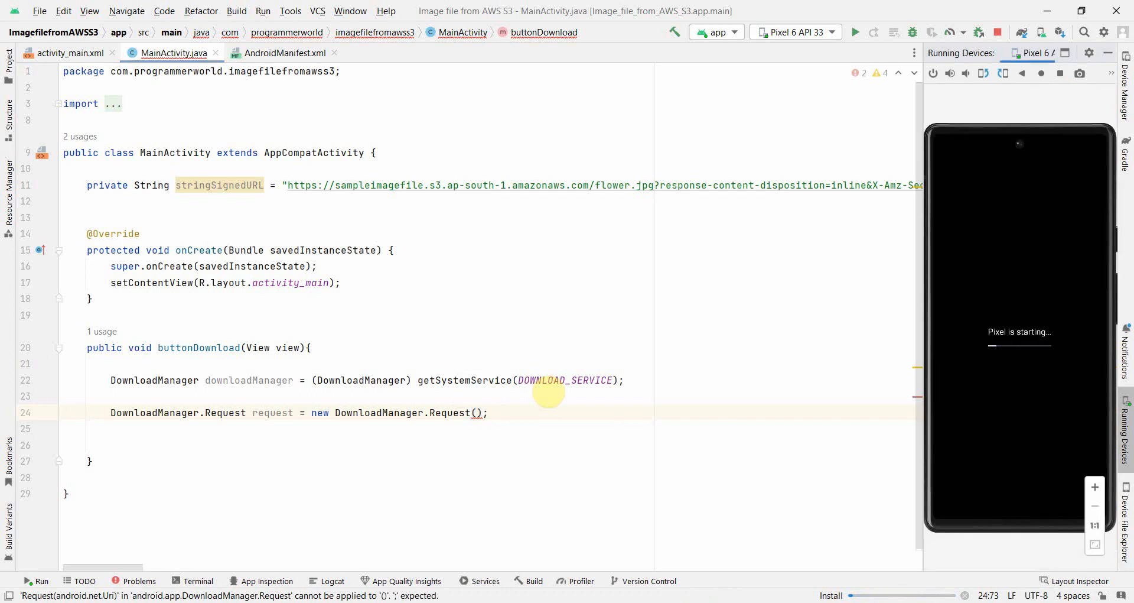
mouse_move(824, 283)
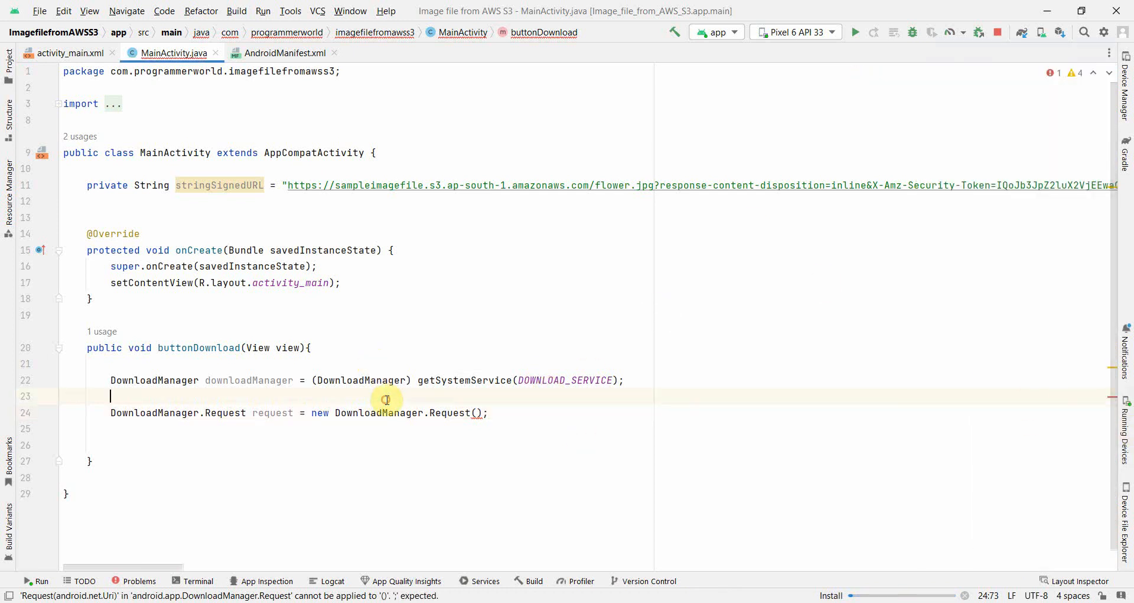
Add Uri uri = Uri.parse(stringSignedURL); using android.net.Uri, checking the field declaration.
text(URI uri =)
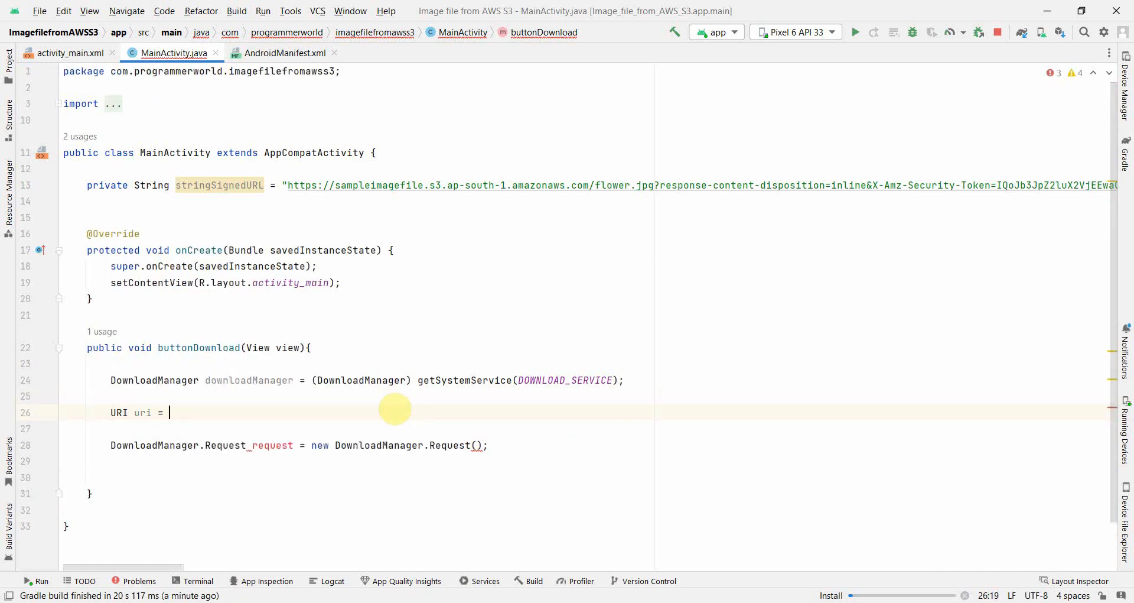
text(Uri.)
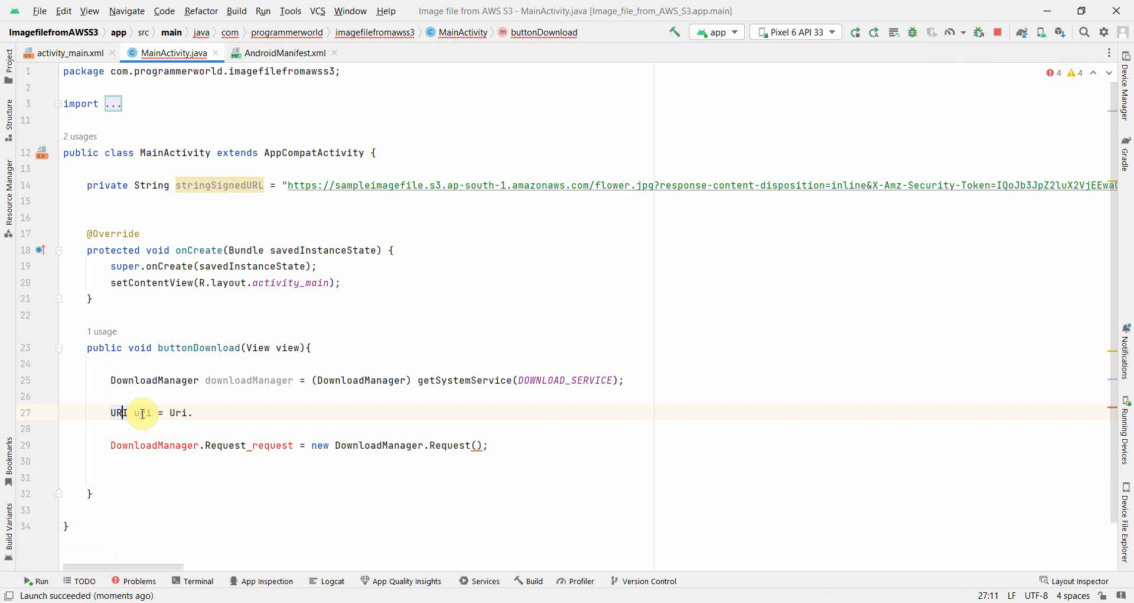
text(i)
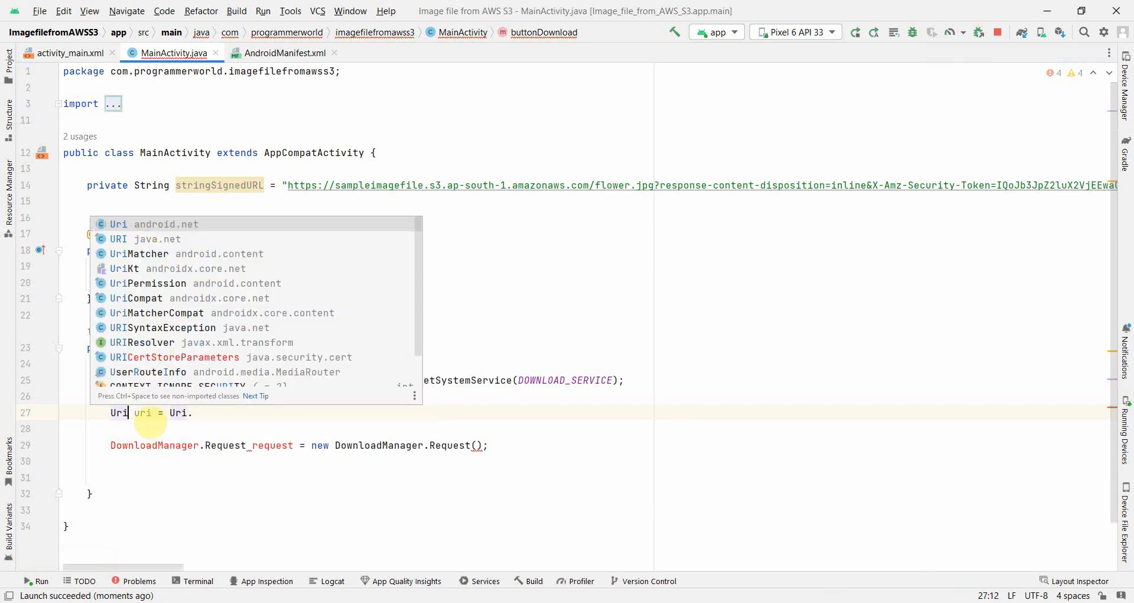
key(Escape)
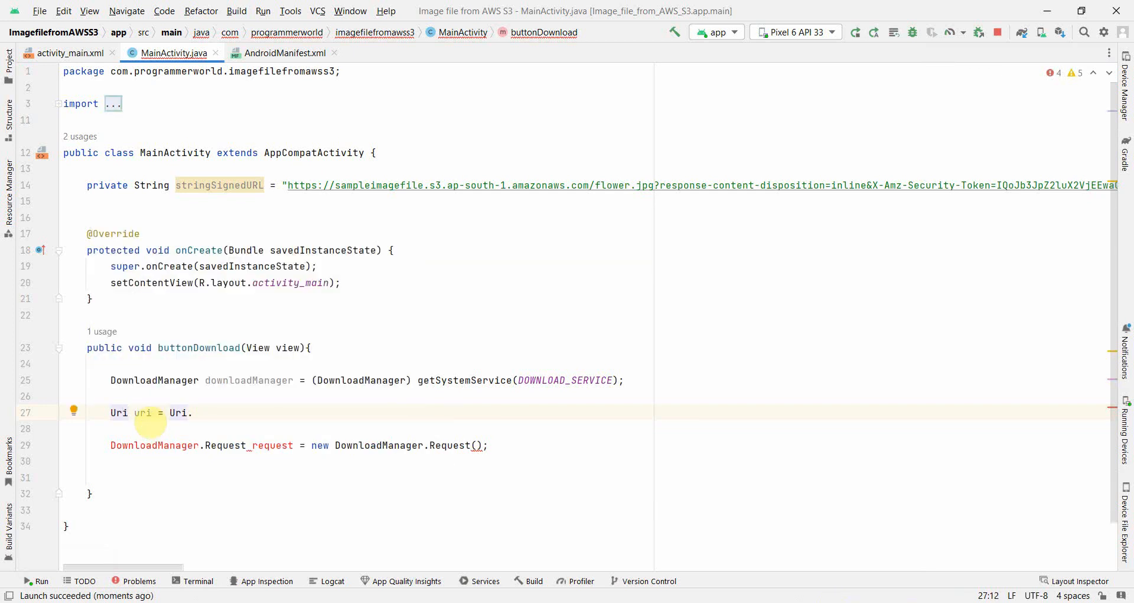
text(parse()
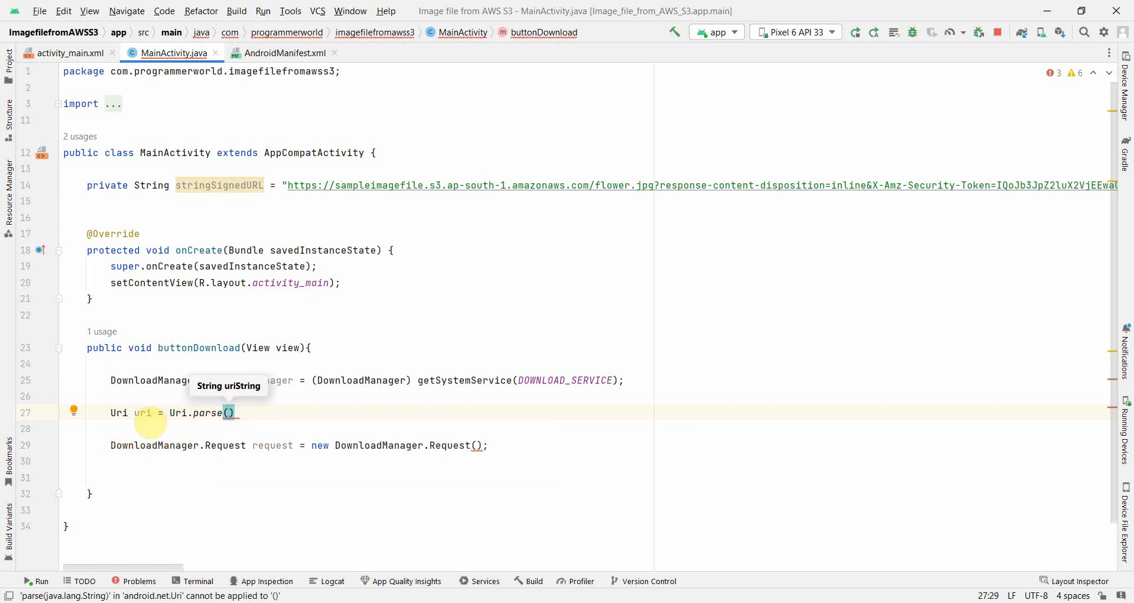
text(stringSignedURL)
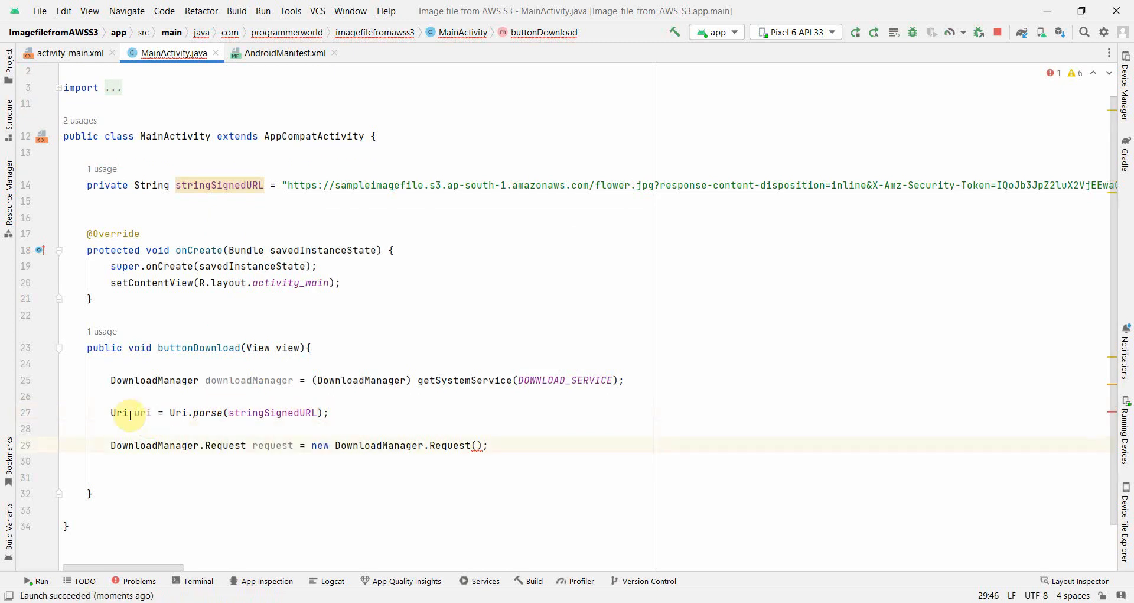
click(141, 412)
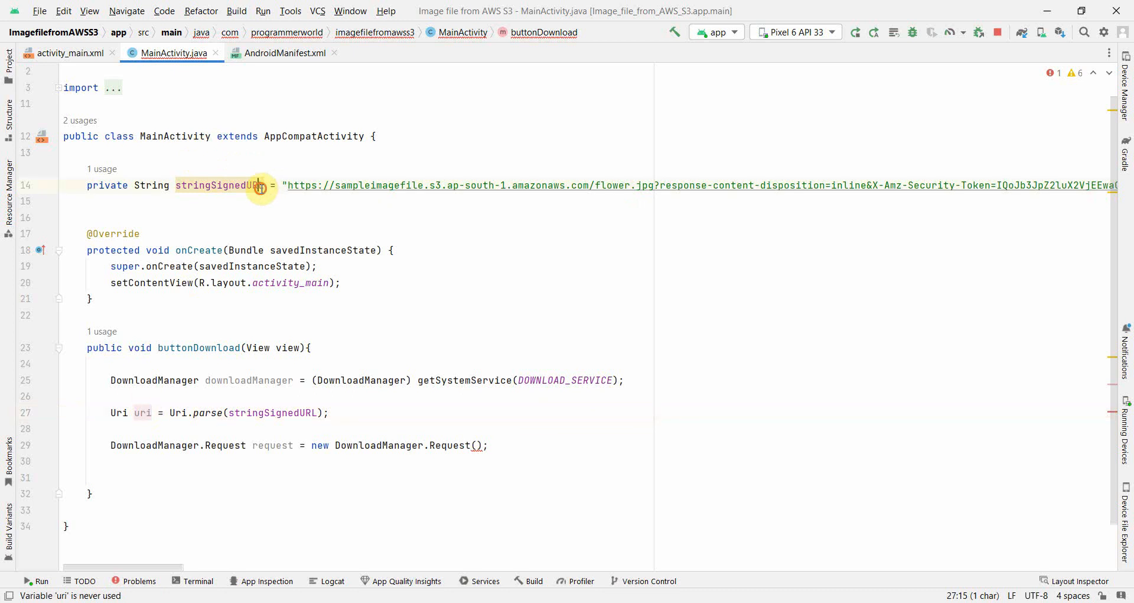
click(297, 185)
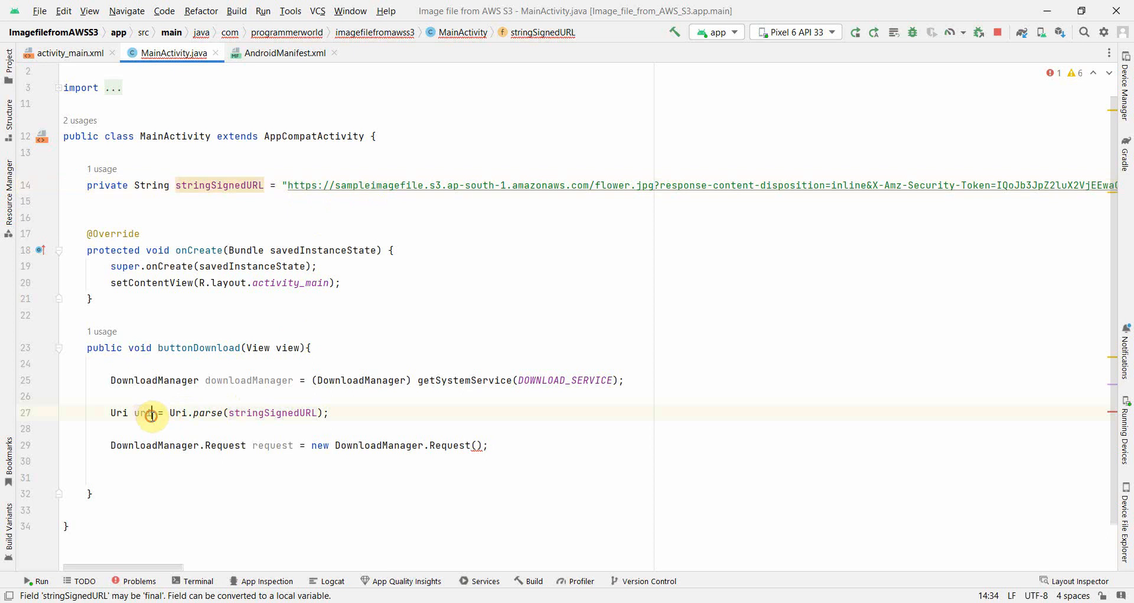
click(148, 412)
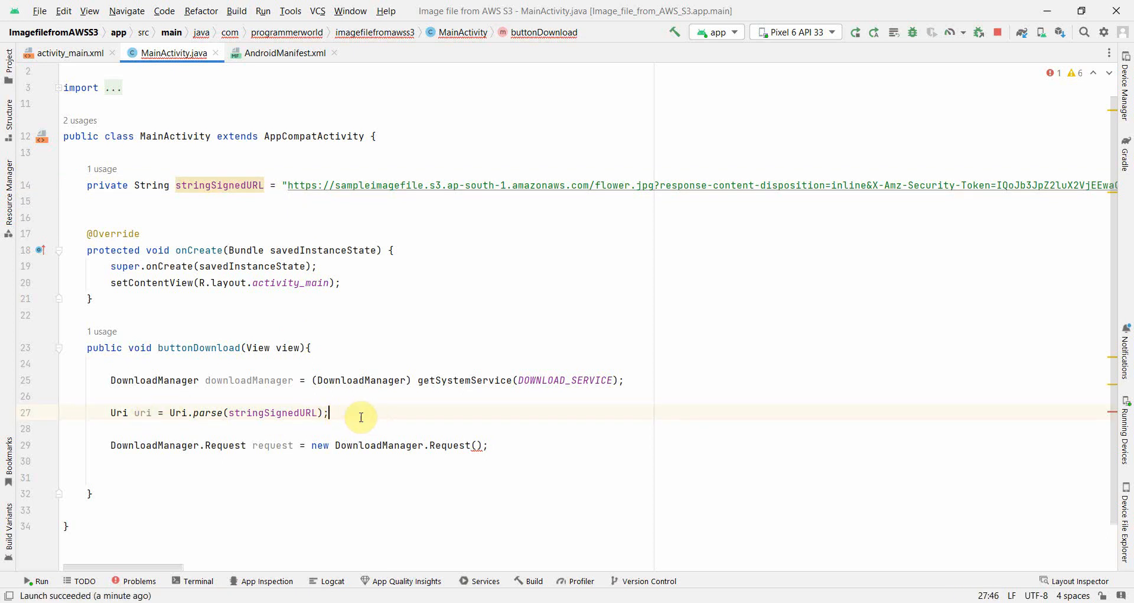
mouse_move(209, 418)
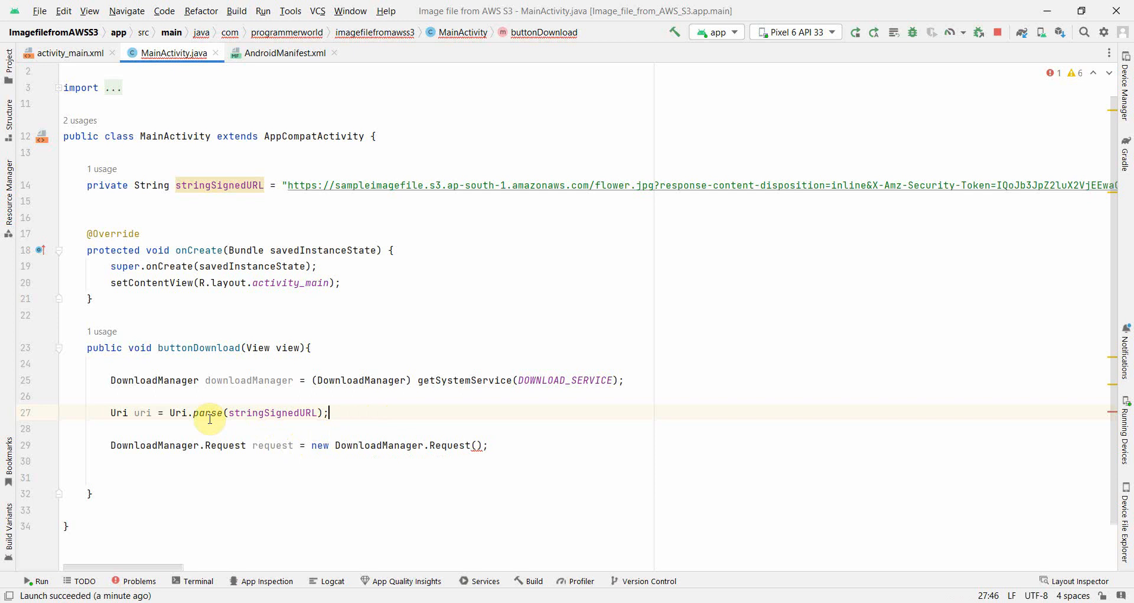
mouse_move(475, 445)
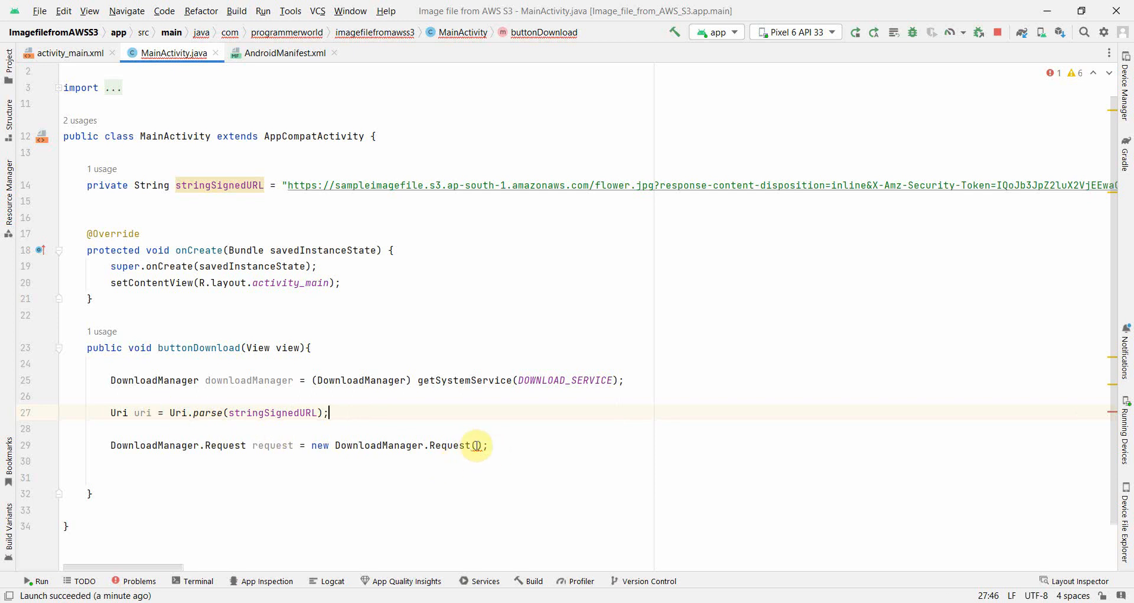
Build the DownloadManager.Request from uri and target Environment.DIRECTORY_DOWNLOADS as destination.
text(uri)
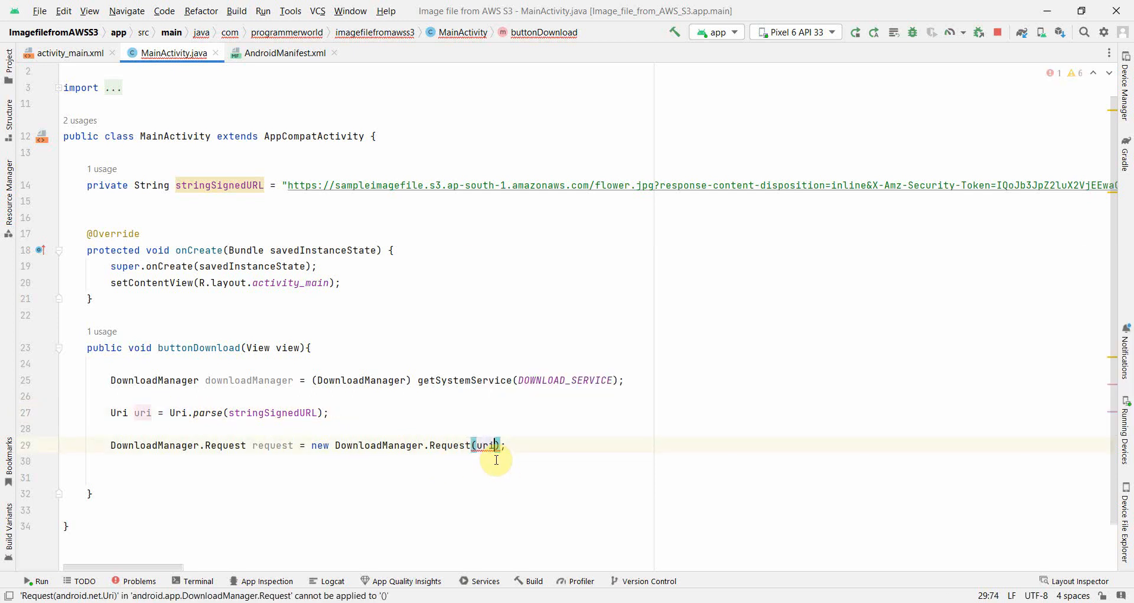
key(enter)
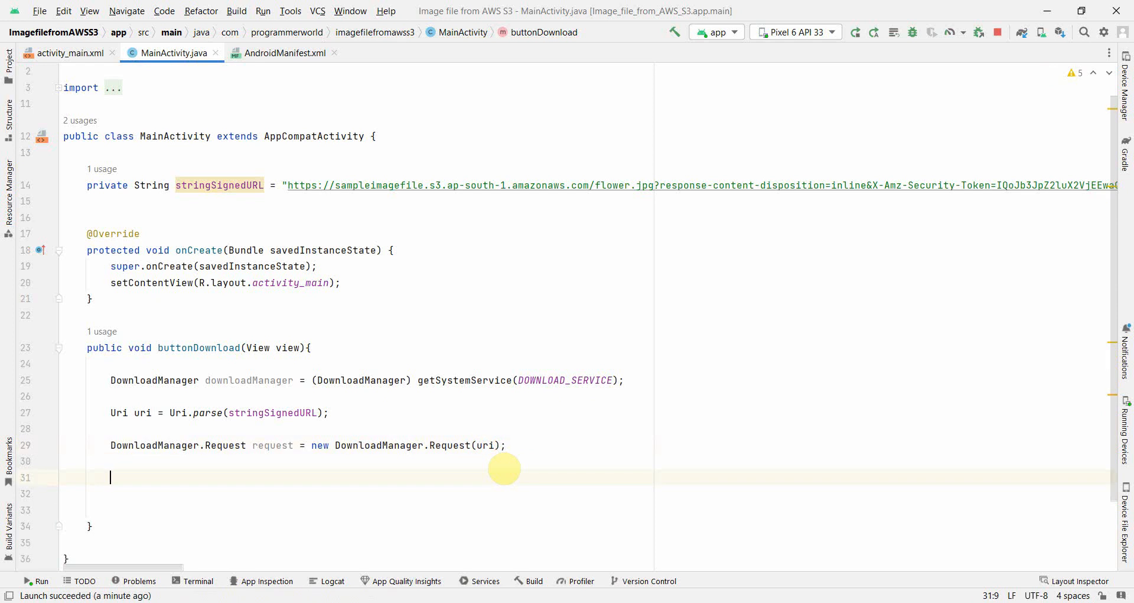
text(request.)
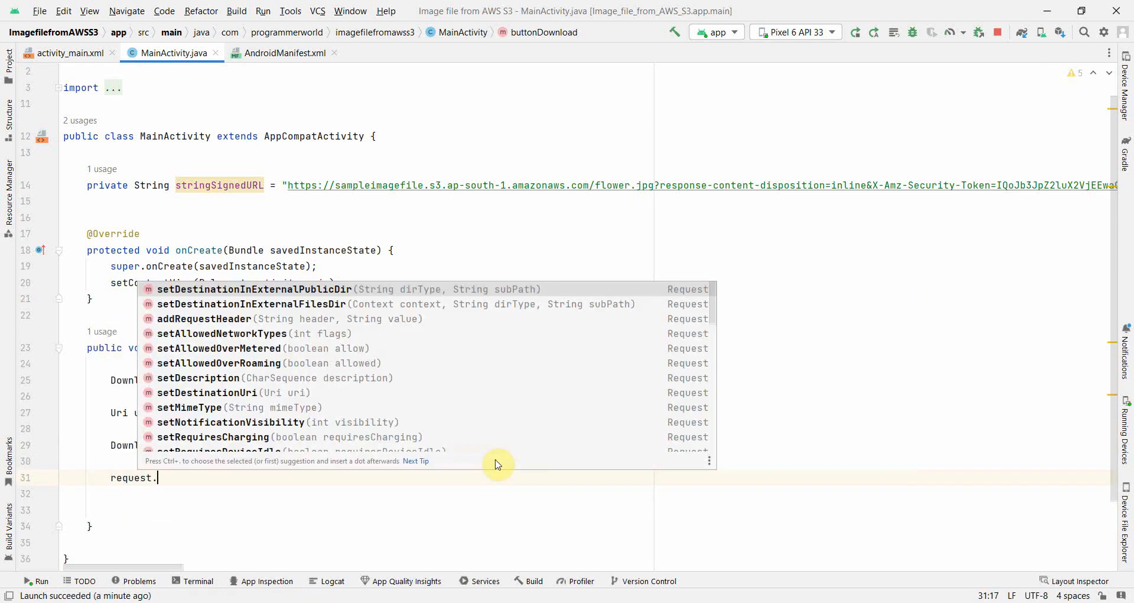
text(set)
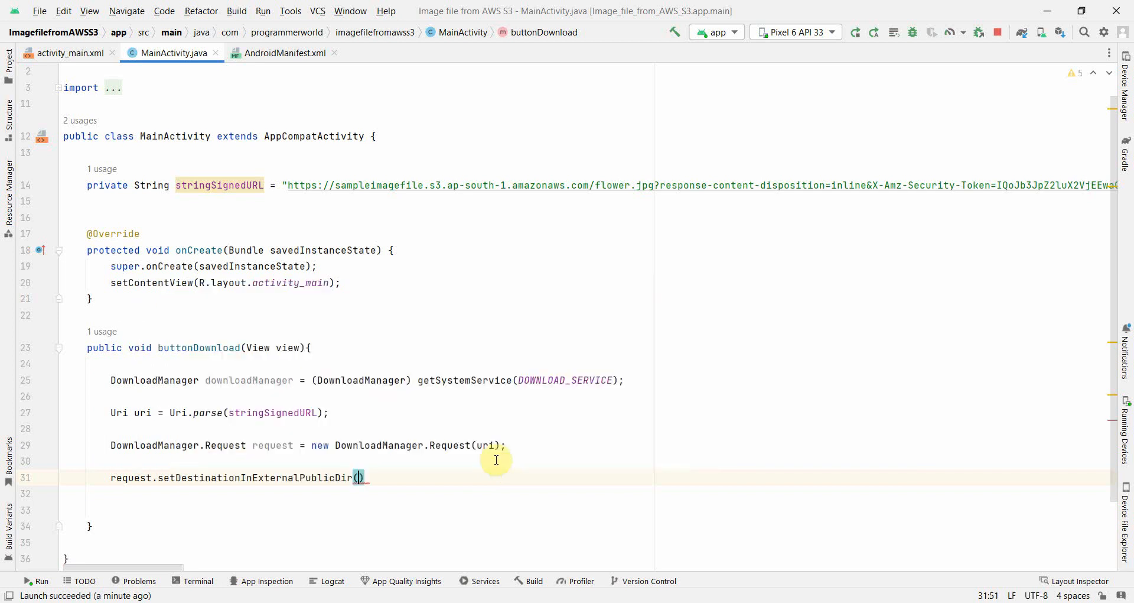
text(Environment)
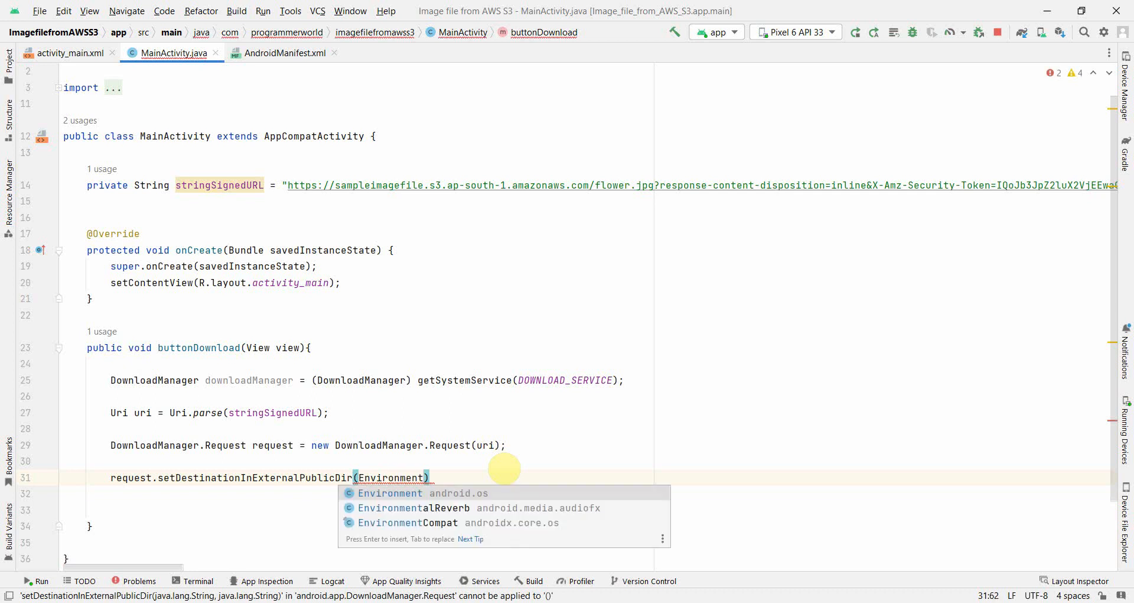
text(.DIRECTORY_DOWNLOADS)
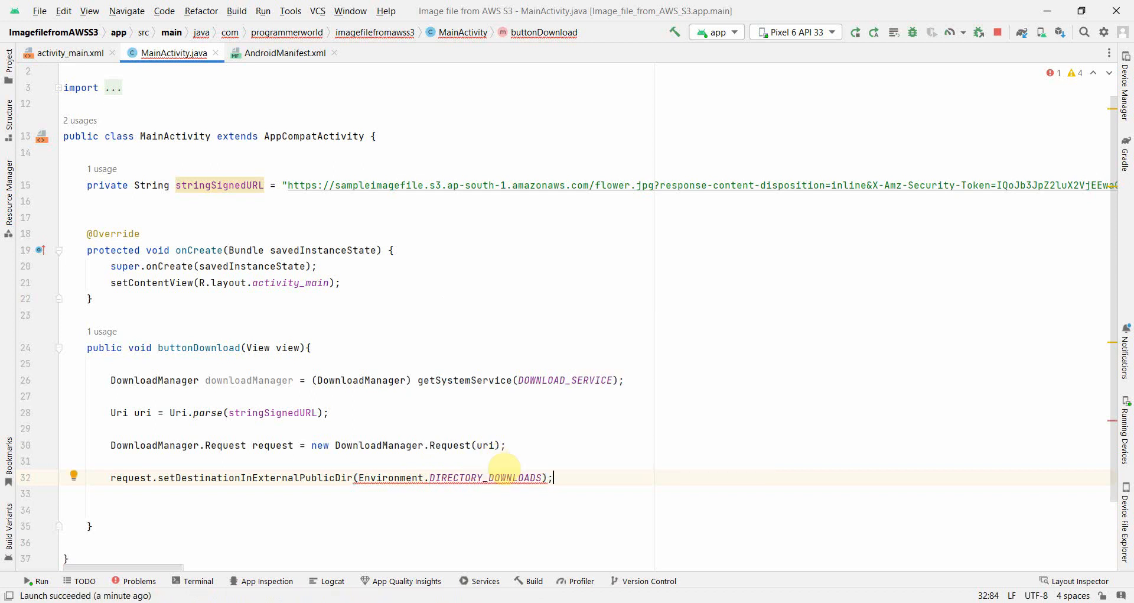
text(,)
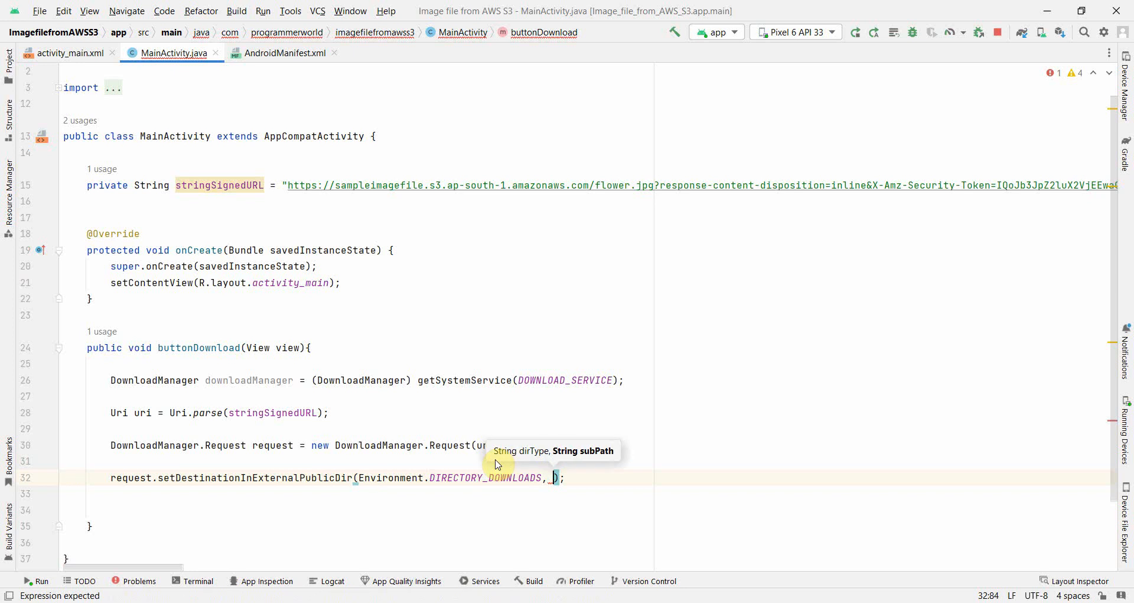
Name the saved file "ImageAWS_S3.jpg" and correct the 'Imgage' typo.
text("")
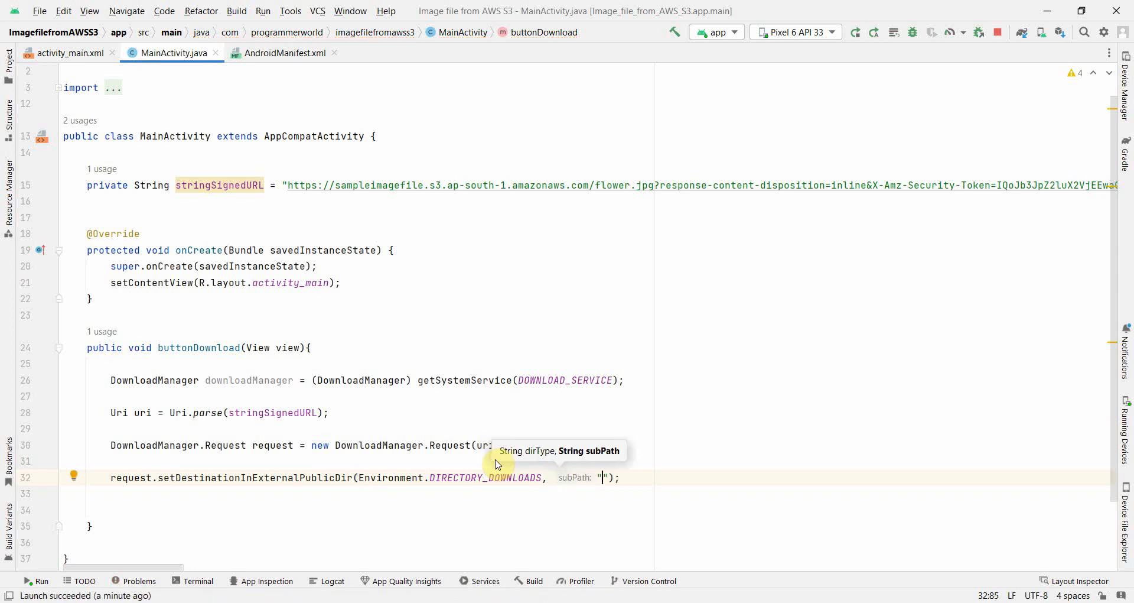
text(I)
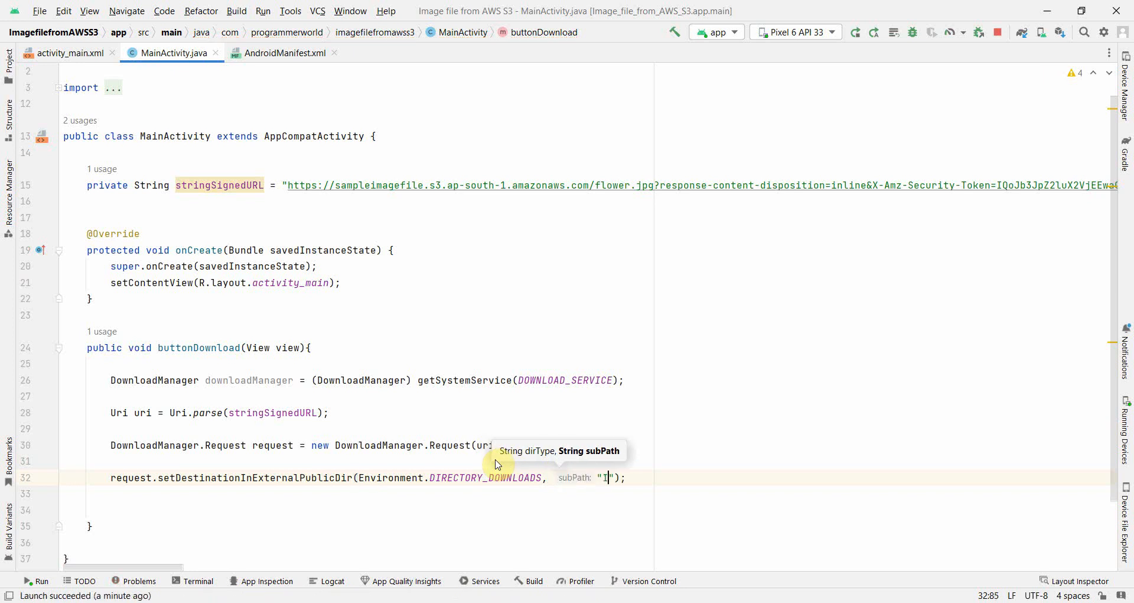
text(mgage)
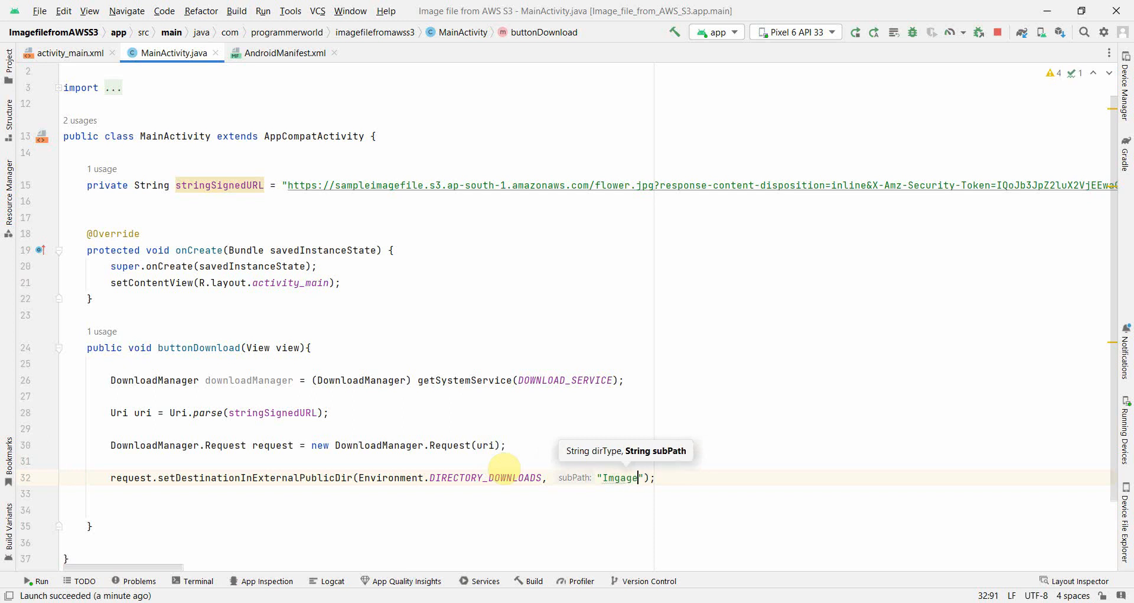
text(s)
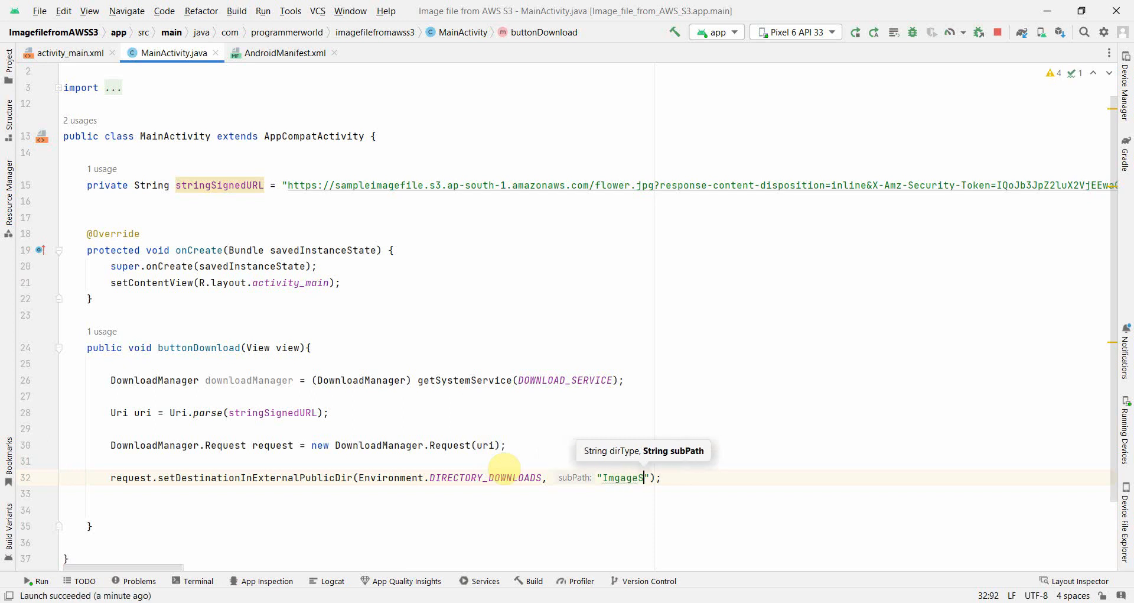
text(AWS_S3)
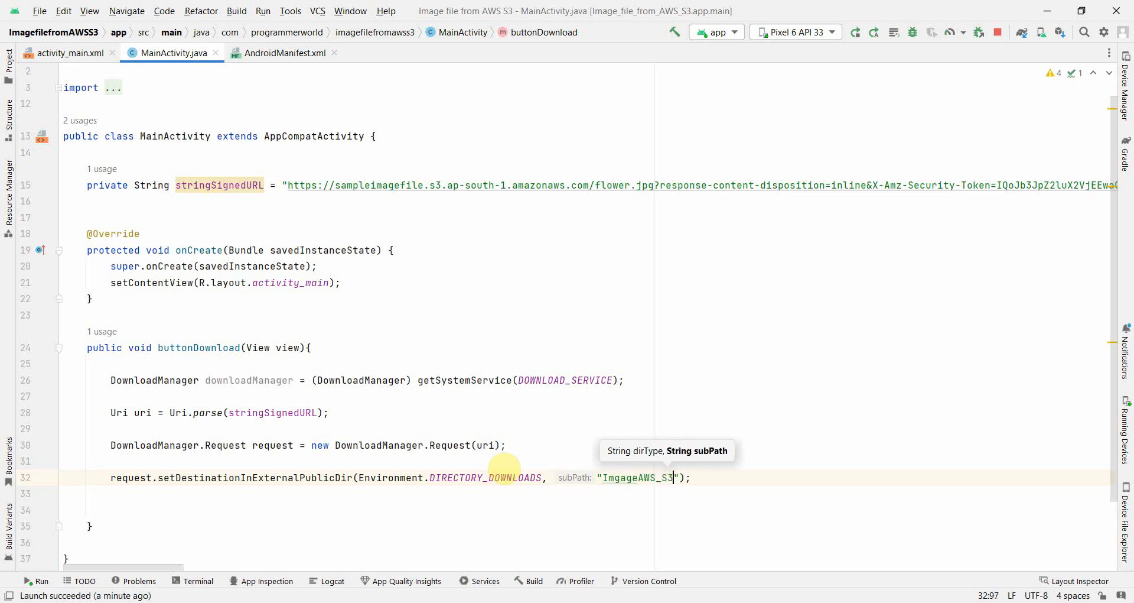
text(.jpg)
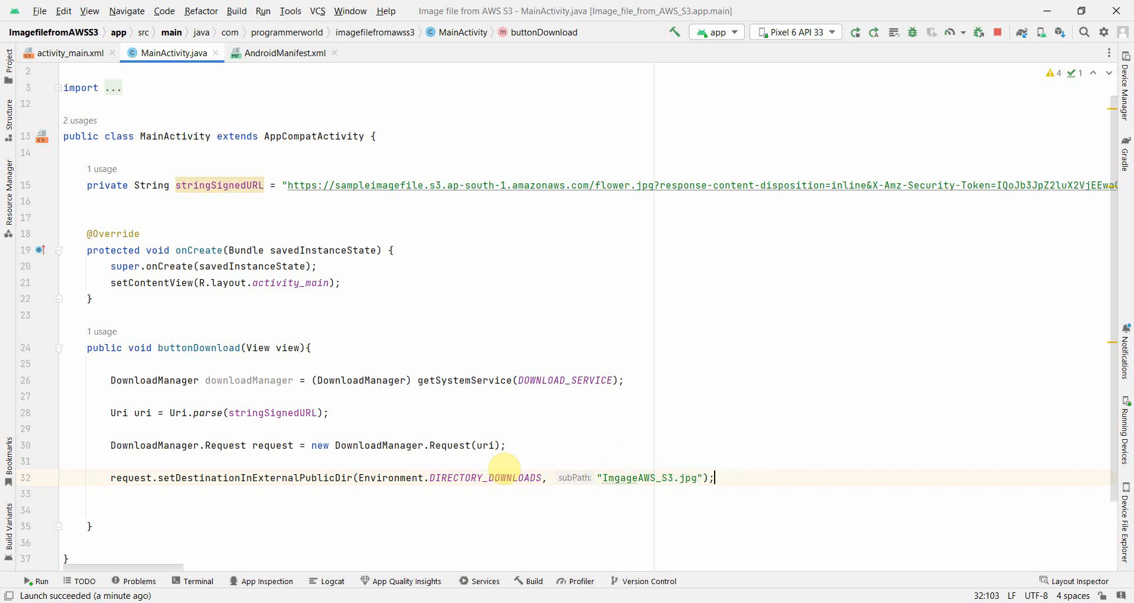
click(618, 478)
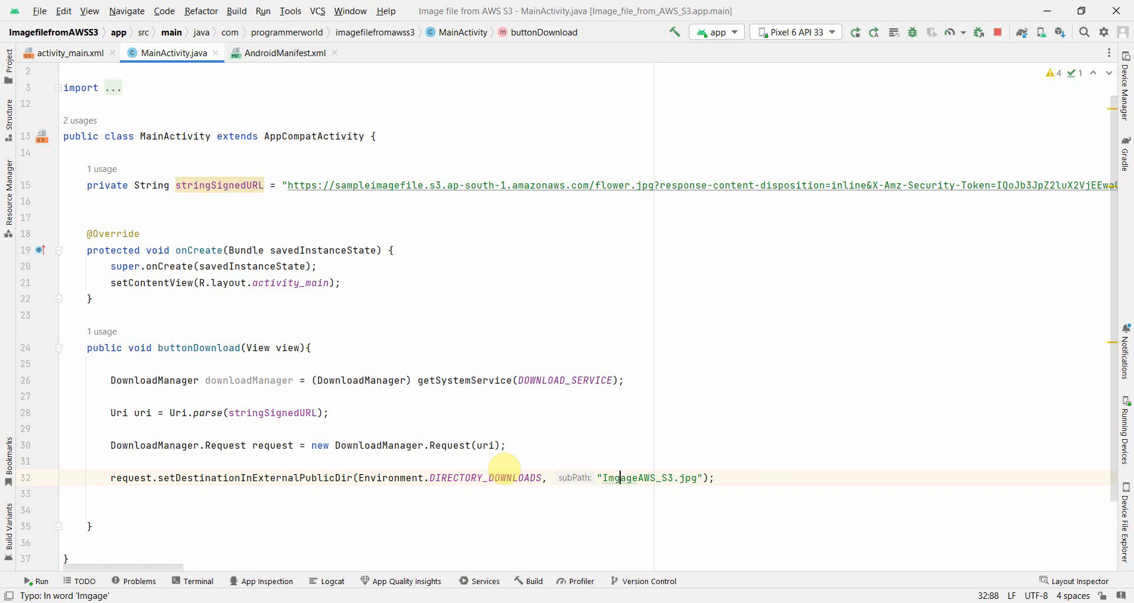
click(109, 509)
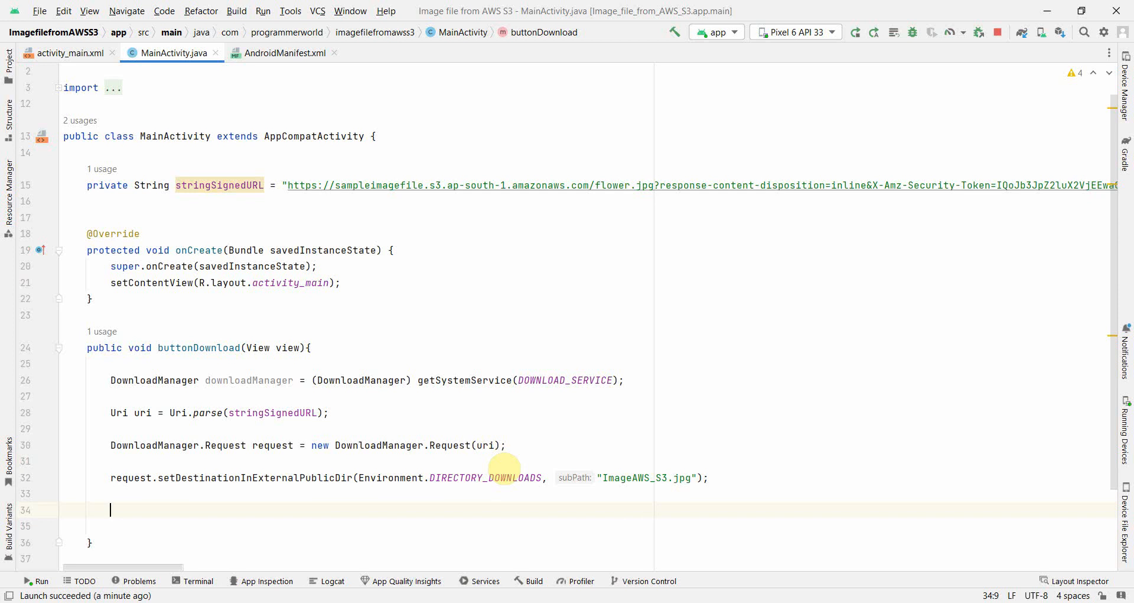
Add downloadManager.enqueue(request); on a new line in buttonDownload.
text(downloadManager.enqueue()
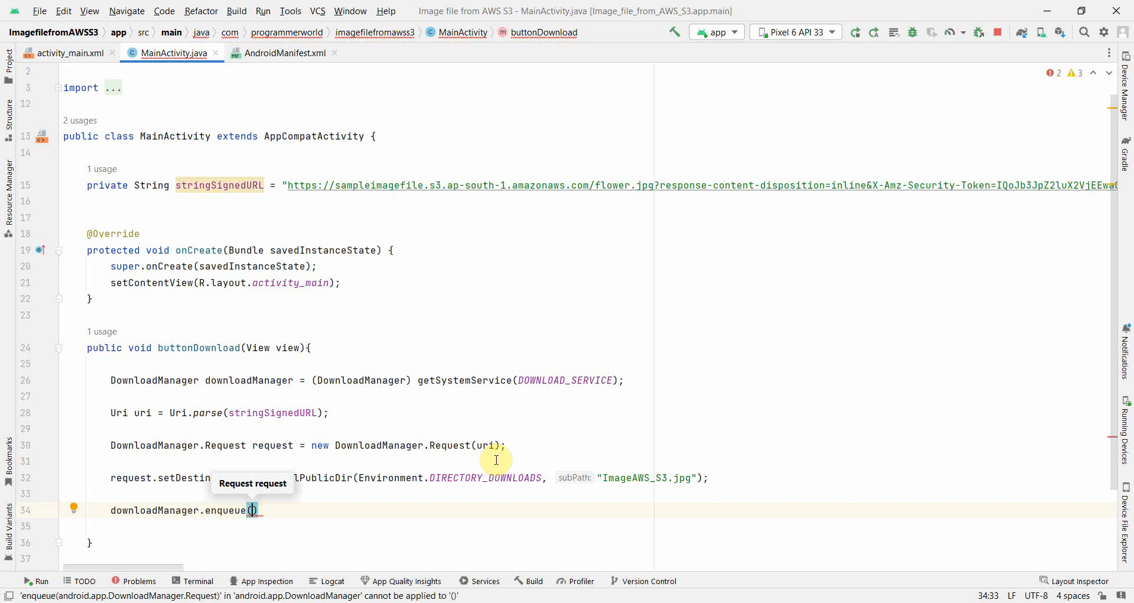
text(request)
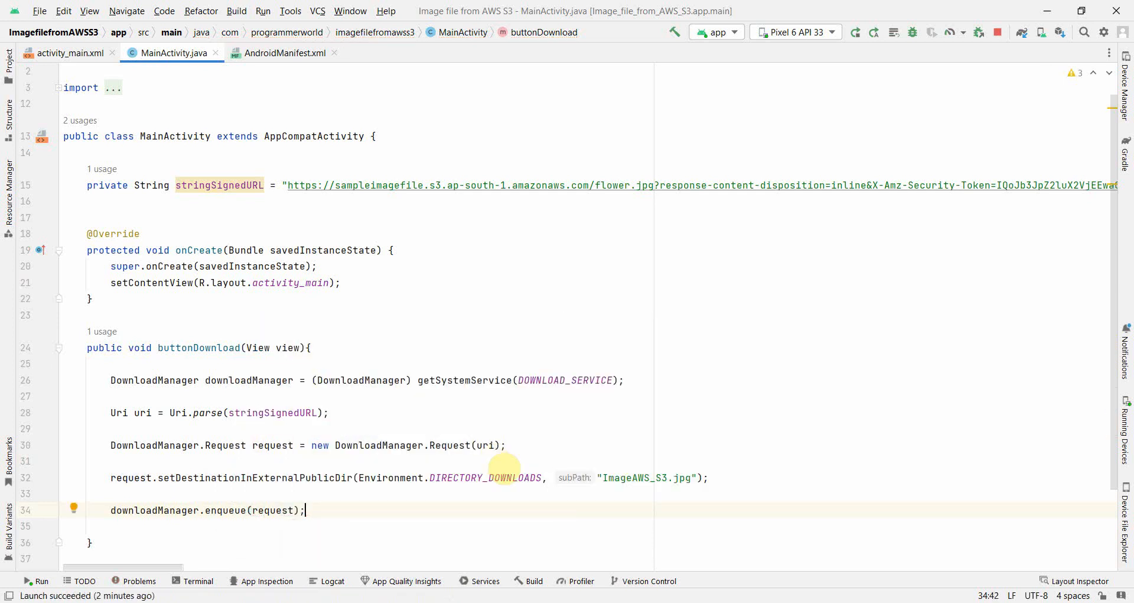
mouse_move(330, 519)
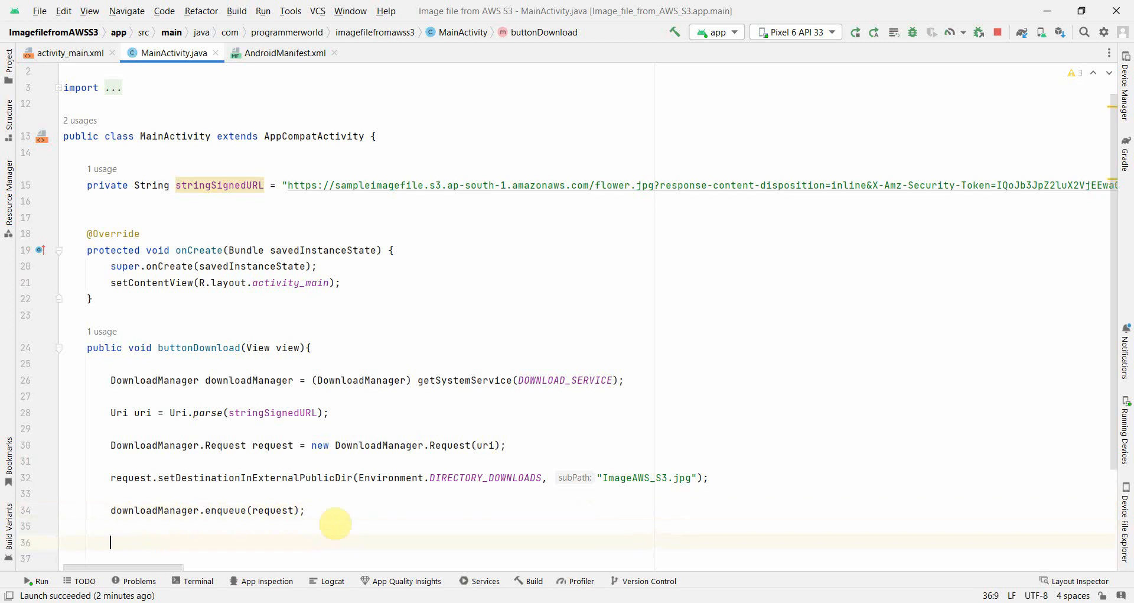
text(tex)
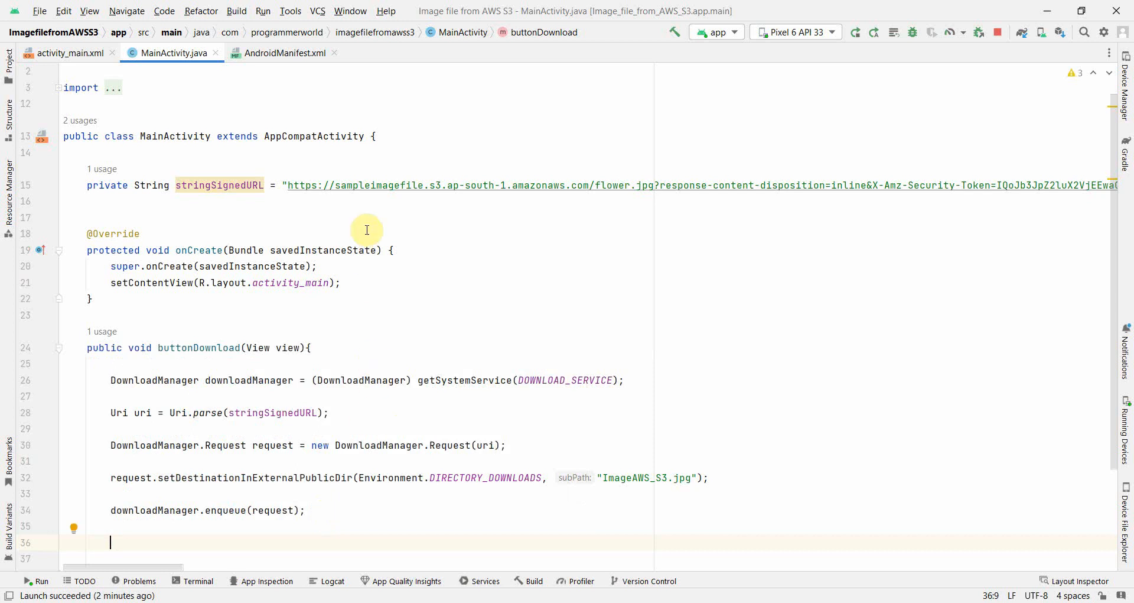
Add private TextView textView and findViewById(R.id.textView), confirming the id in activity_main.
text(pr)
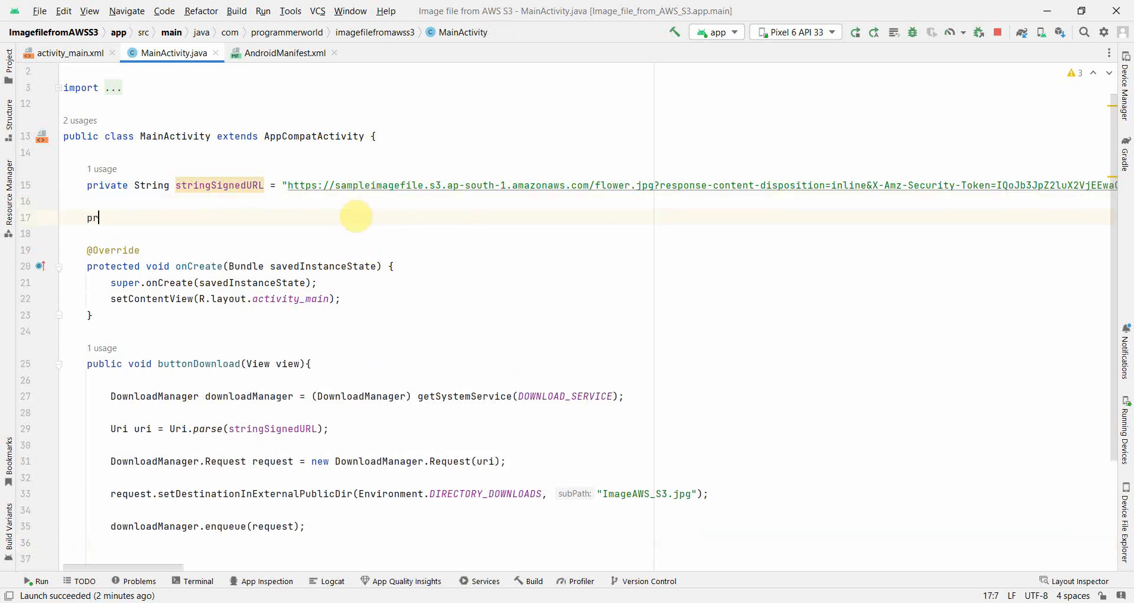
text(ivate TextView textView;)
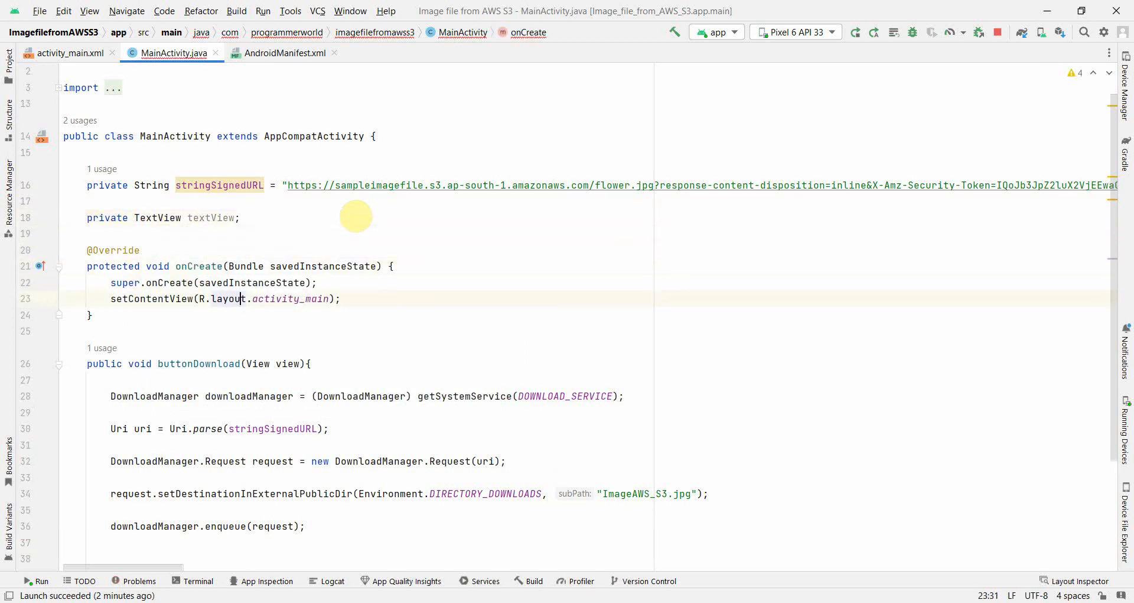
text(textView)
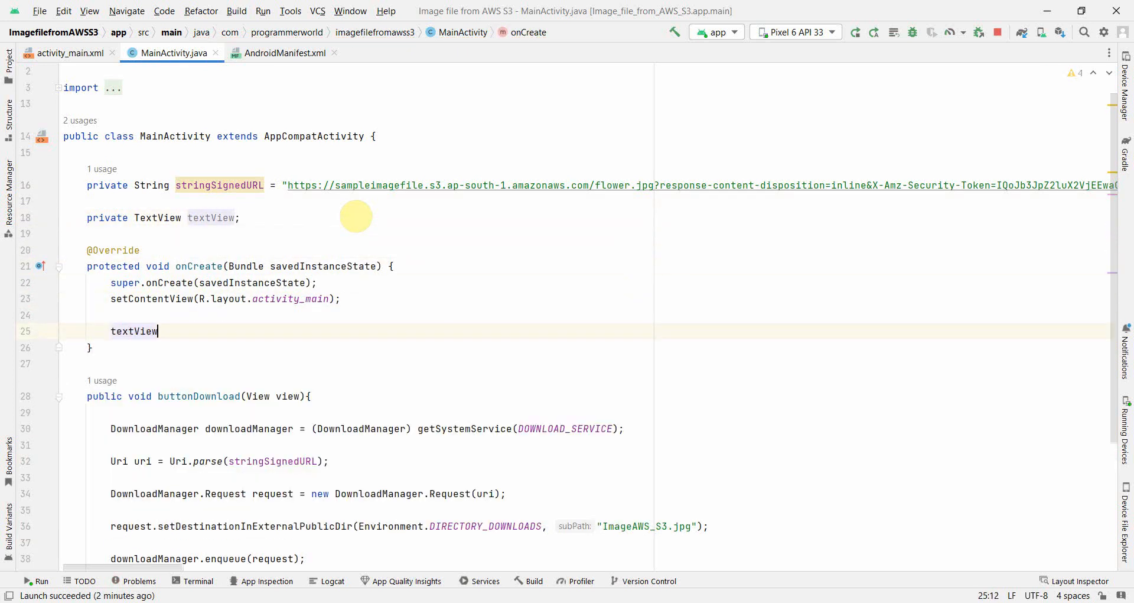
text(= findViewById())
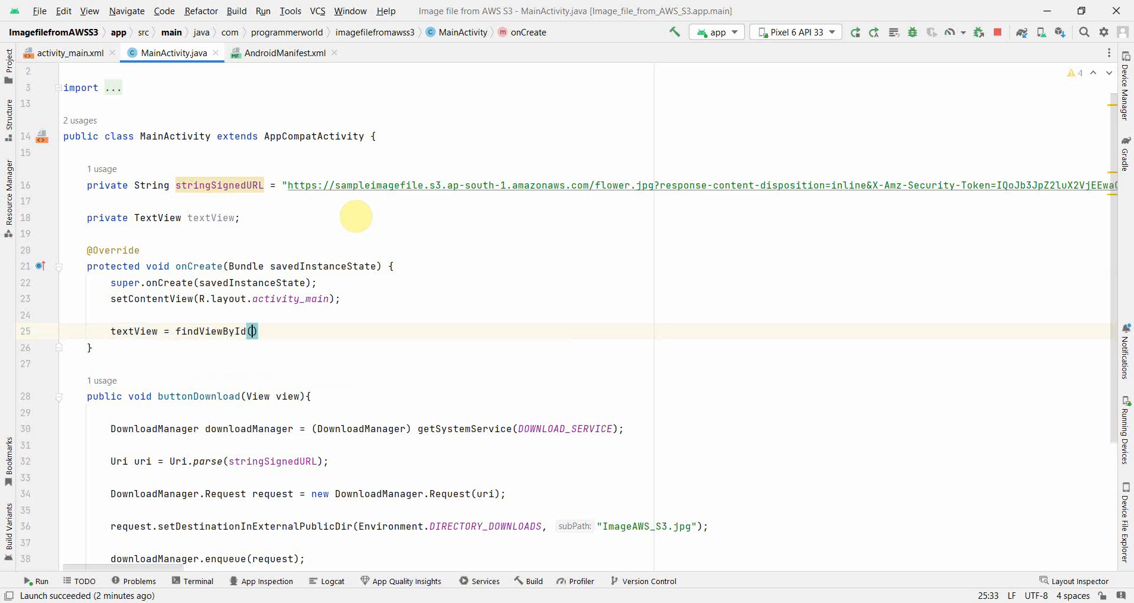
text(R.id)
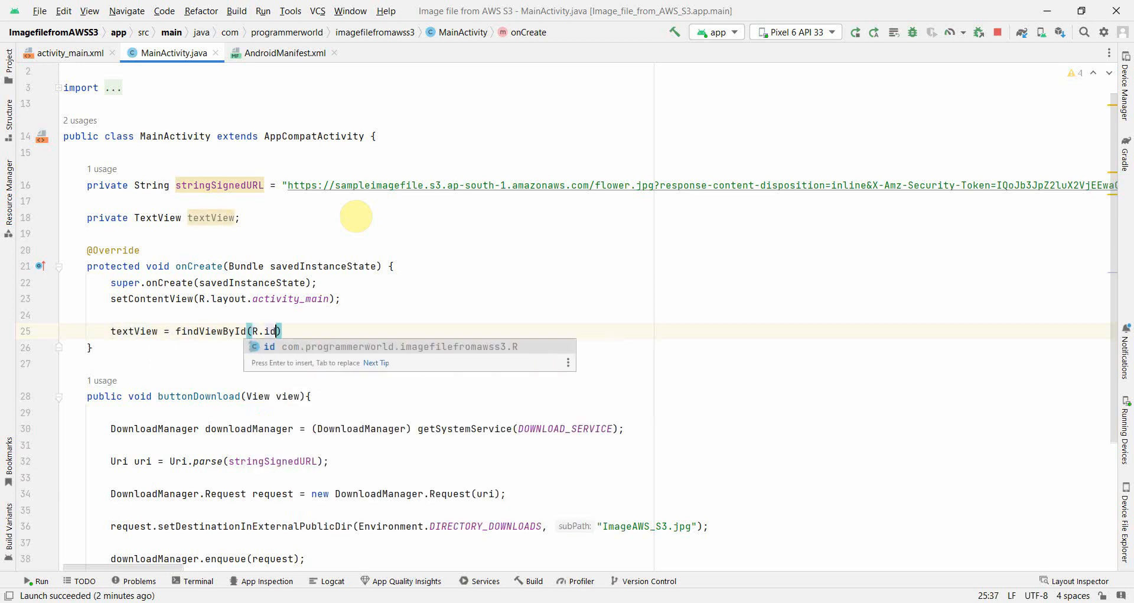
text(.t)
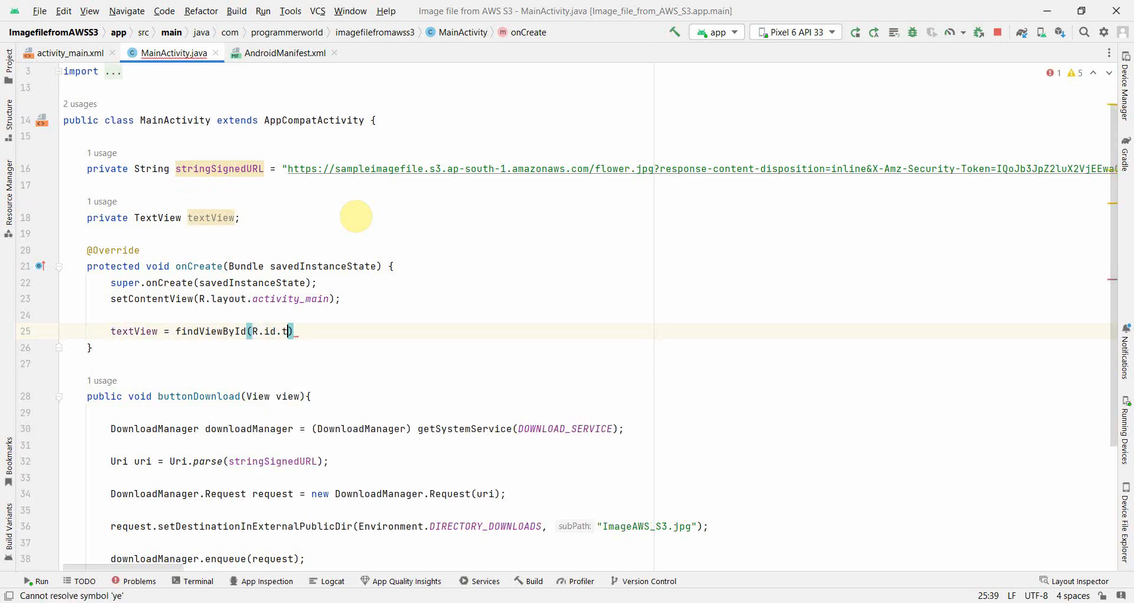
text(extView)
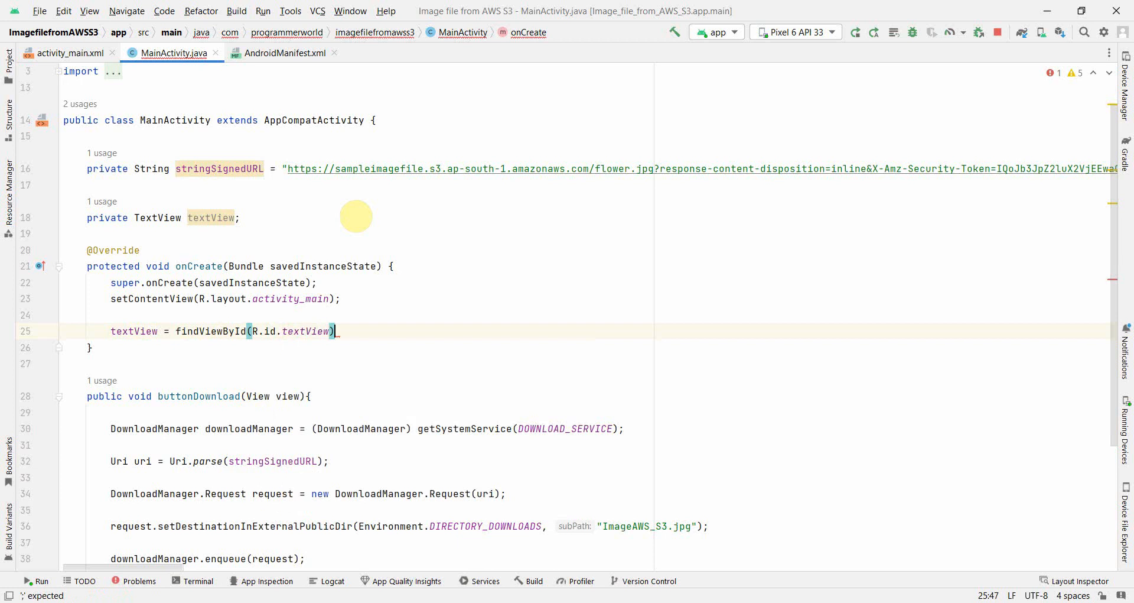
click(71, 53)
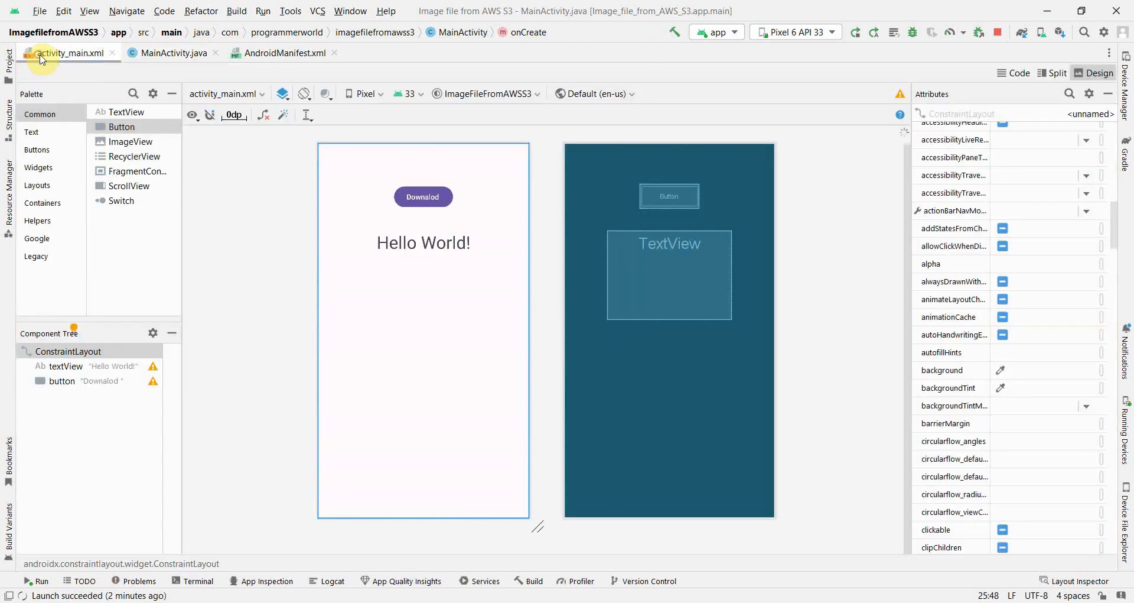
click(423, 242)
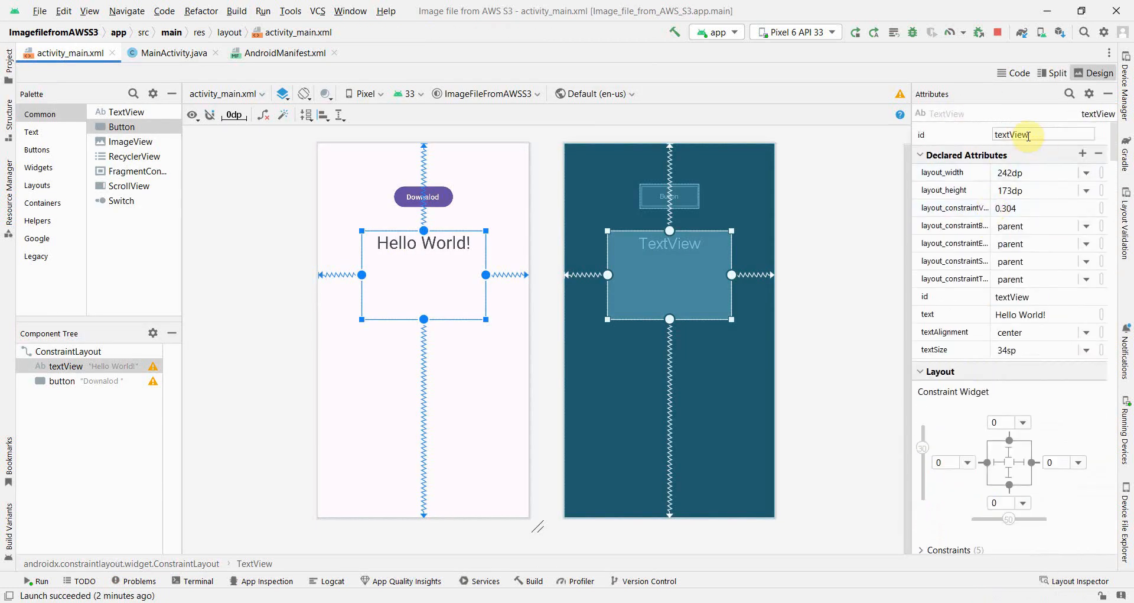
click(173, 52)
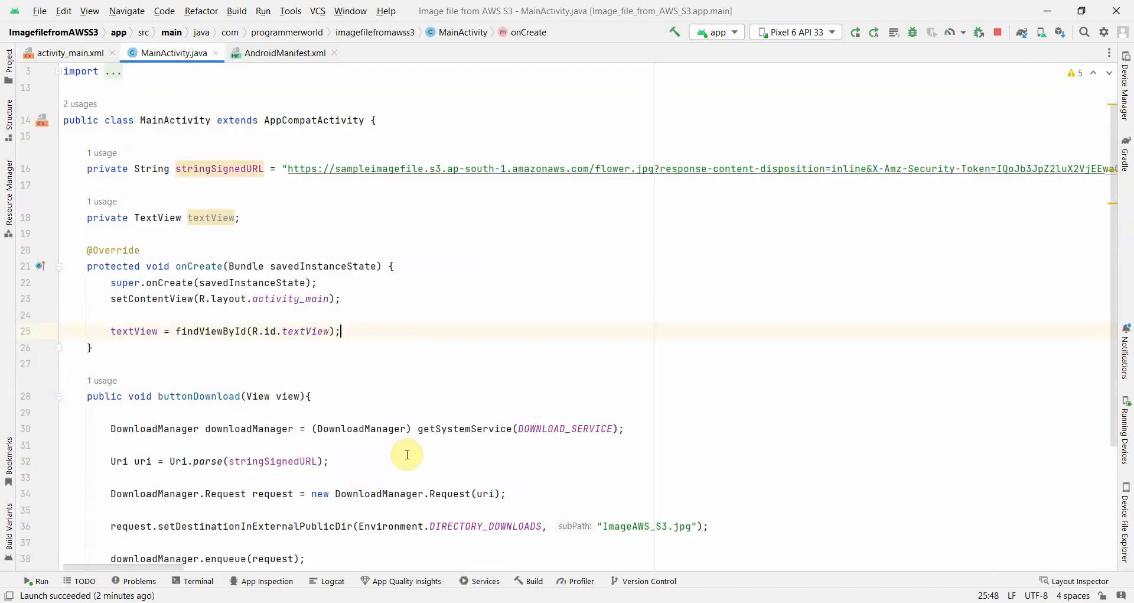
Add textView.setText("SUCCESS"); after the enqueue call.
text(textView.setText();)
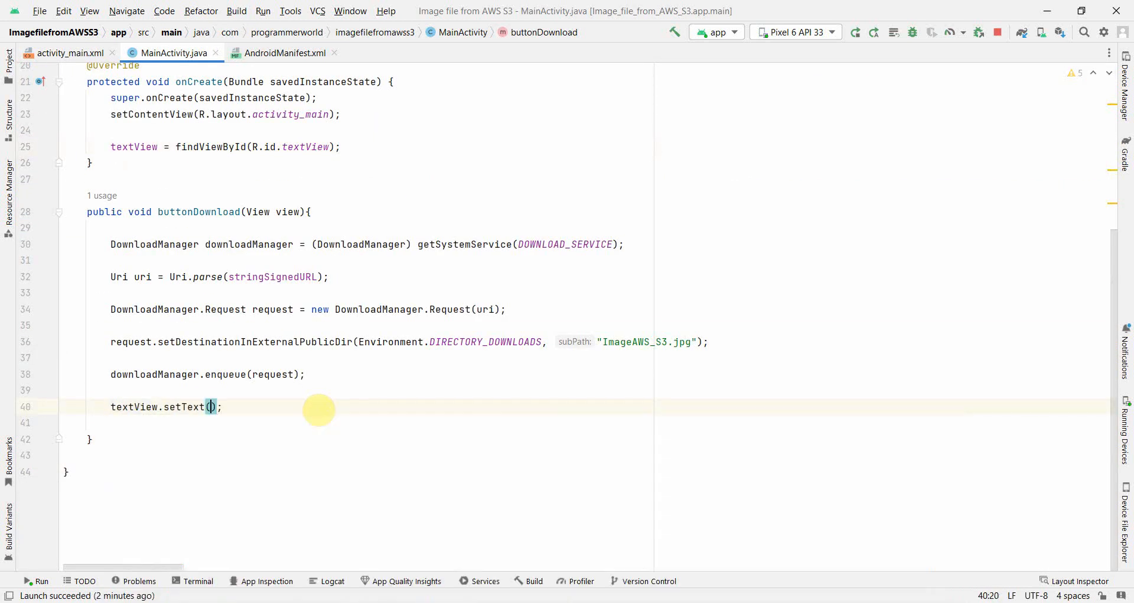
text("SUCCE)
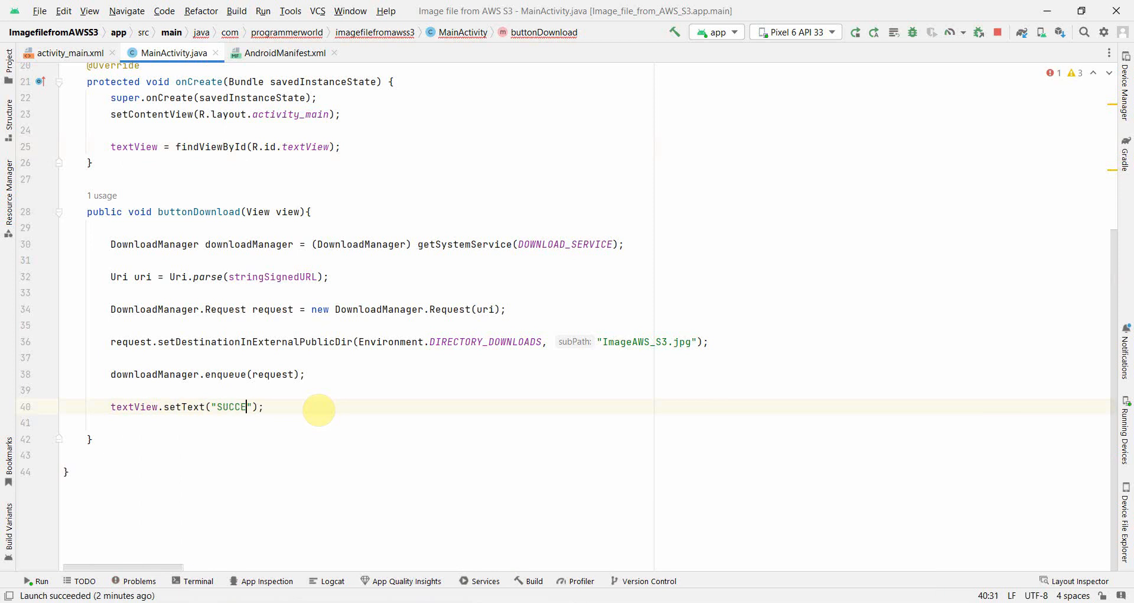
text(SS)
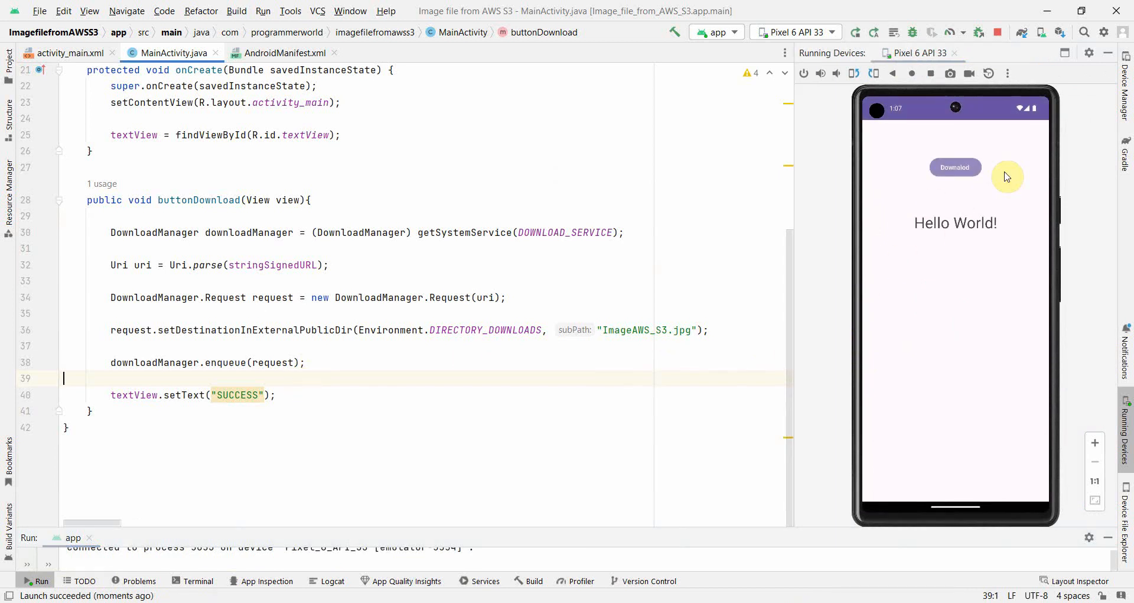
Tap Download in the app, then open the Files app's Downloads folder.
click(954, 167)
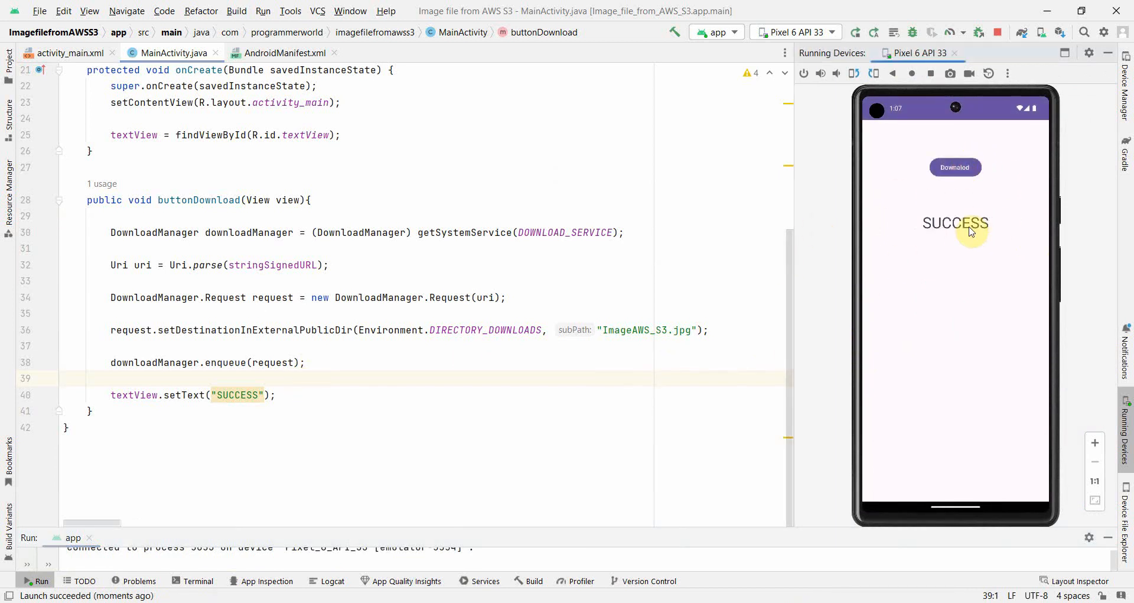
mouse_move(912, 74)
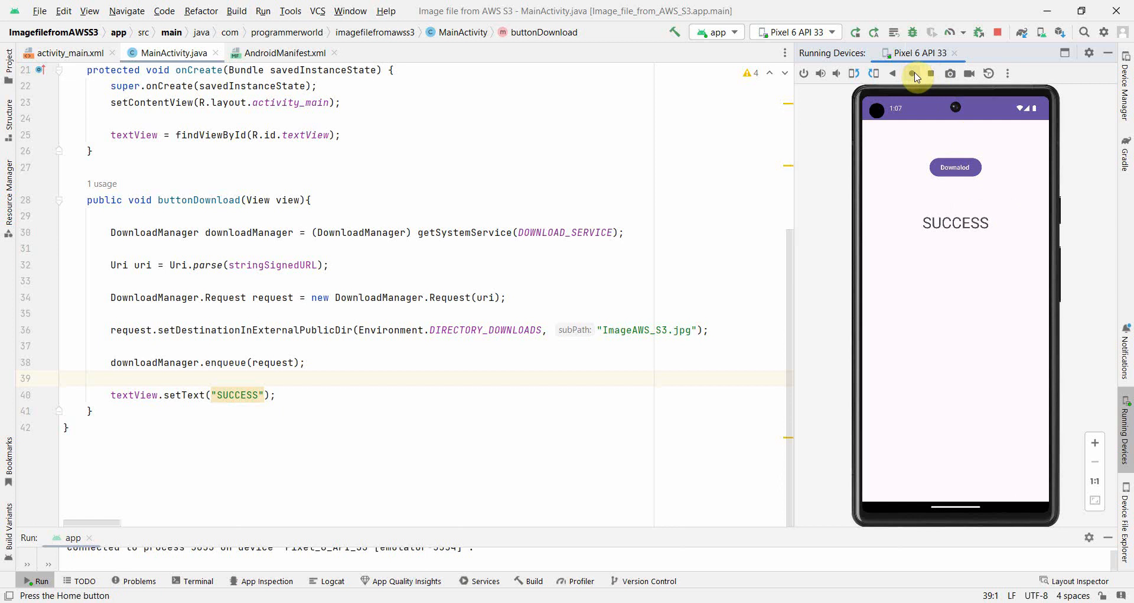
click(915, 73)
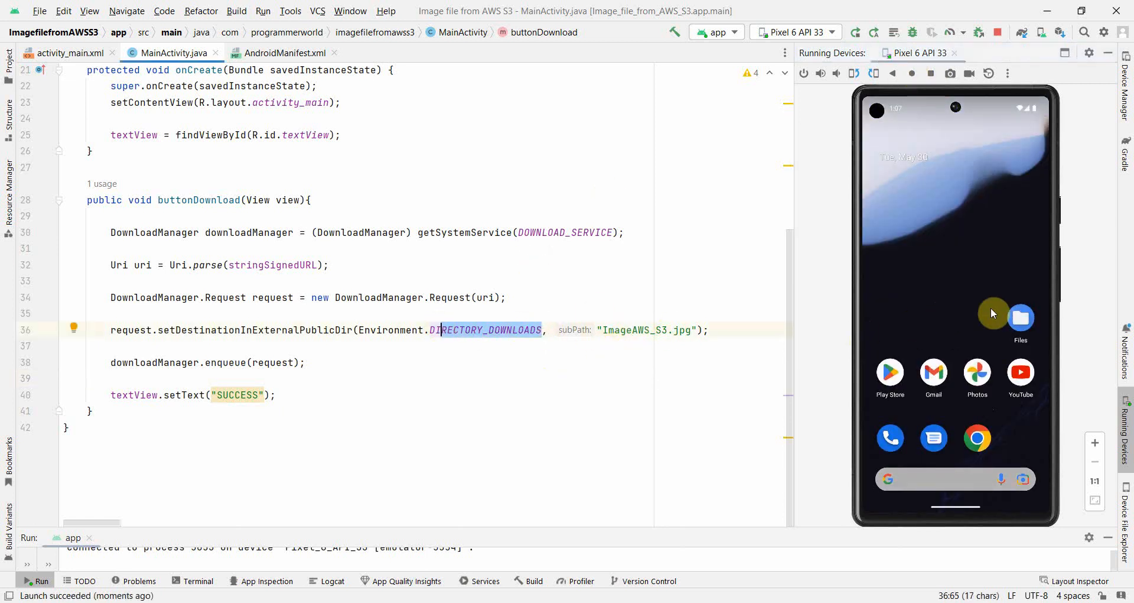
click(1020, 321)
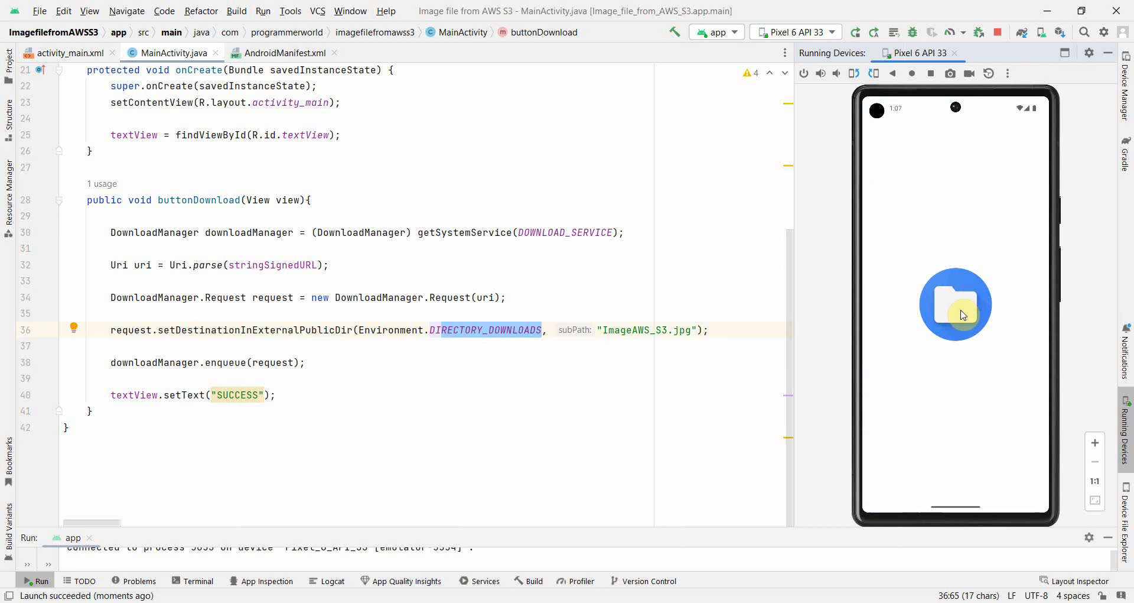
click(954, 303)
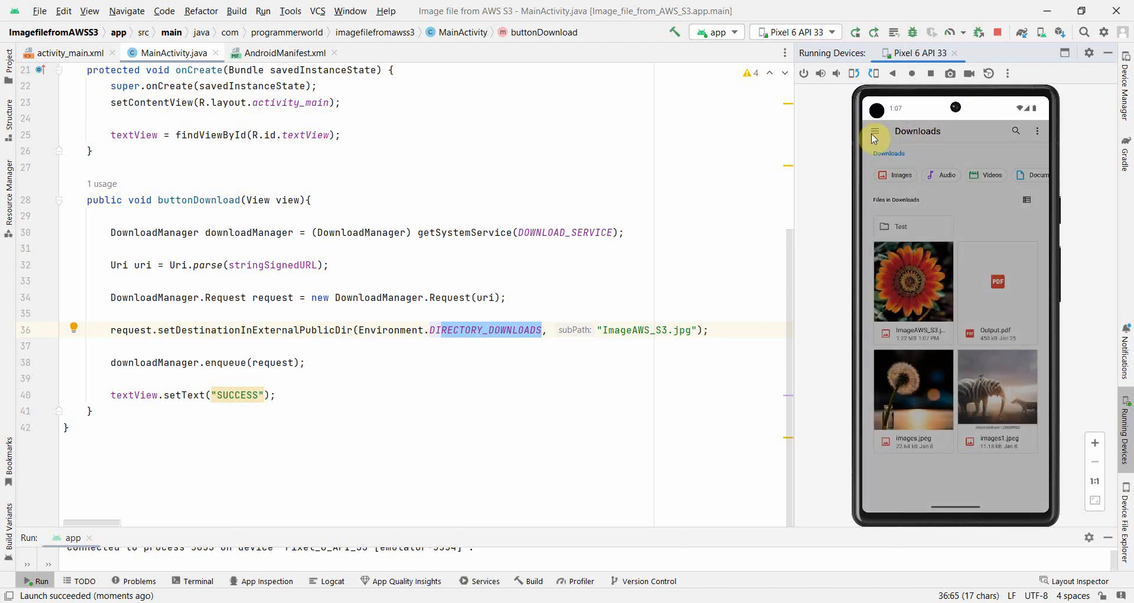
click(874, 134)
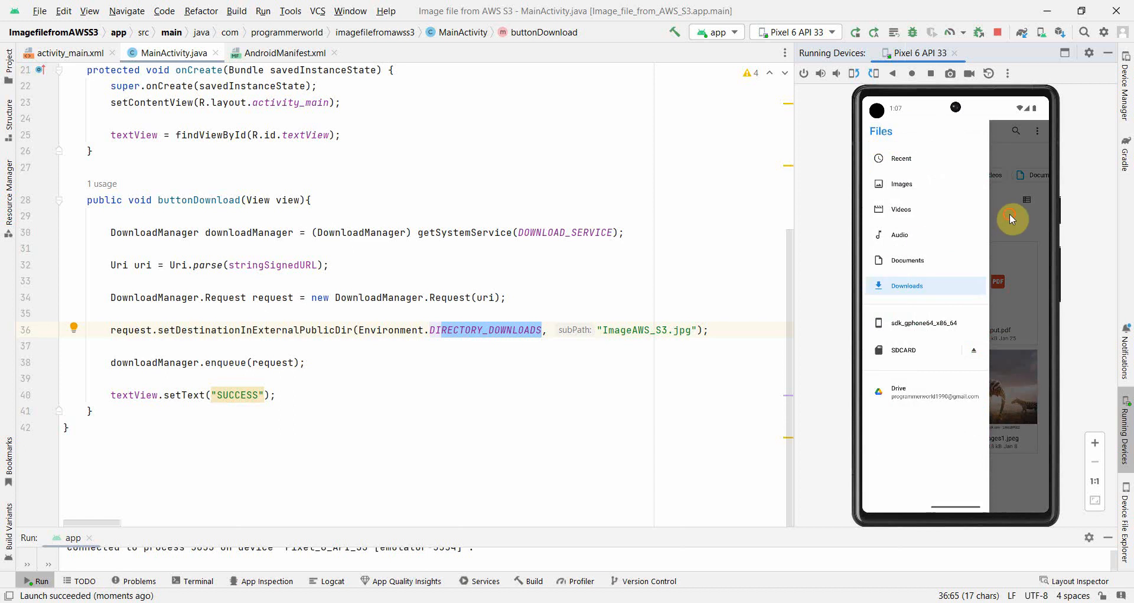
click(906, 285)
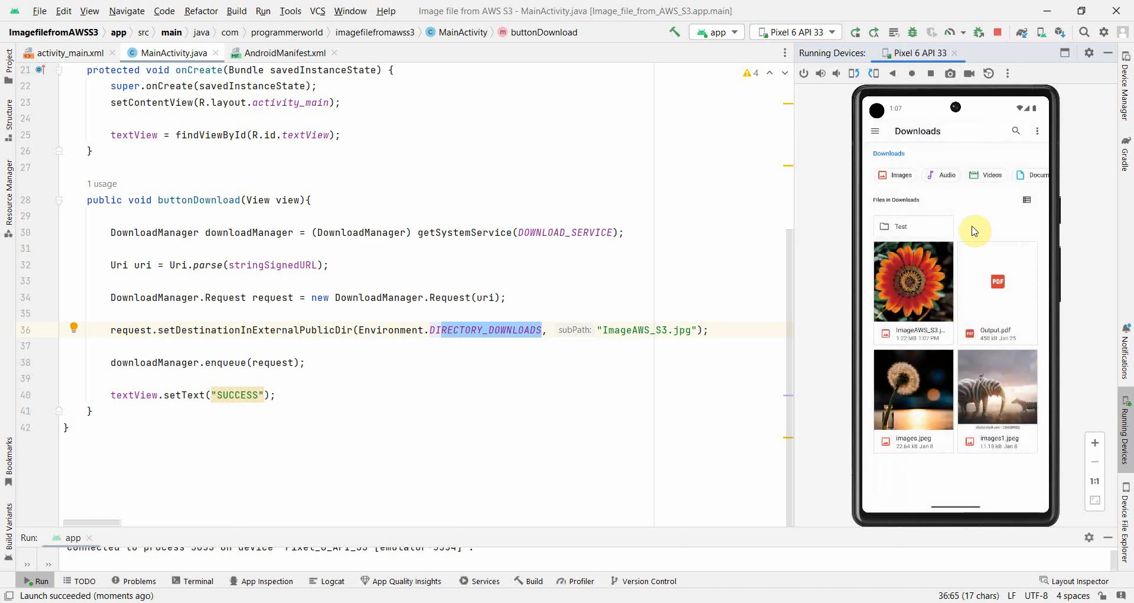
mouse_move(928, 348)
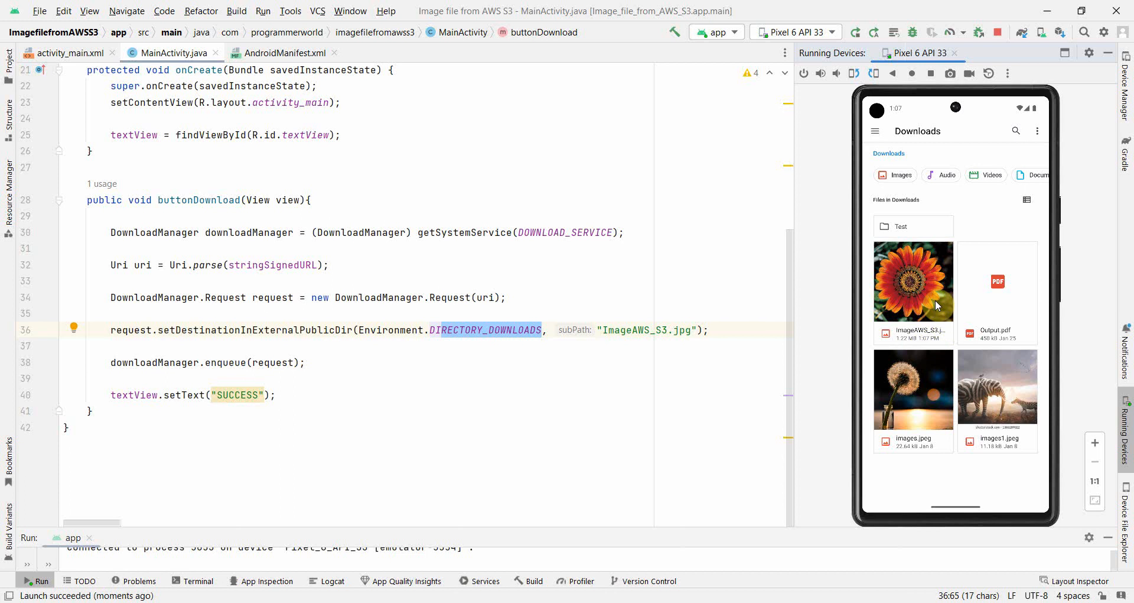
mouse_move(875, 304)
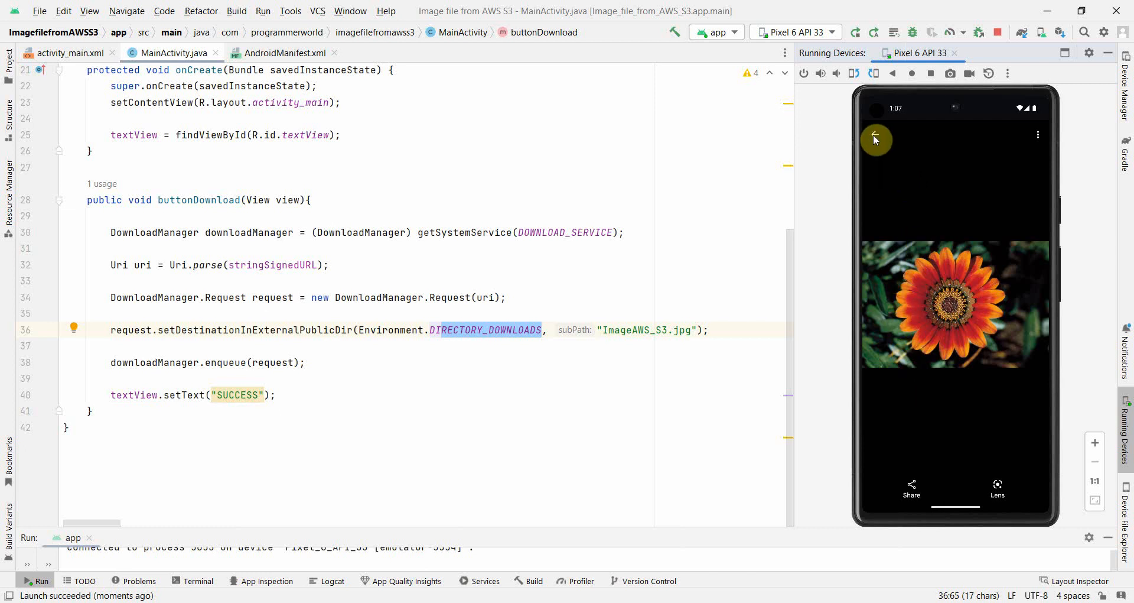
View Get info for ImageAWS_S3.jpg (1.22 MB) and match its name to the code.
click(875, 138)
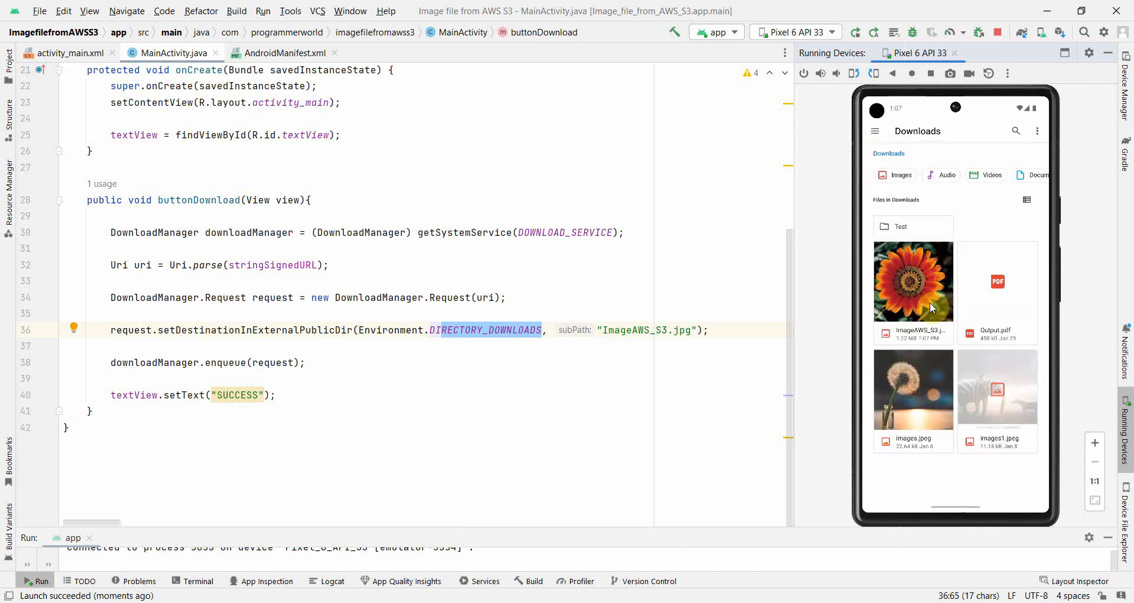
click(914, 281)
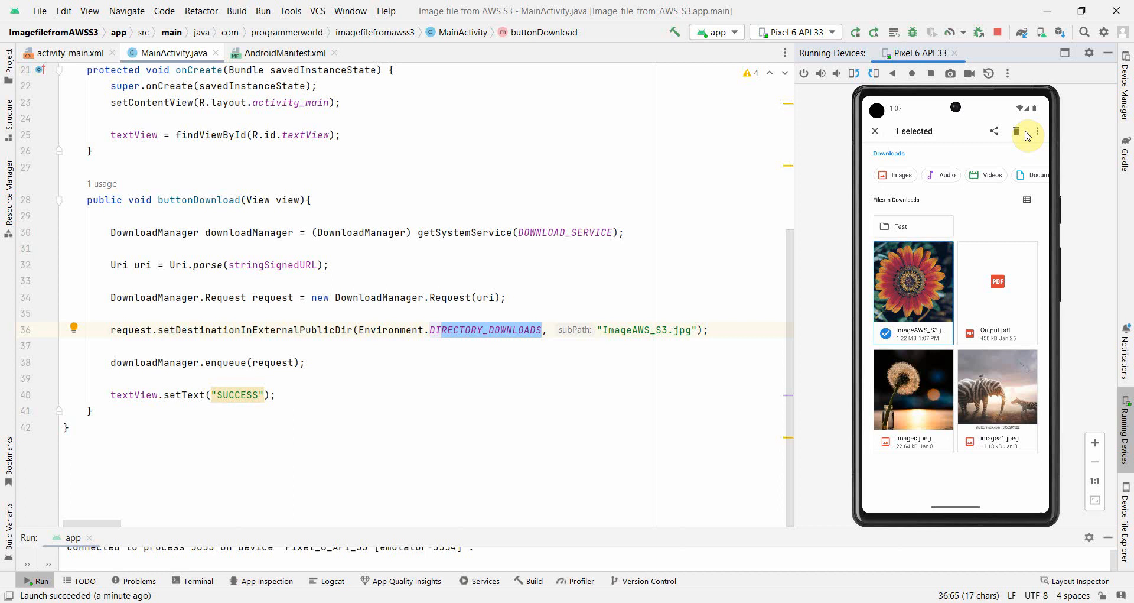
click(1038, 131)
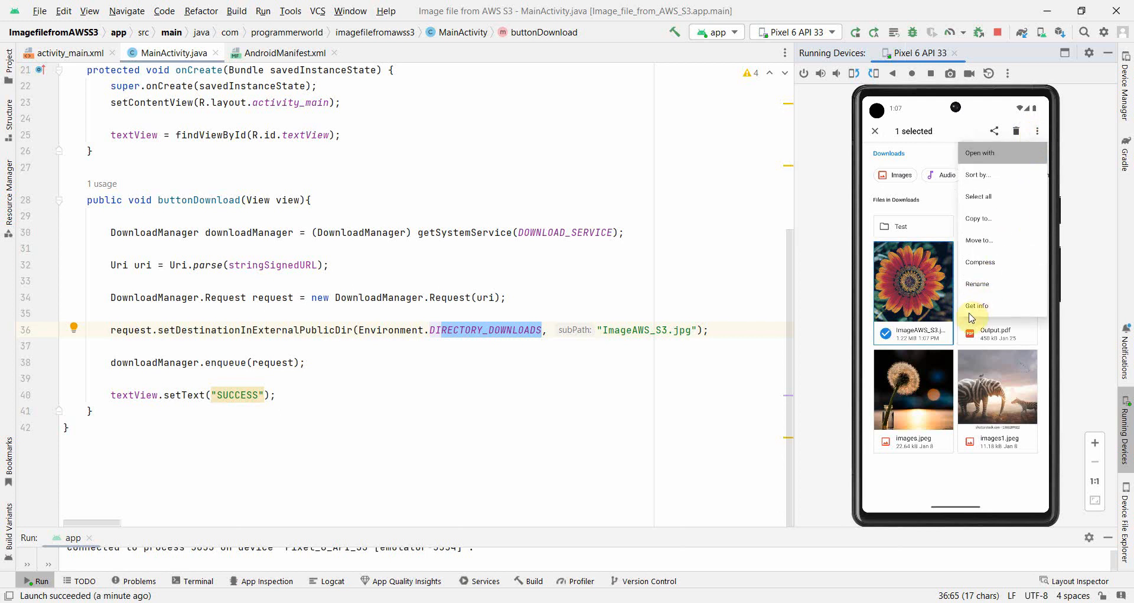
click(977, 305)
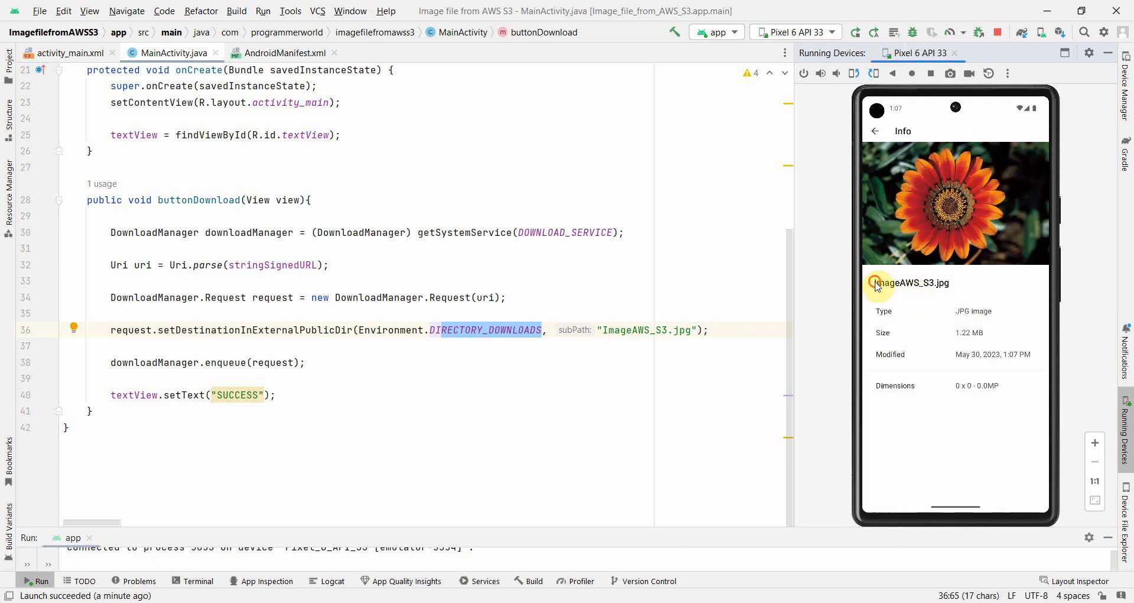
double_click(912, 282)
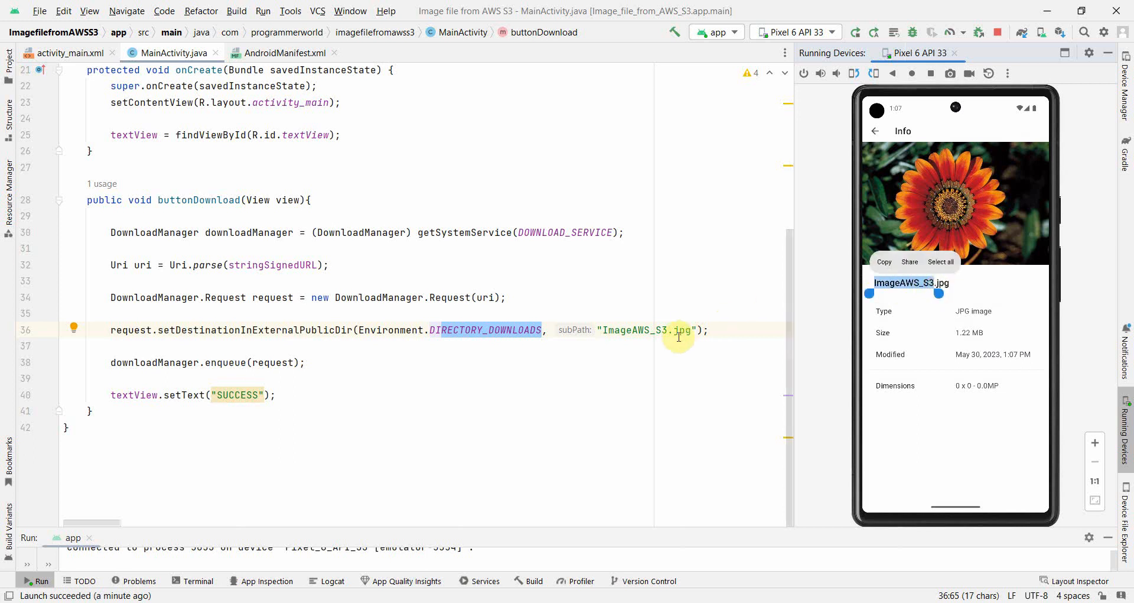
double_click(637, 330)
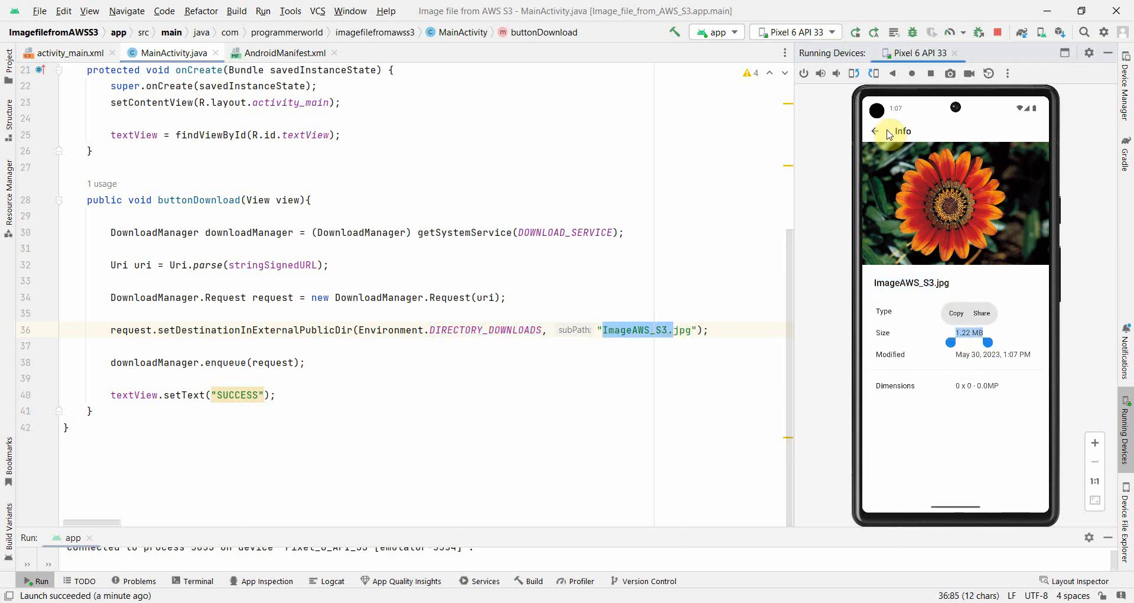
click(874, 131)
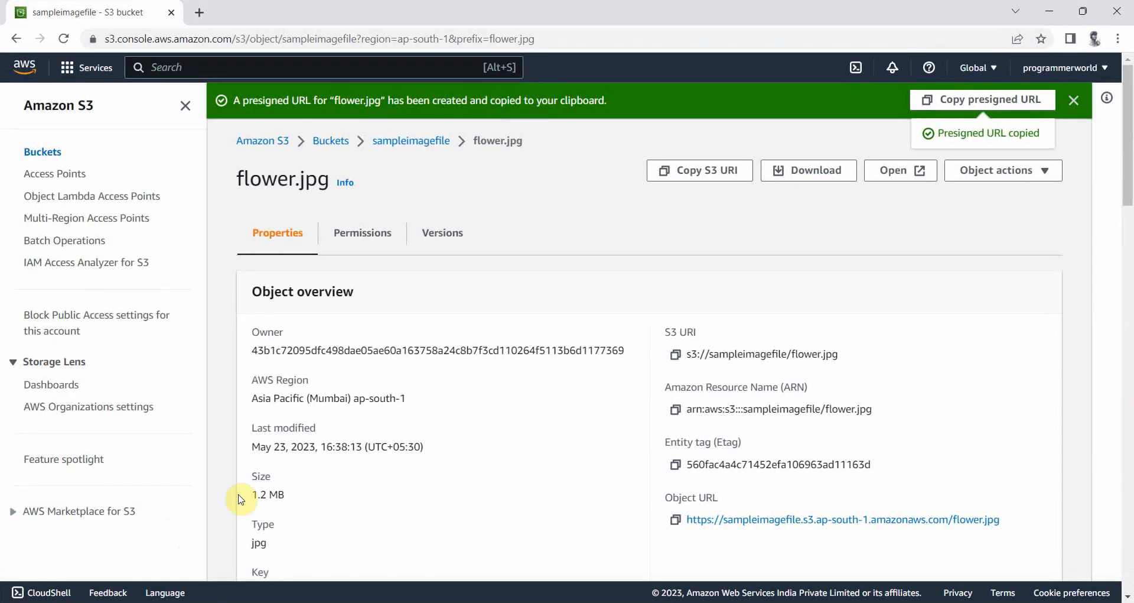
double_click(267, 494)
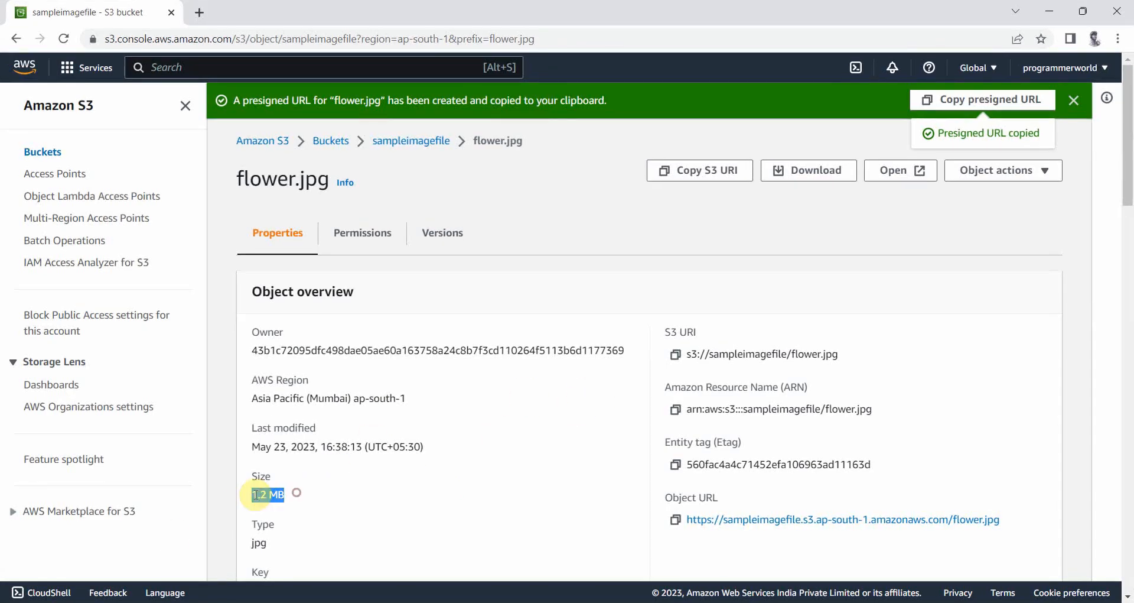
mouse_move(1083, 13)
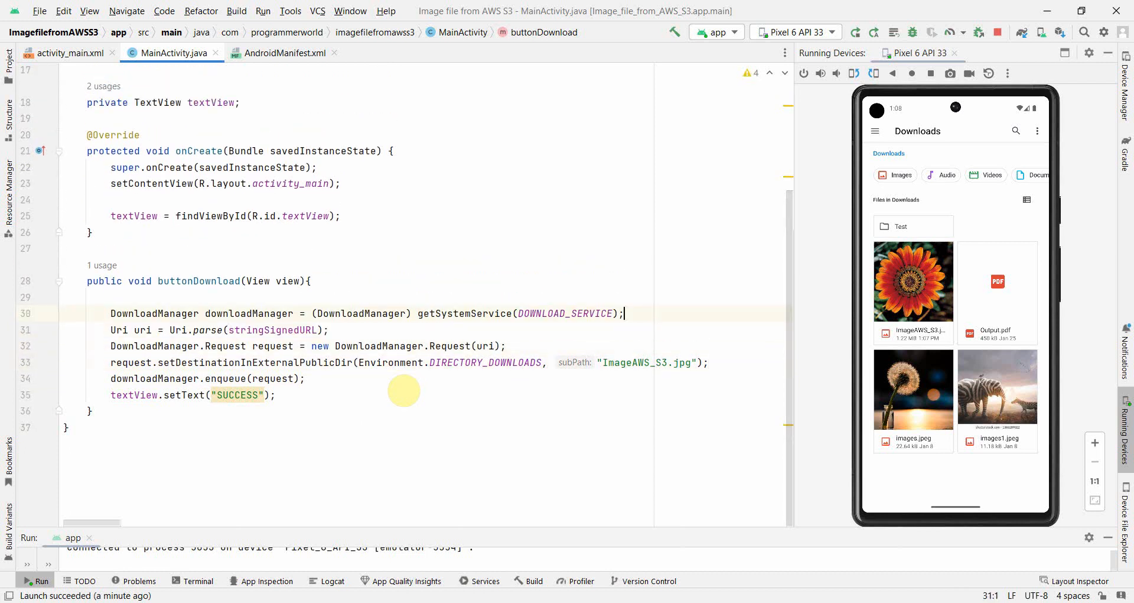
Remove blank lines in MainActivity.java and show the emulator's recent apps with SUCCESS.
click(429, 297)
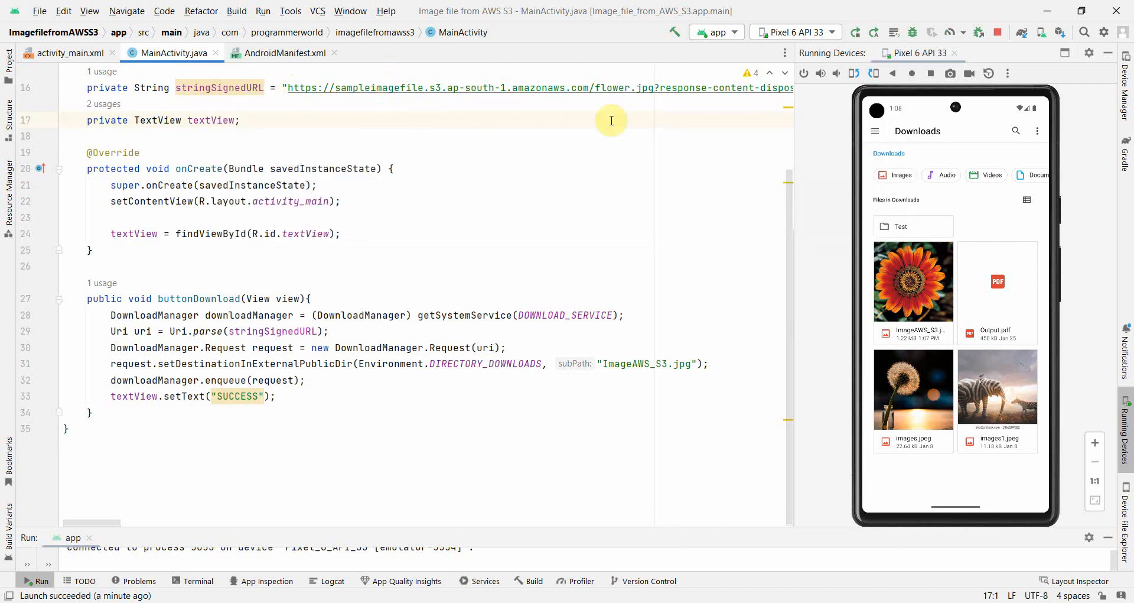
mouse_move(541, 129)
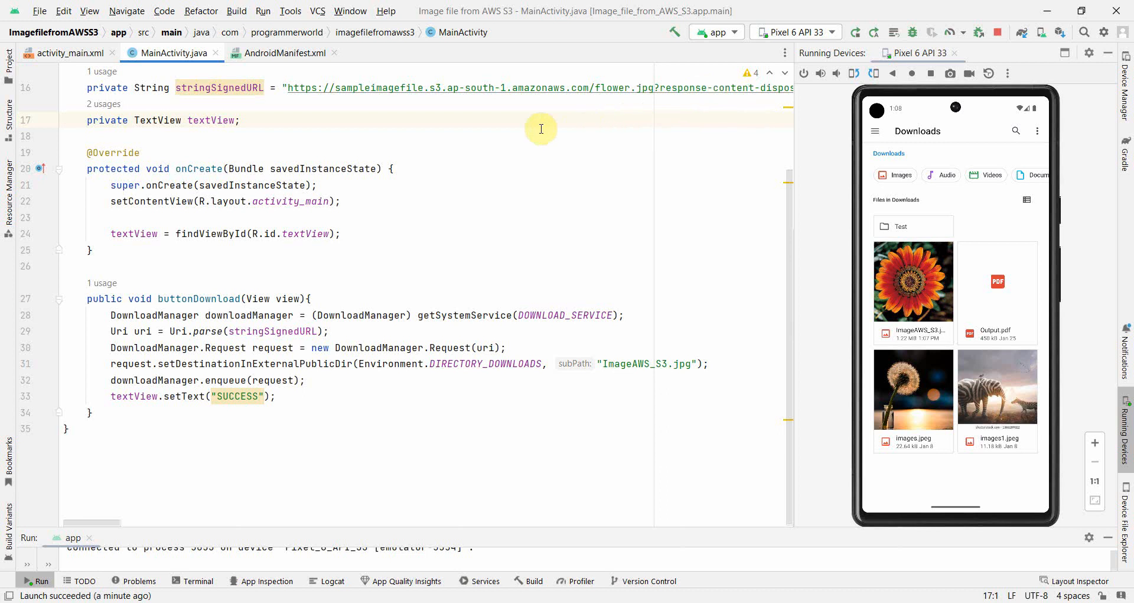
mouse_move(408, 256)
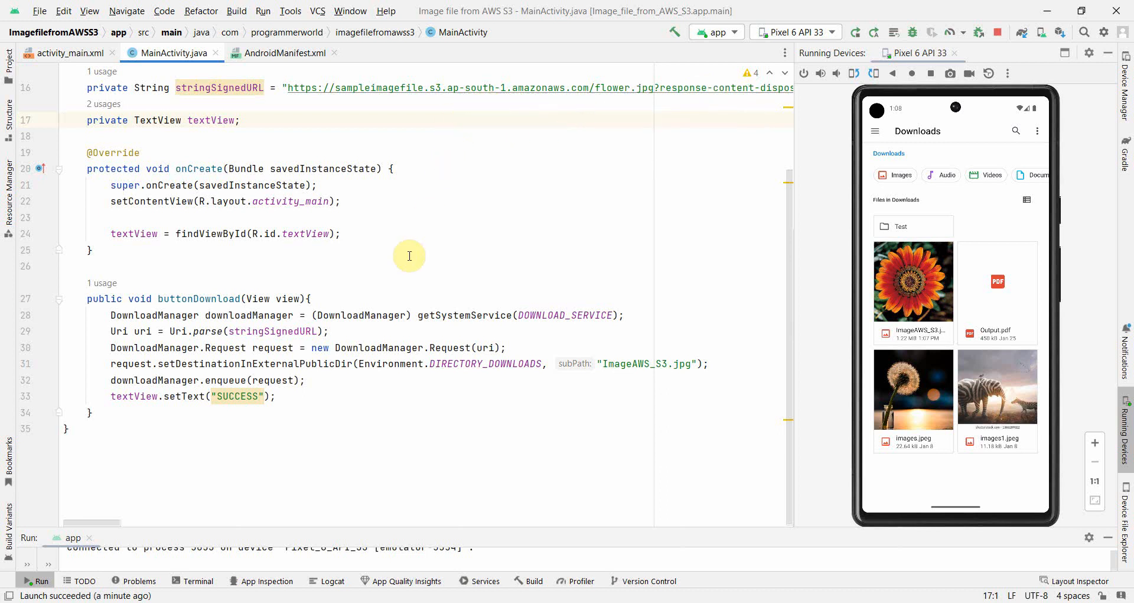
mouse_move(392, 254)
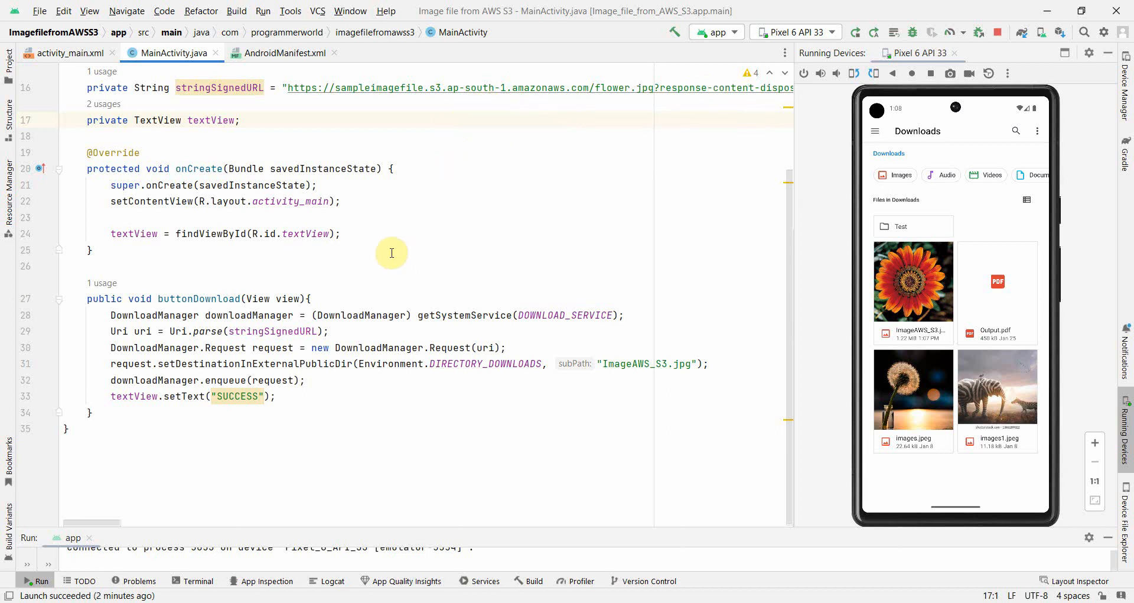
mouse_move(307, 94)
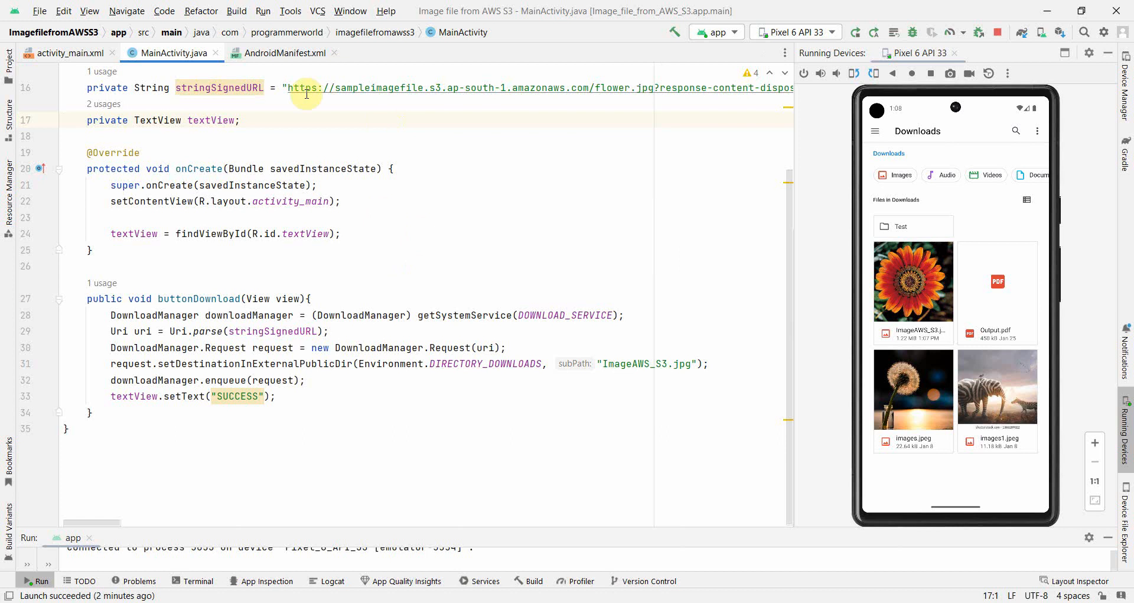
scroll(up, 3)
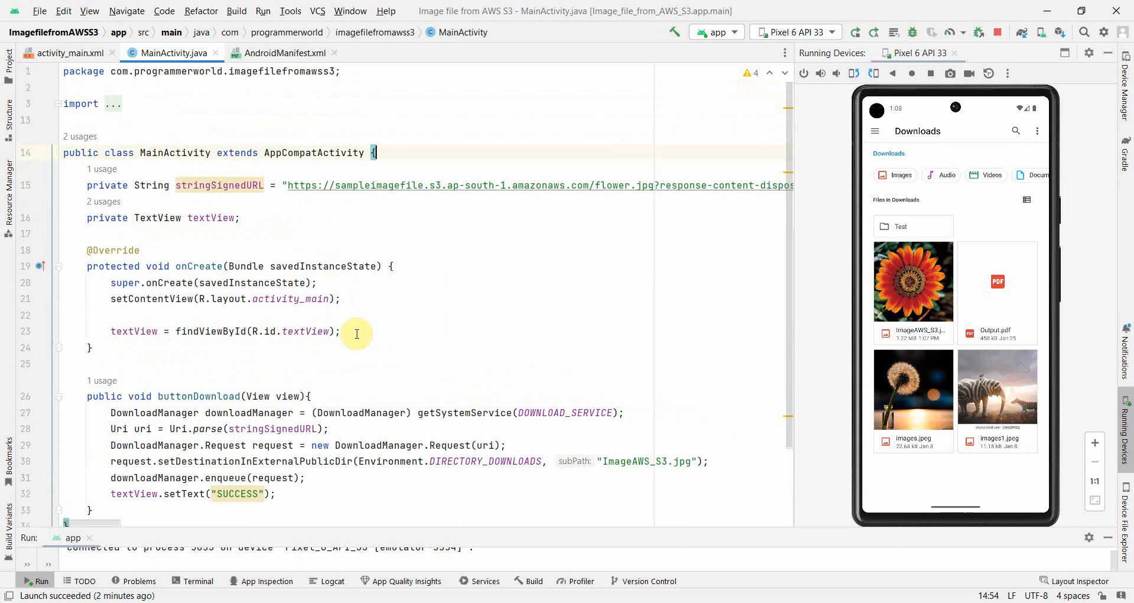
mouse_move(612, 365)
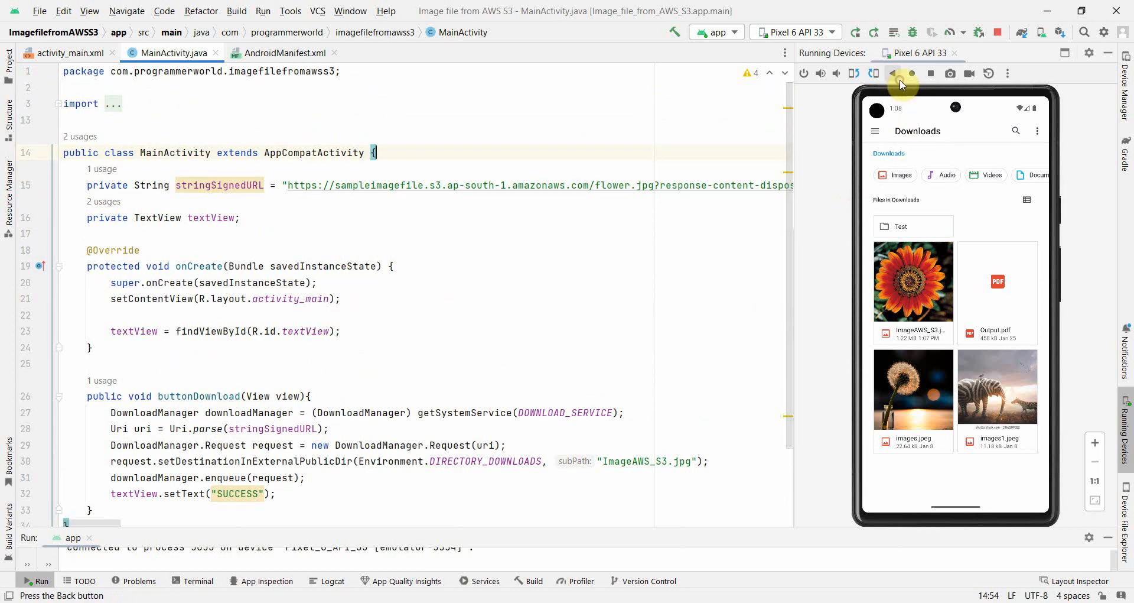
mouse_move(931, 73)
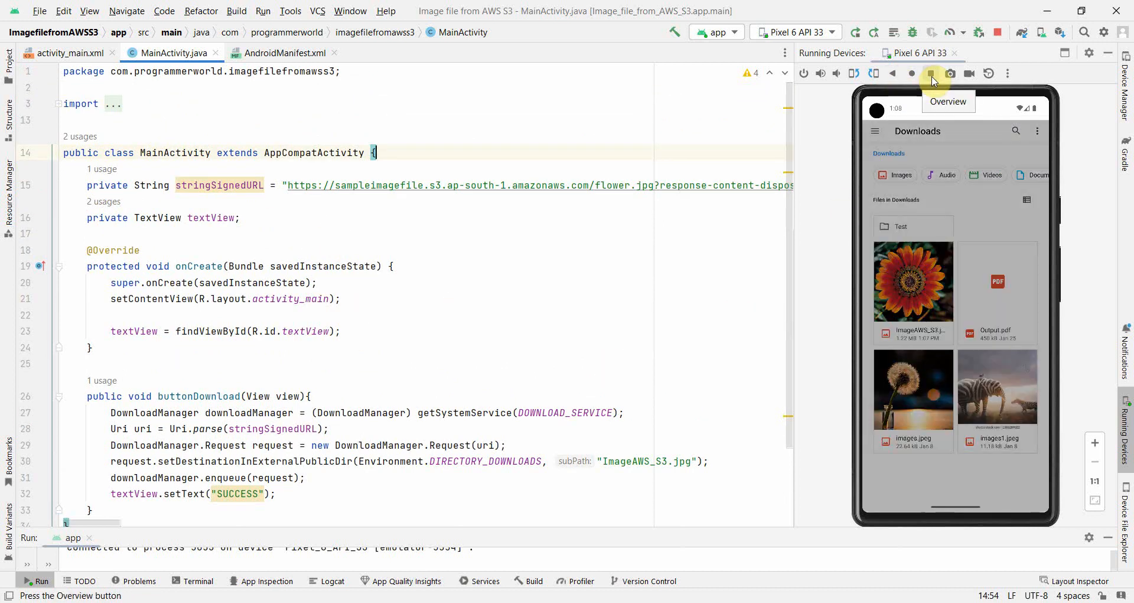
click(932, 73)
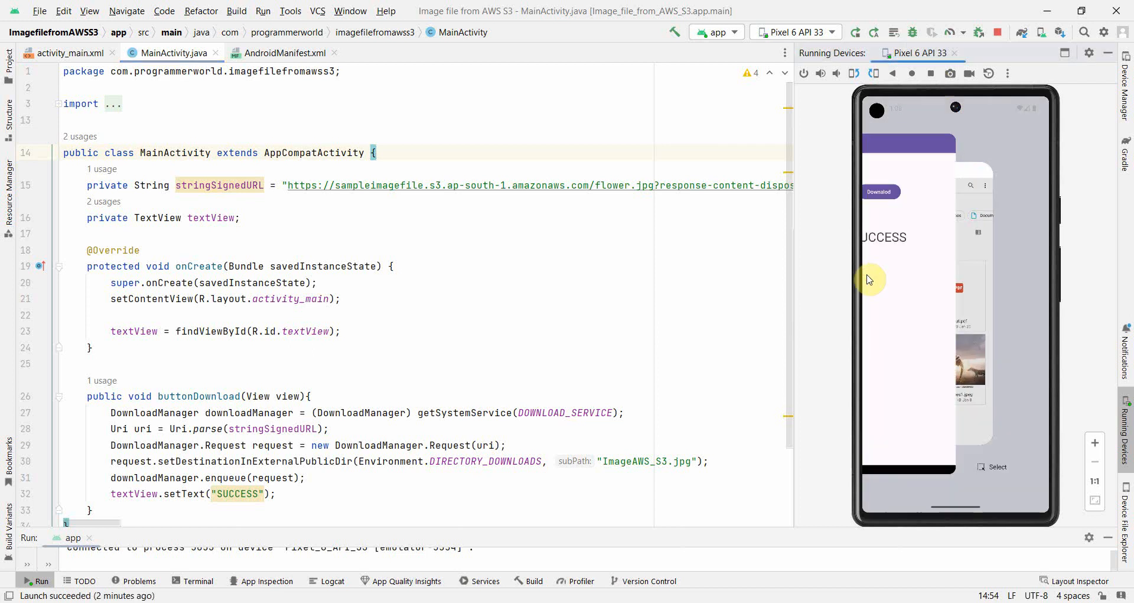